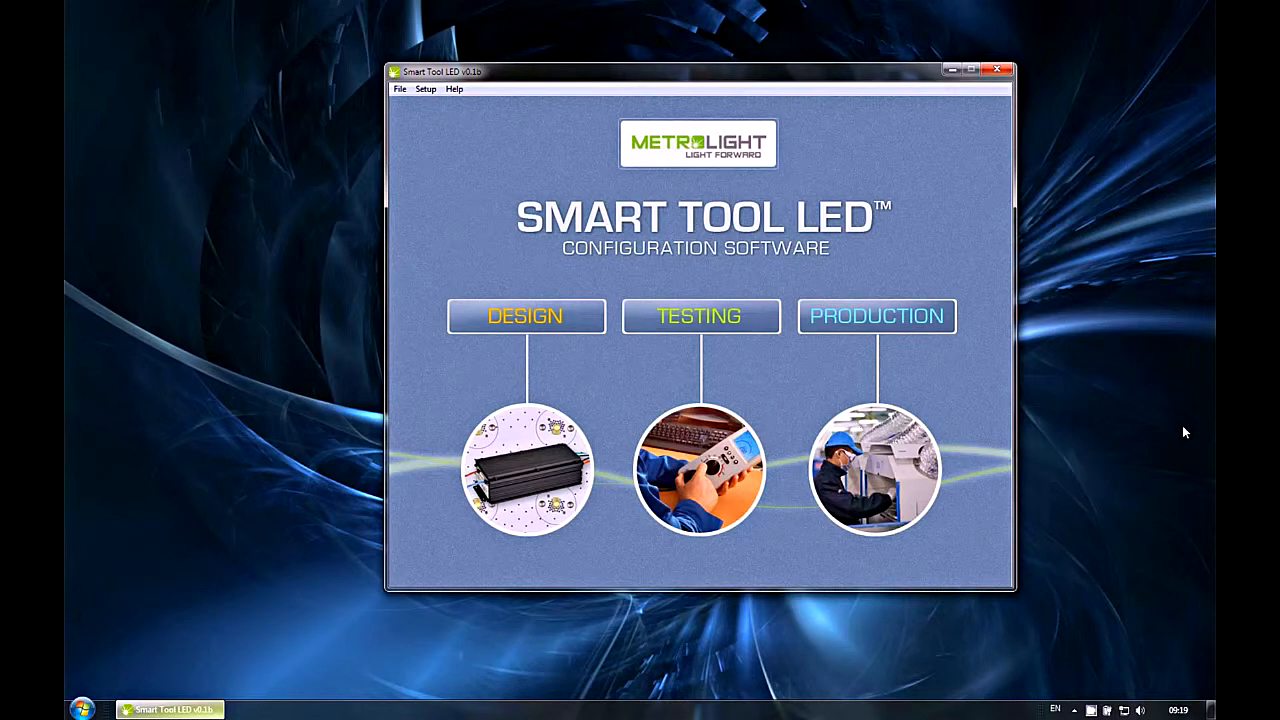
mouse_move(1171, 428)
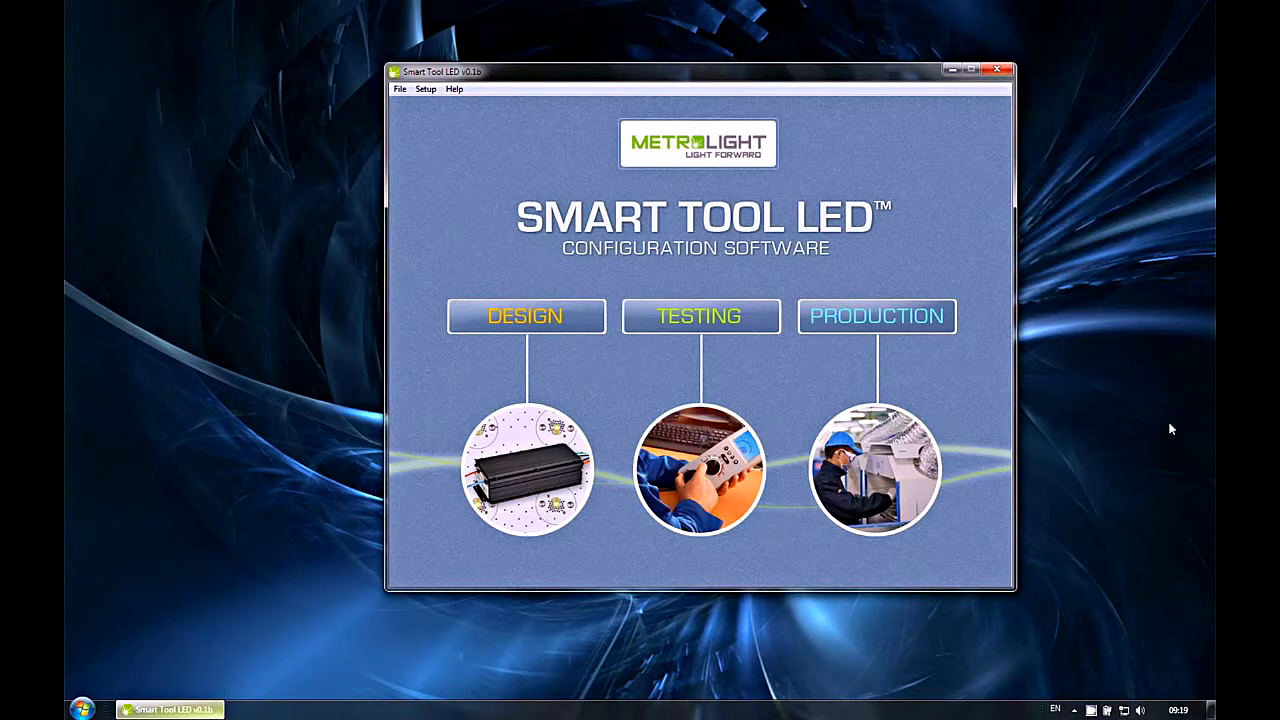
Choose DESIGN on the start screen and let the driver connection finish
click(525, 316)
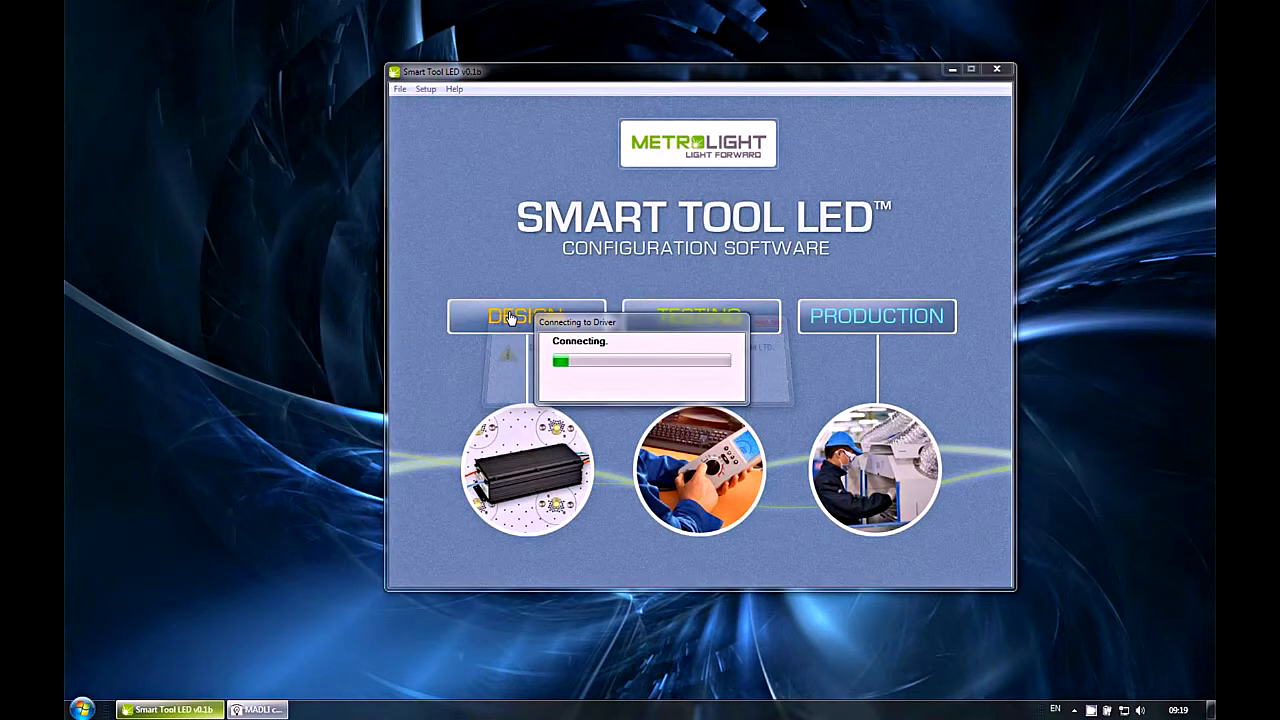
click(527, 316)
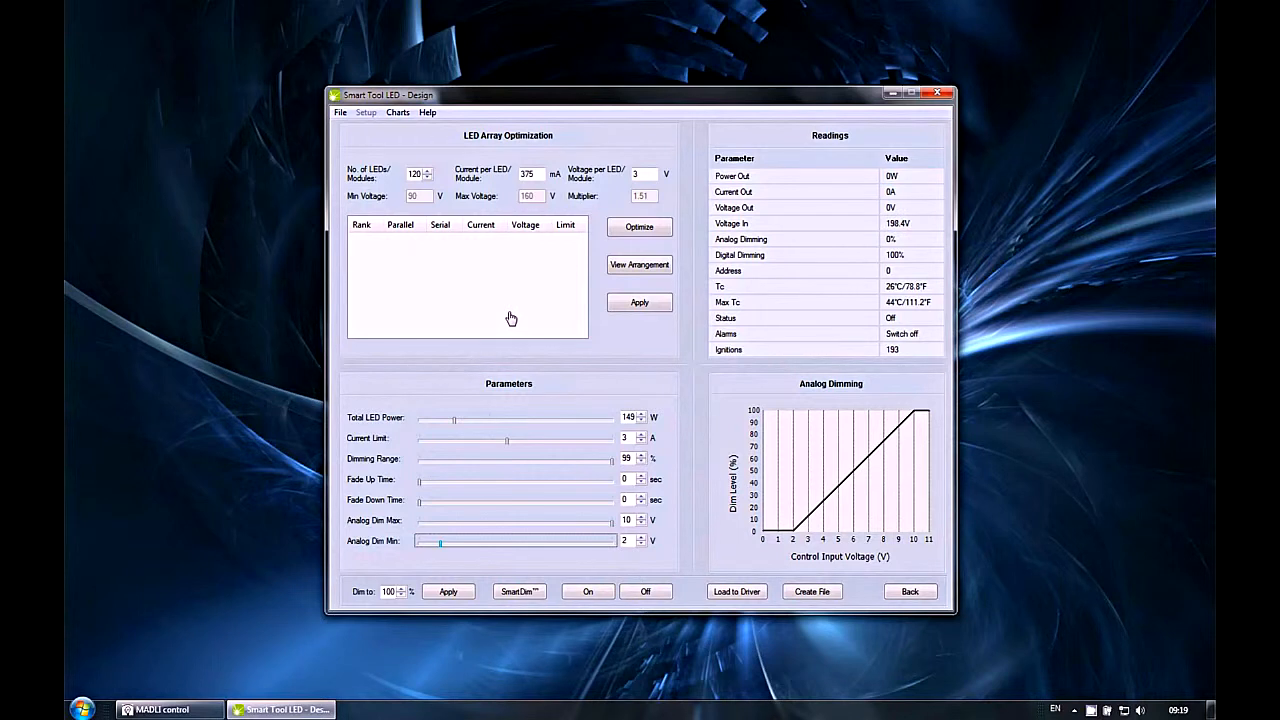
mouse_move(489, 145)
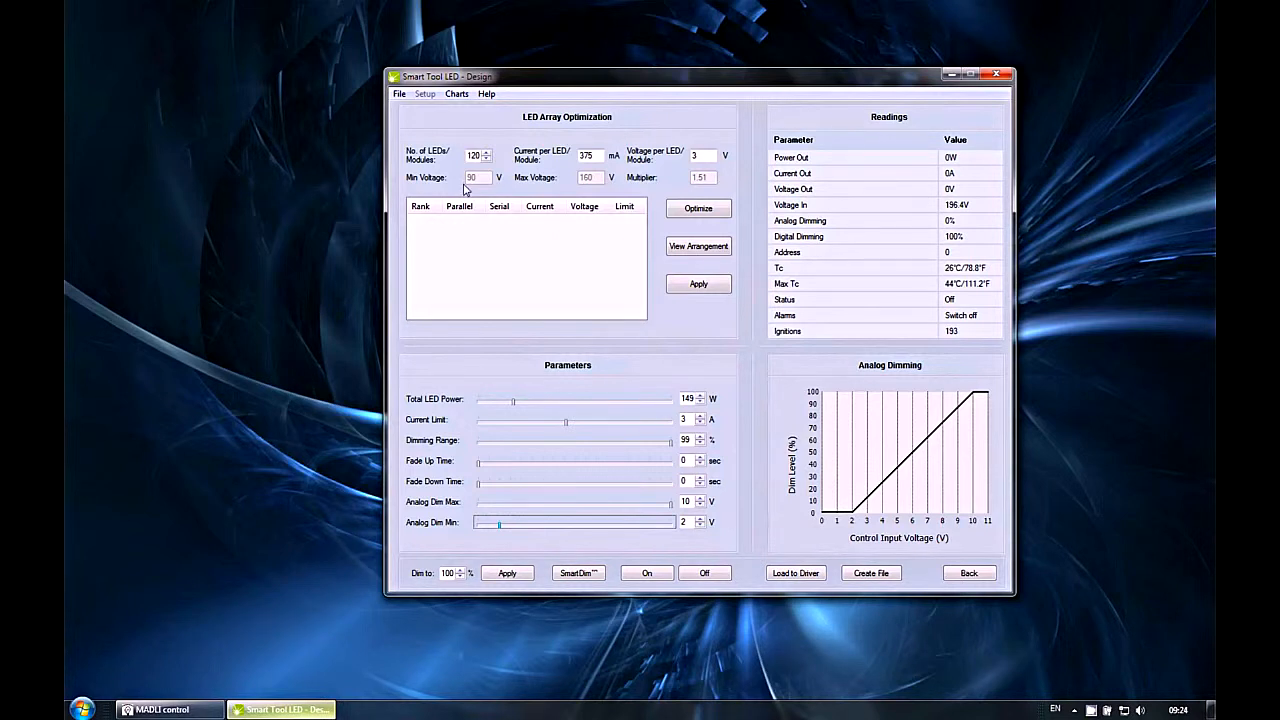
Enter 20 LEDs at 700 mA and 11 V each, then optimize for a 2×10 arrangement
click(474, 155)
text(20)
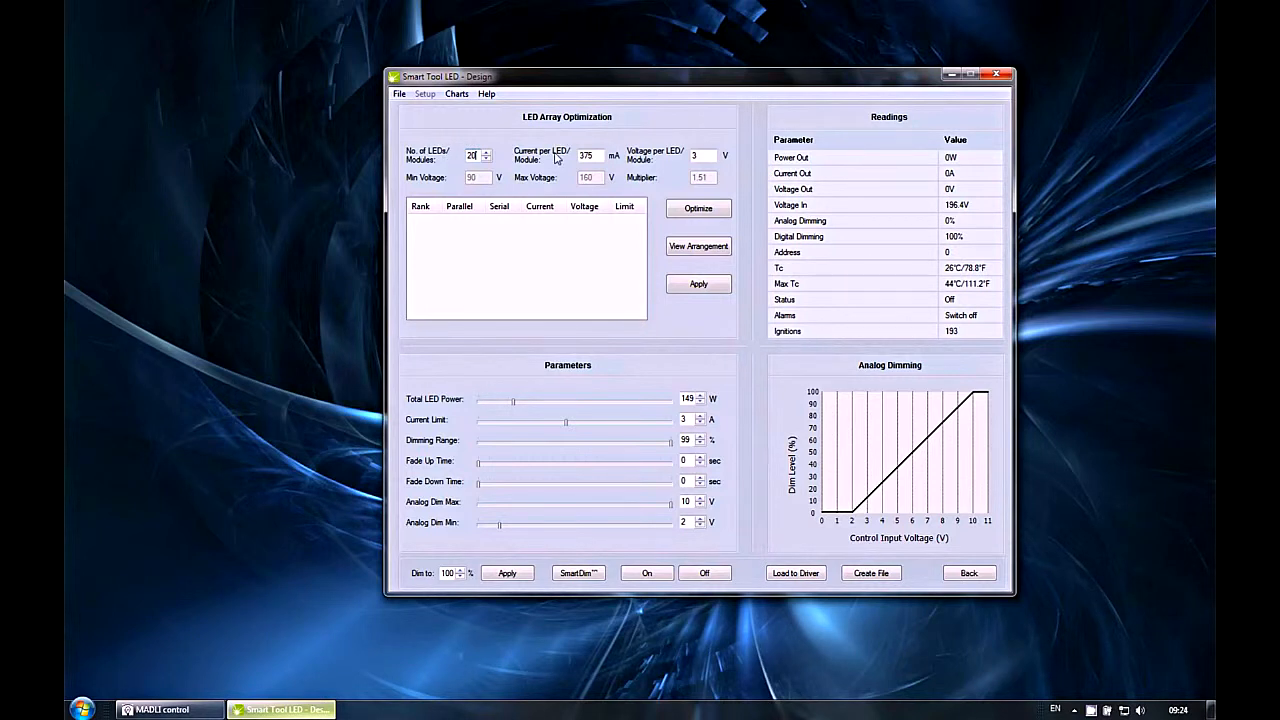
click(587, 155)
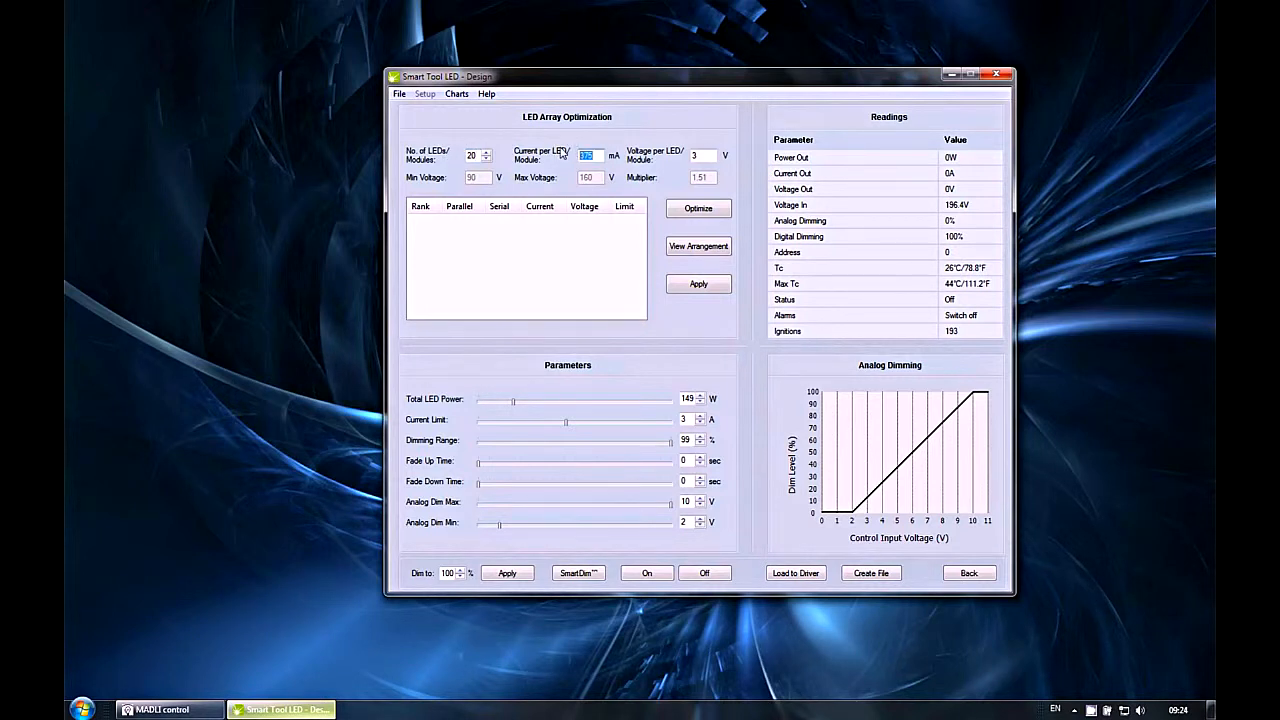
text(700)
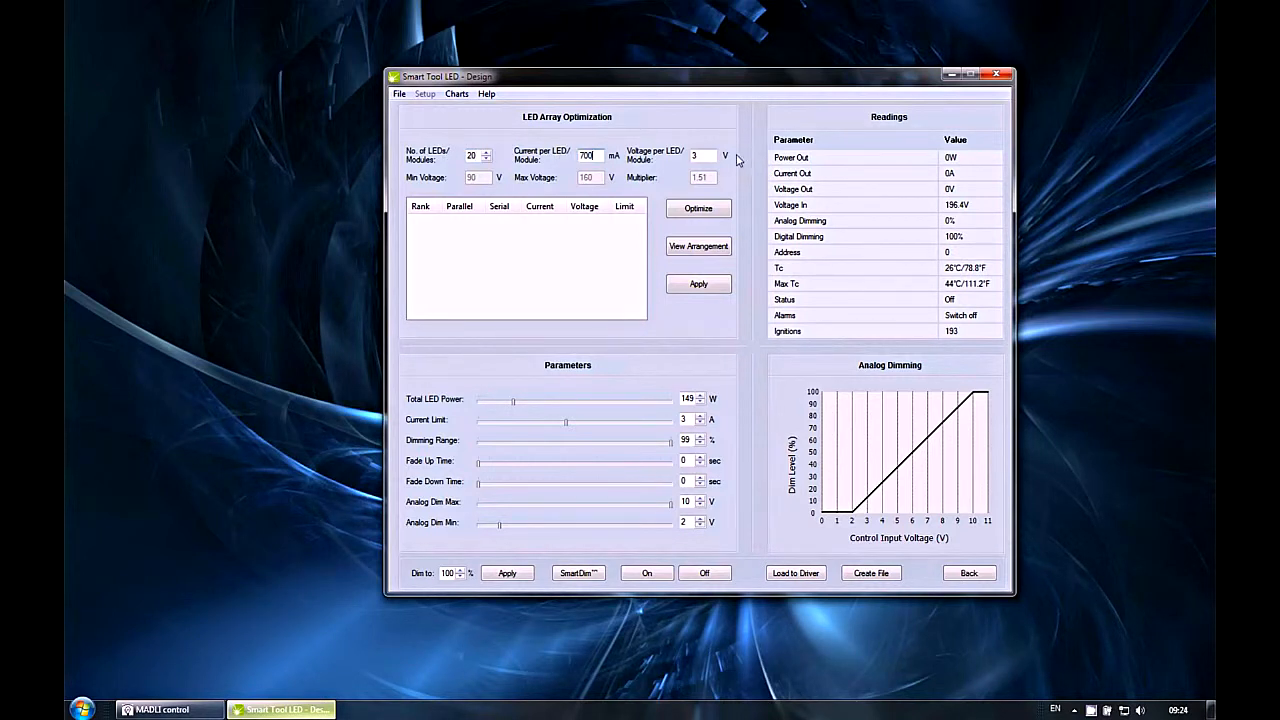
click(700, 155)
text(11)
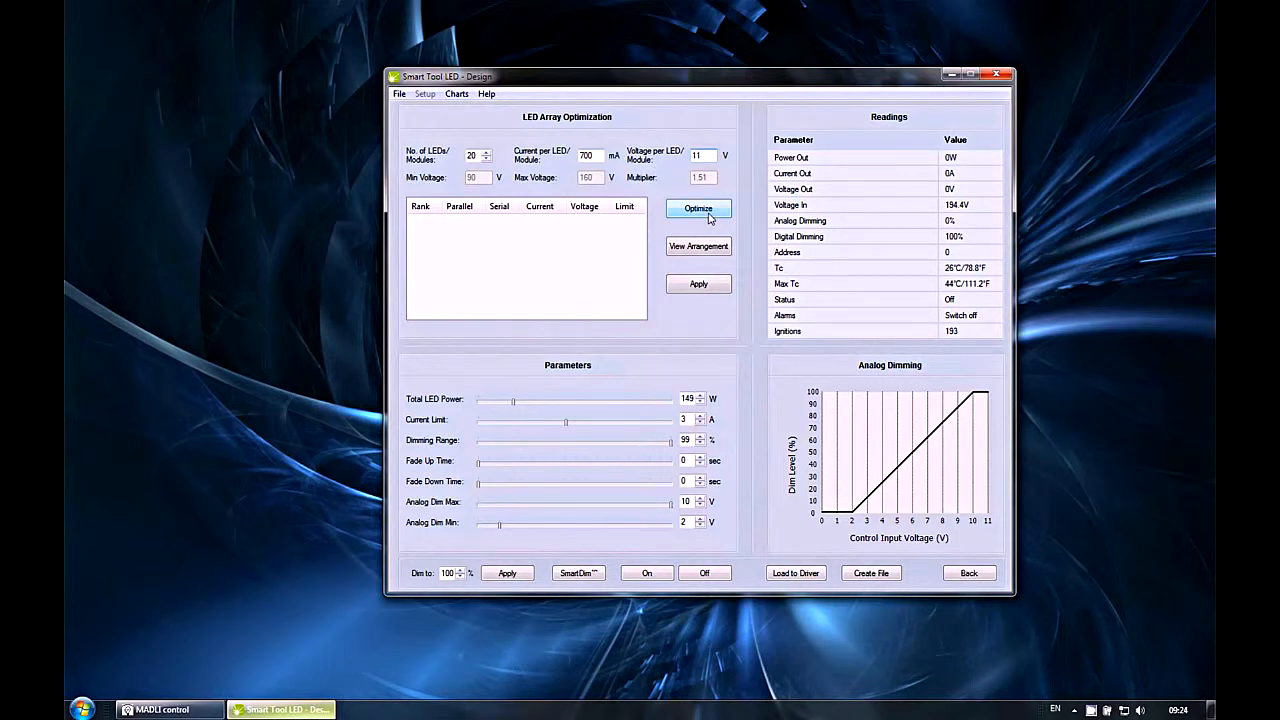
click(698, 208)
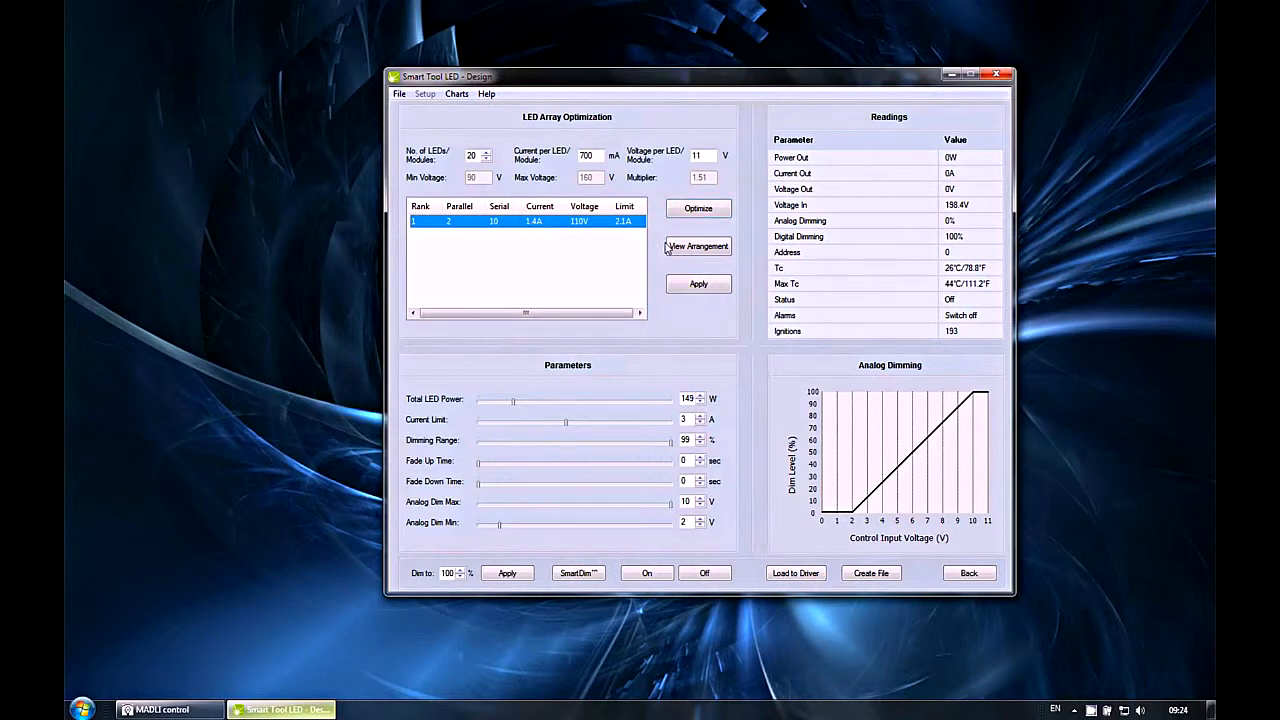
click(698, 246)
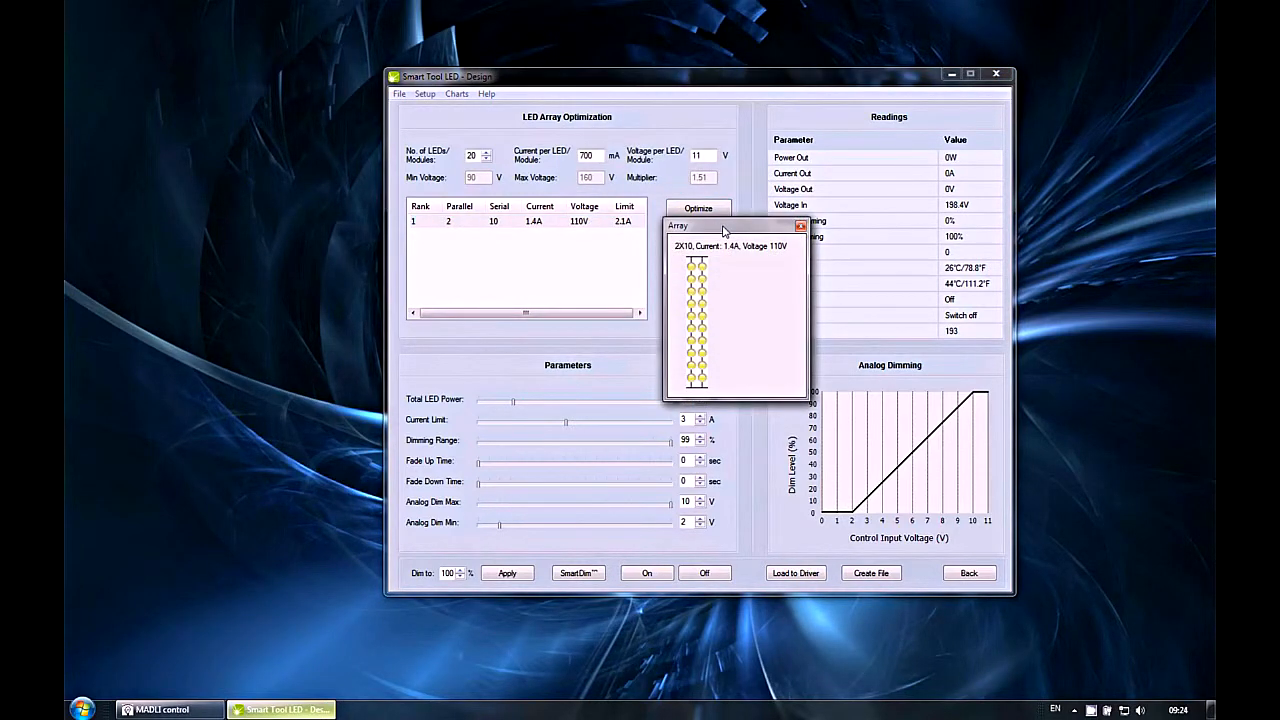
drag(735, 225, 565, 260)
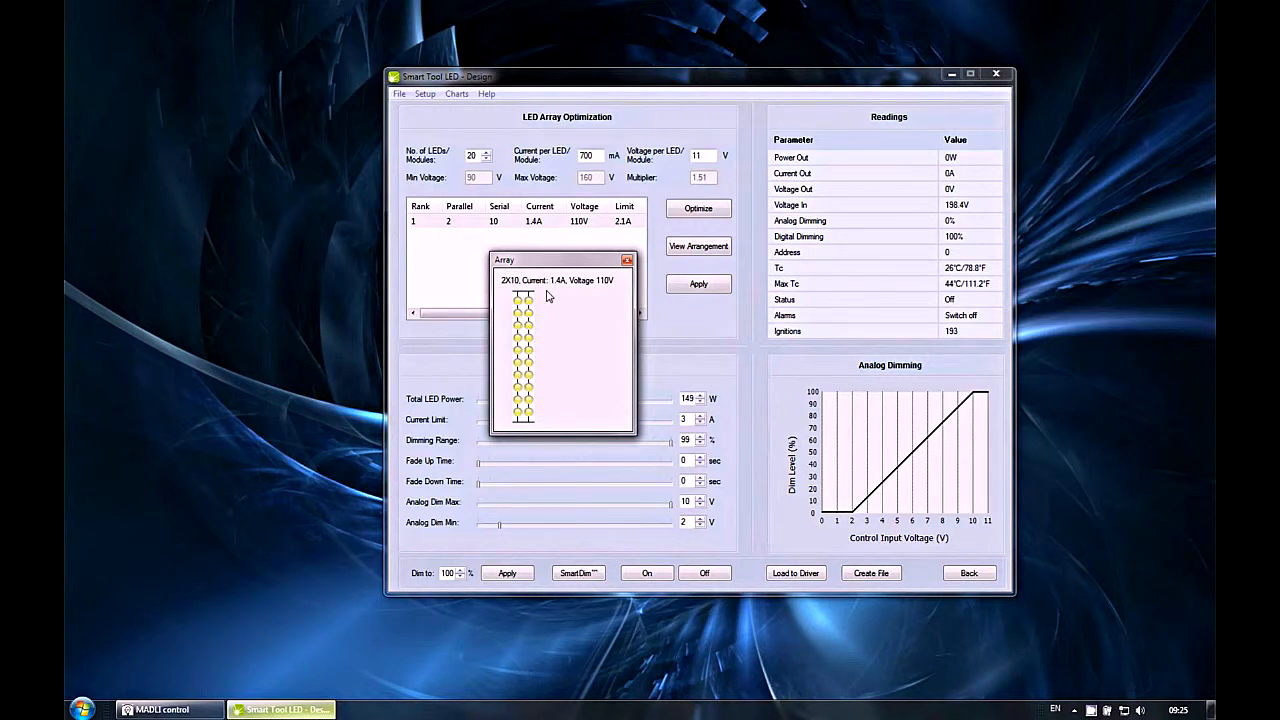
mouse_move(509, 403)
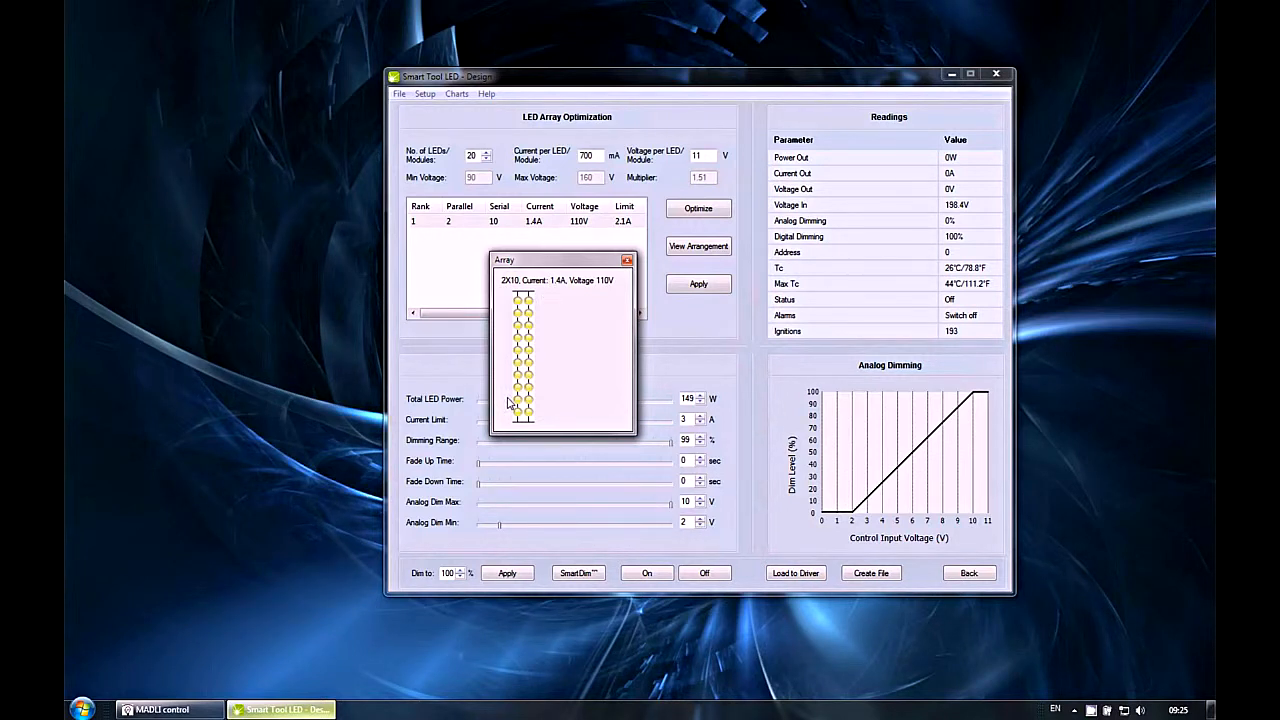
mouse_move(524, 302)
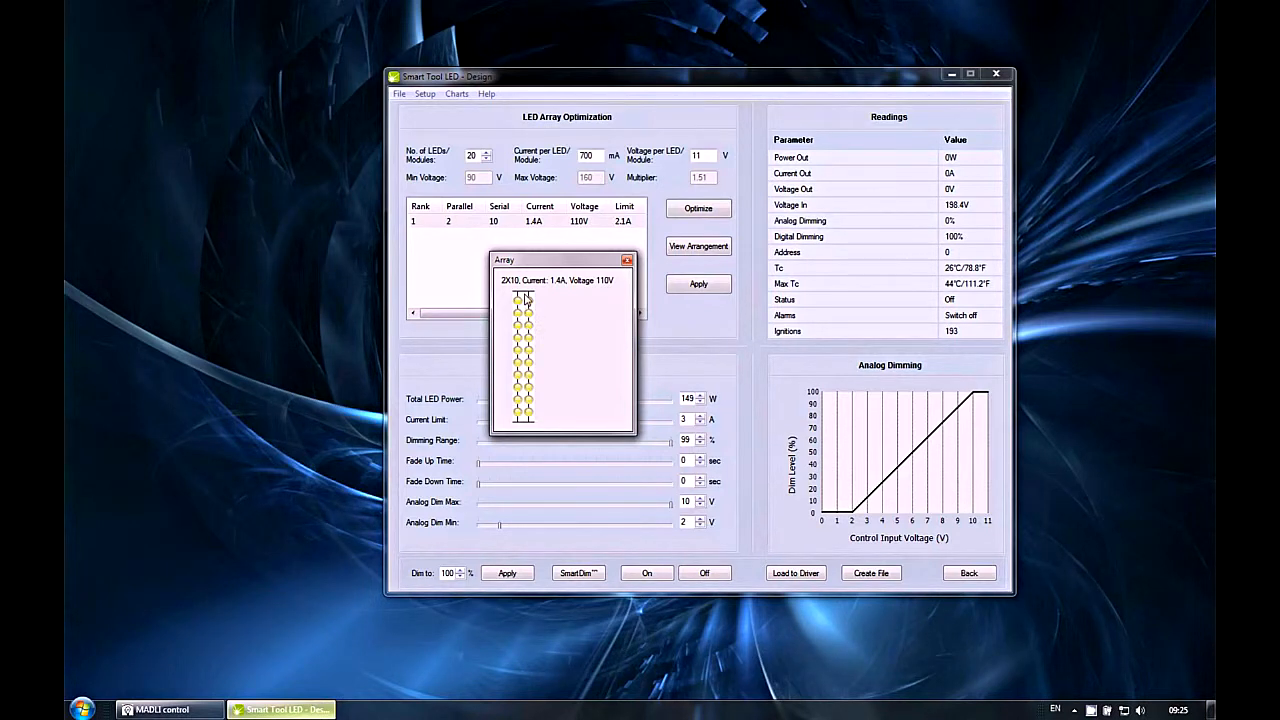
mouse_move(538, 225)
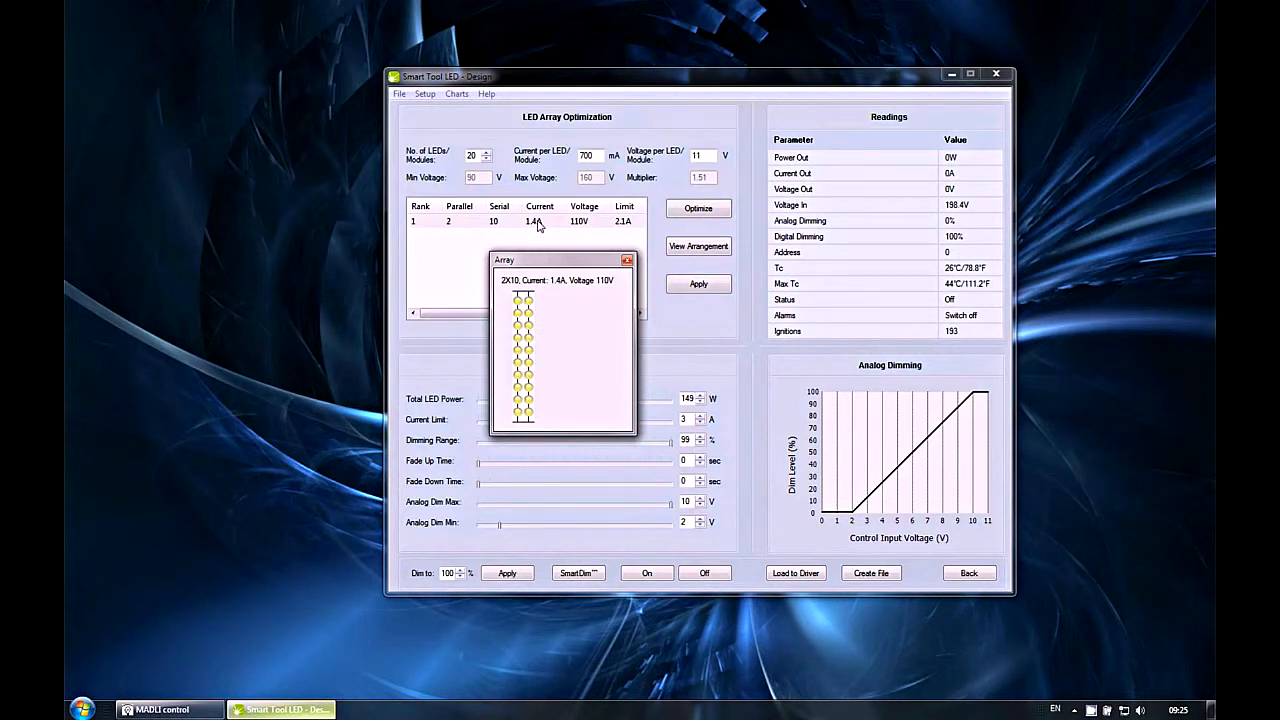
mouse_move(578, 228)
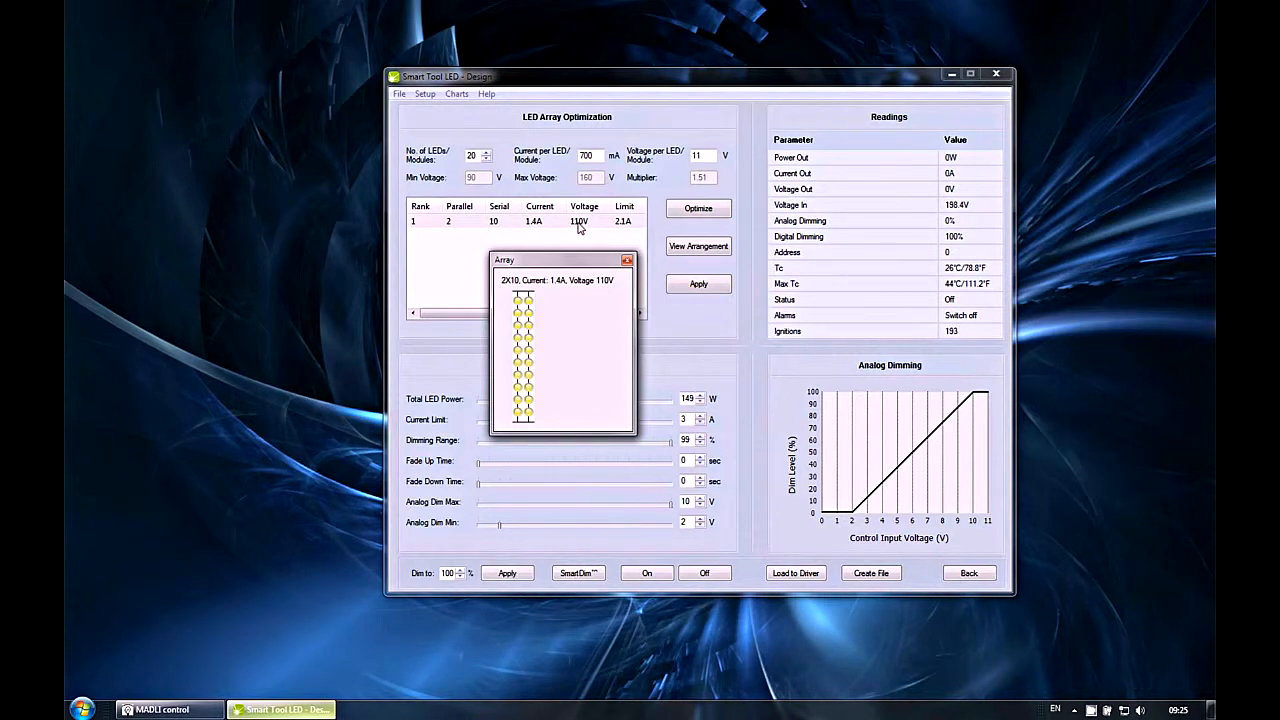
mouse_move(636, 226)
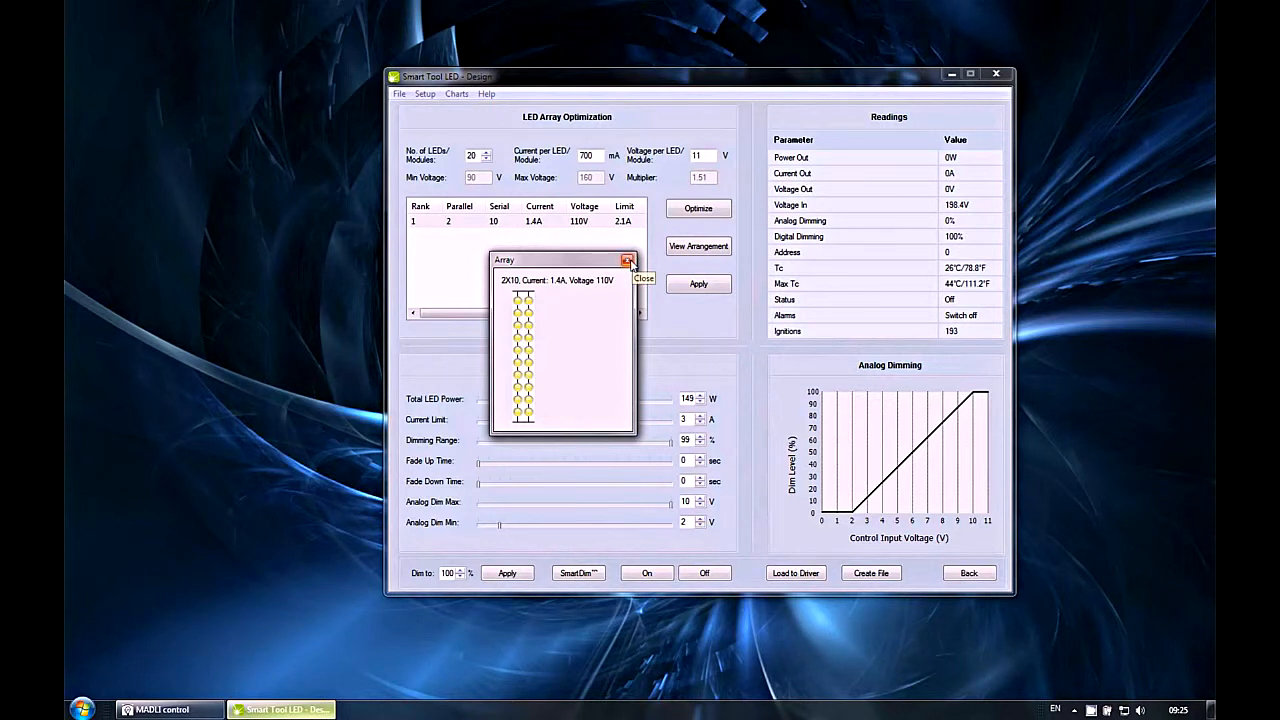
click(628, 261)
text(120)
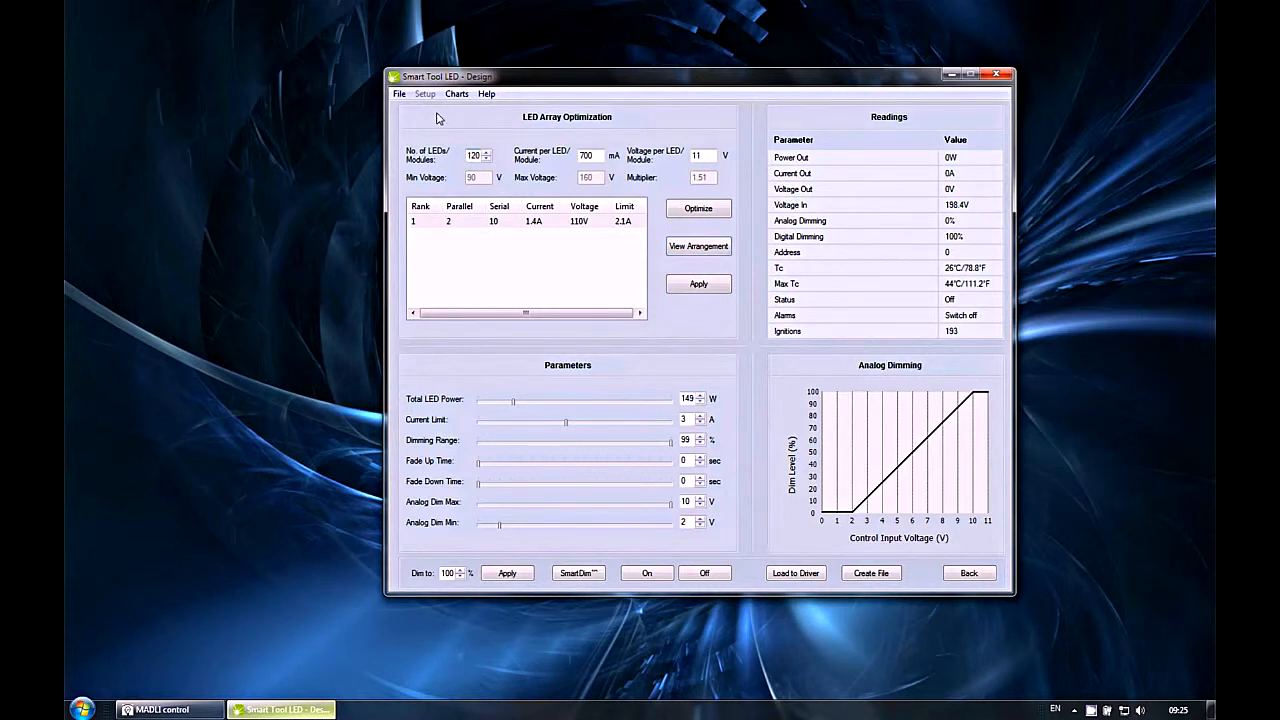
mouse_move(565, 160)
text(3)
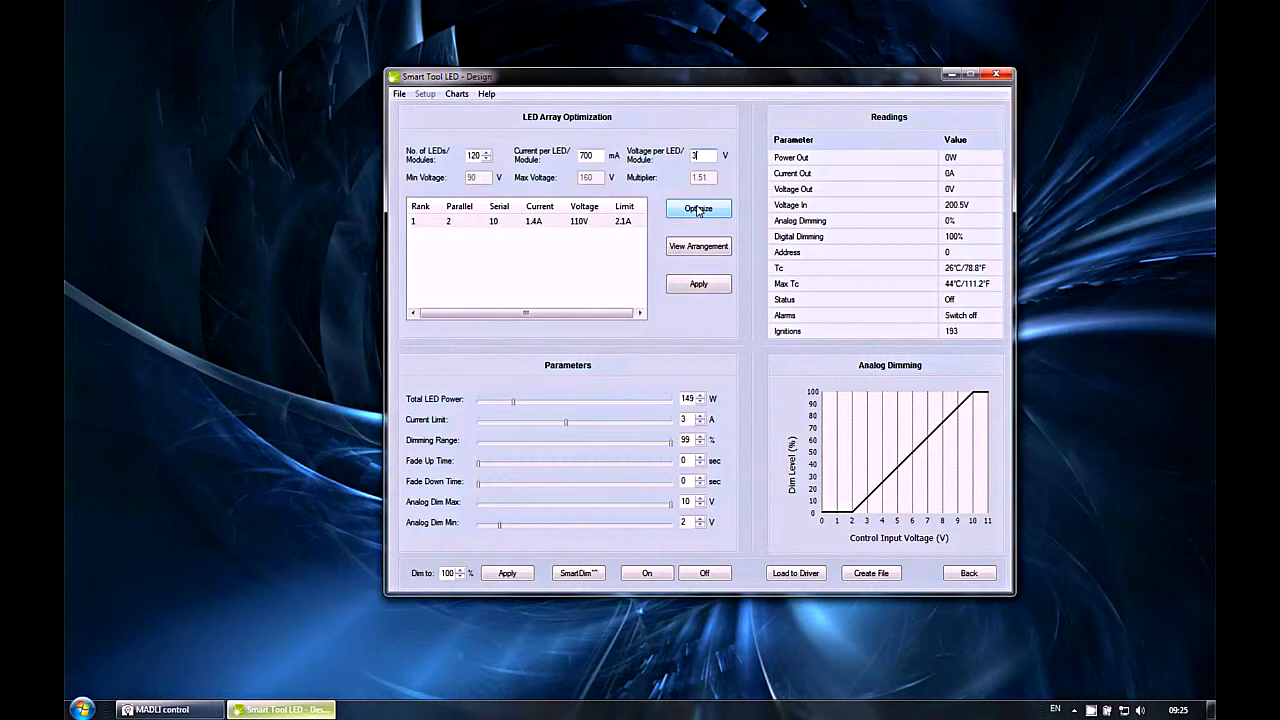
Re-optimize for 120 LEDs at 3 V and select the rank 1 3×40 option
click(698, 208)
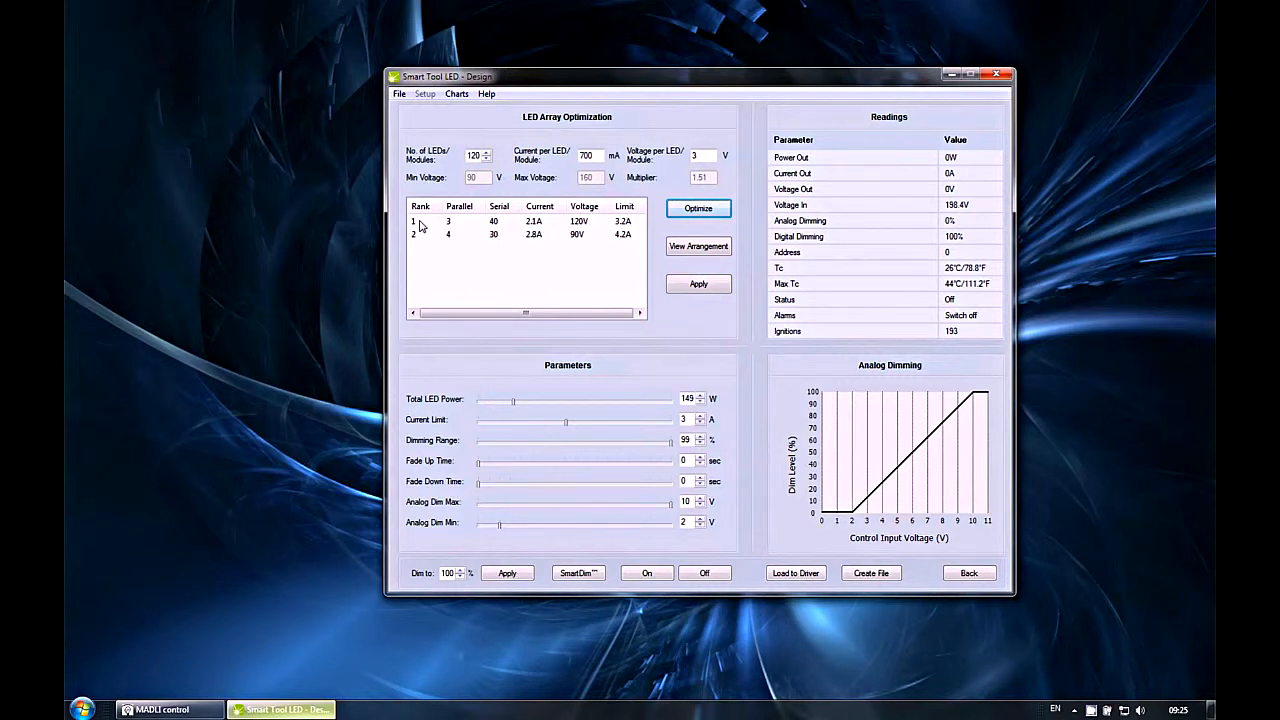
click(448, 234)
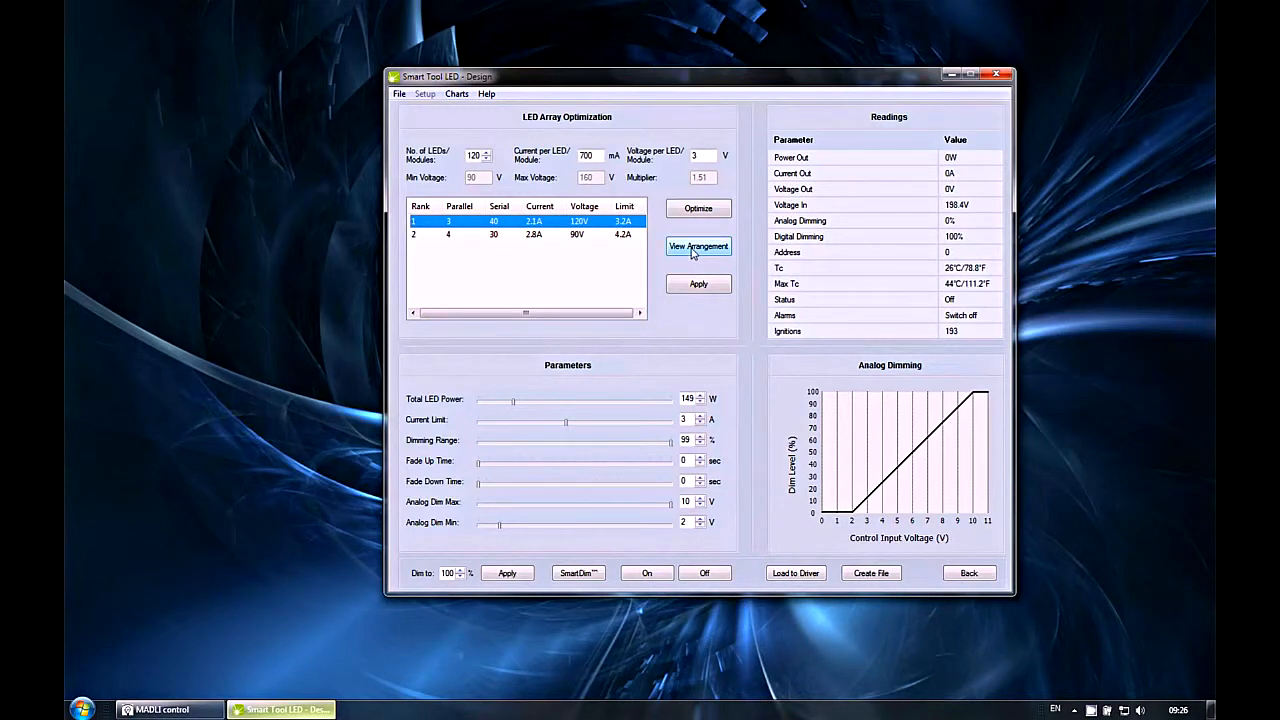
click(698, 246)
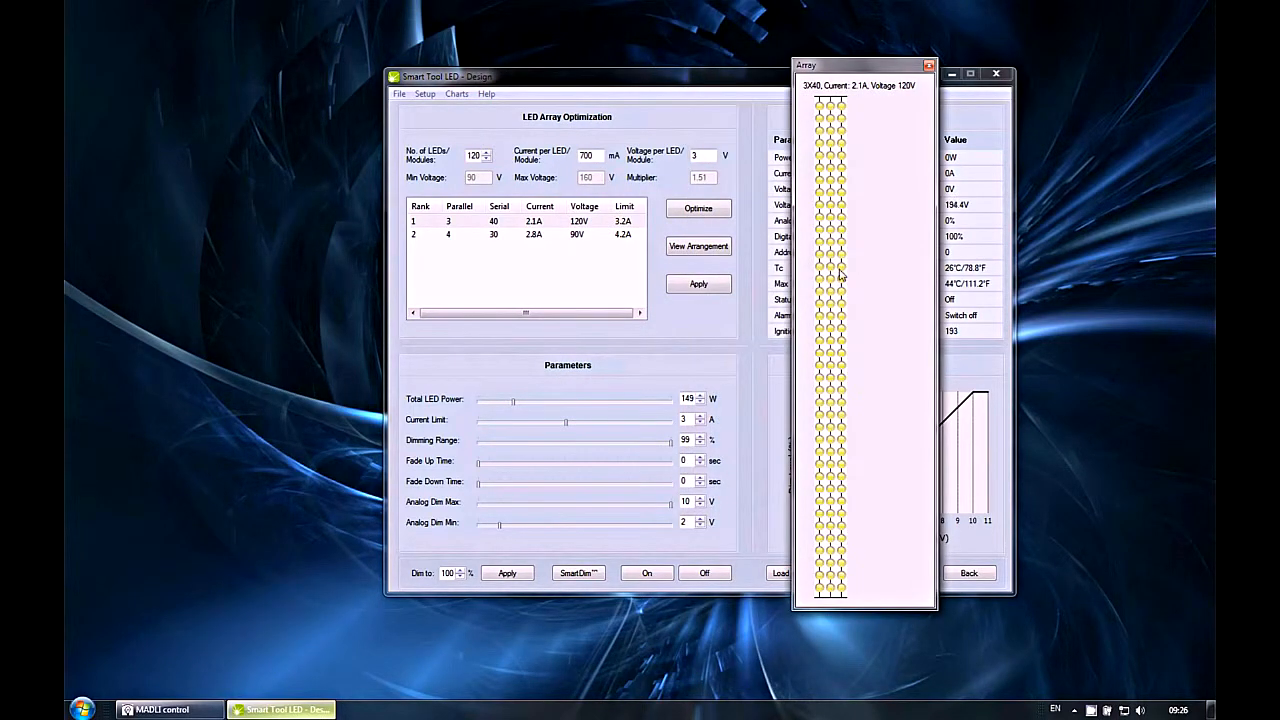
mouse_move(938, 72)
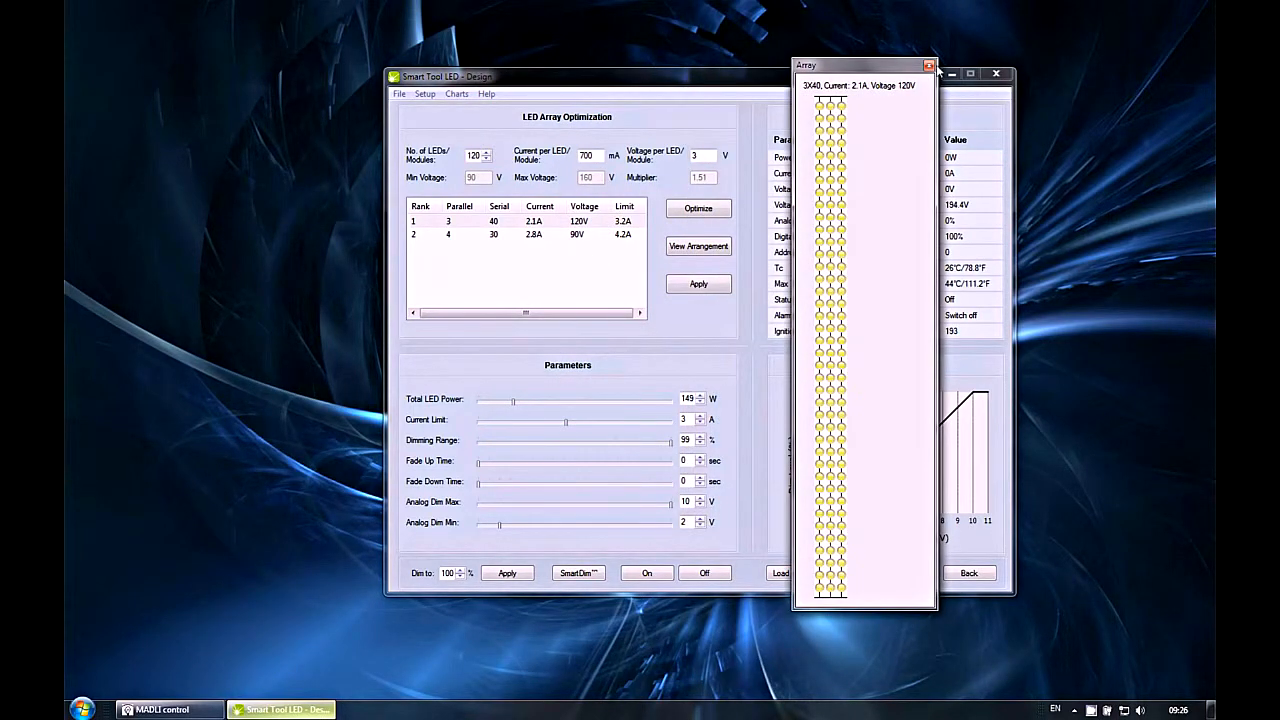
click(927, 65)
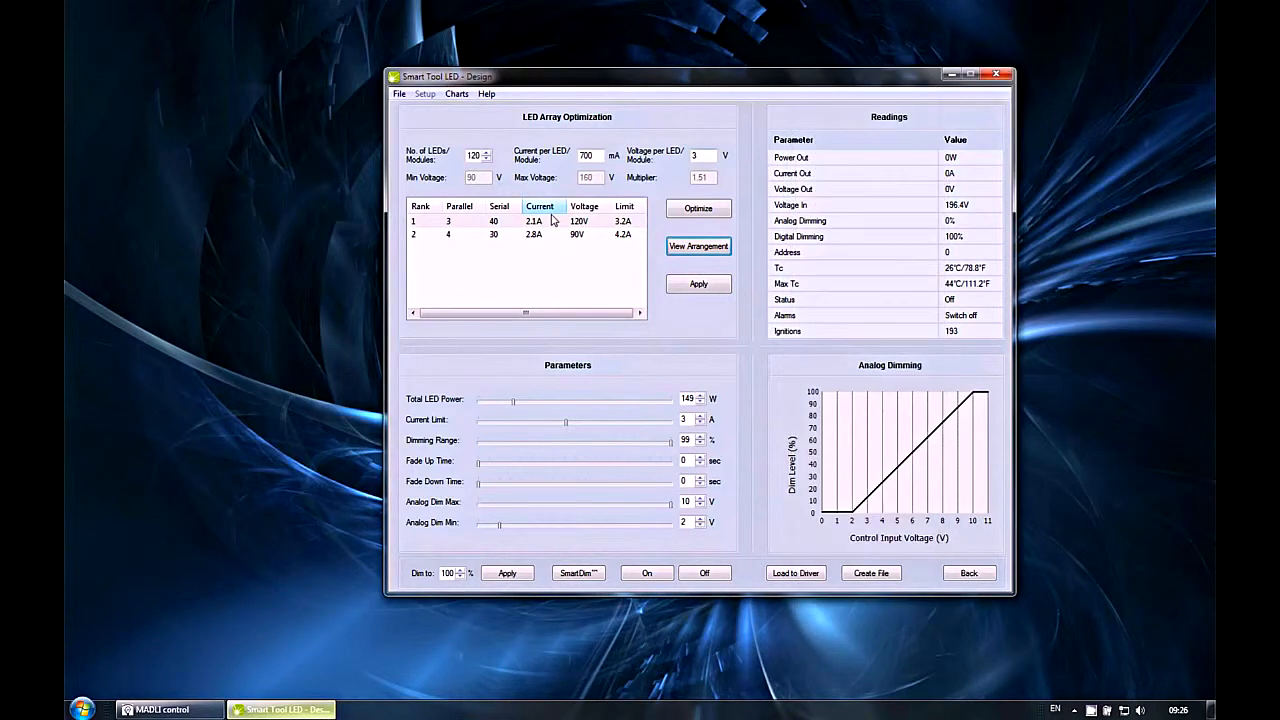
click(698, 246)
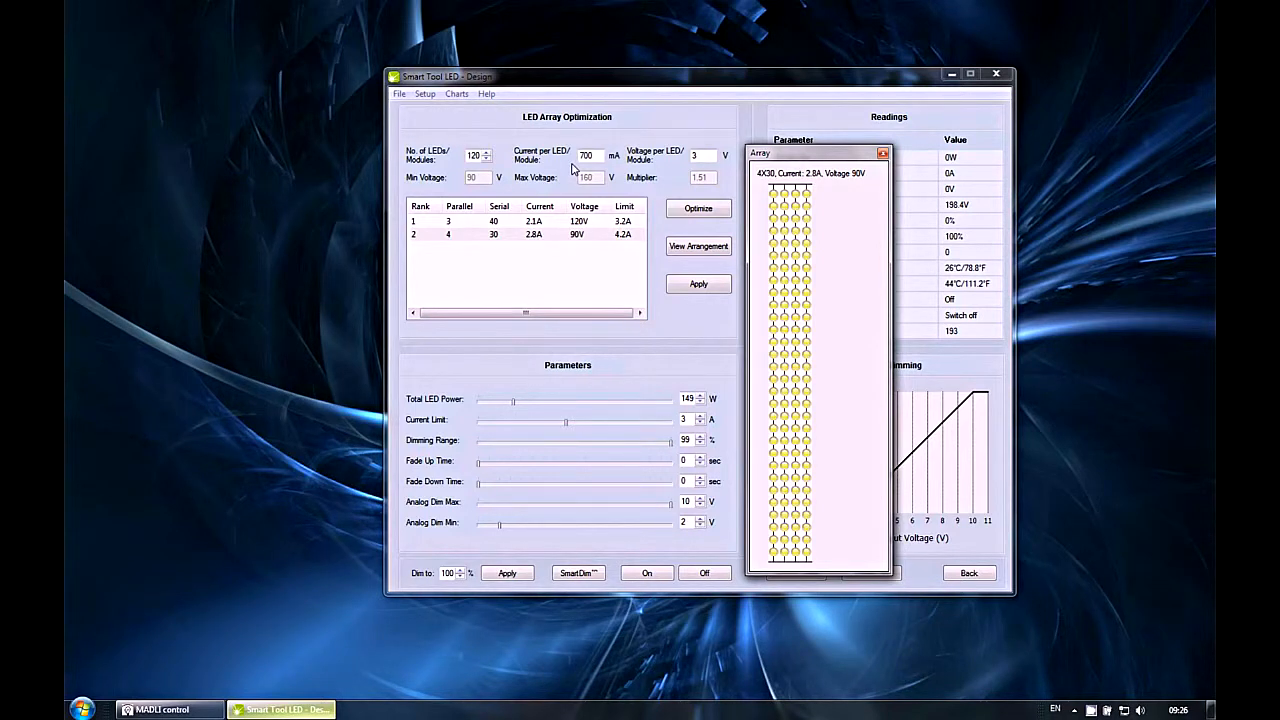
mouse_move(877, 172)
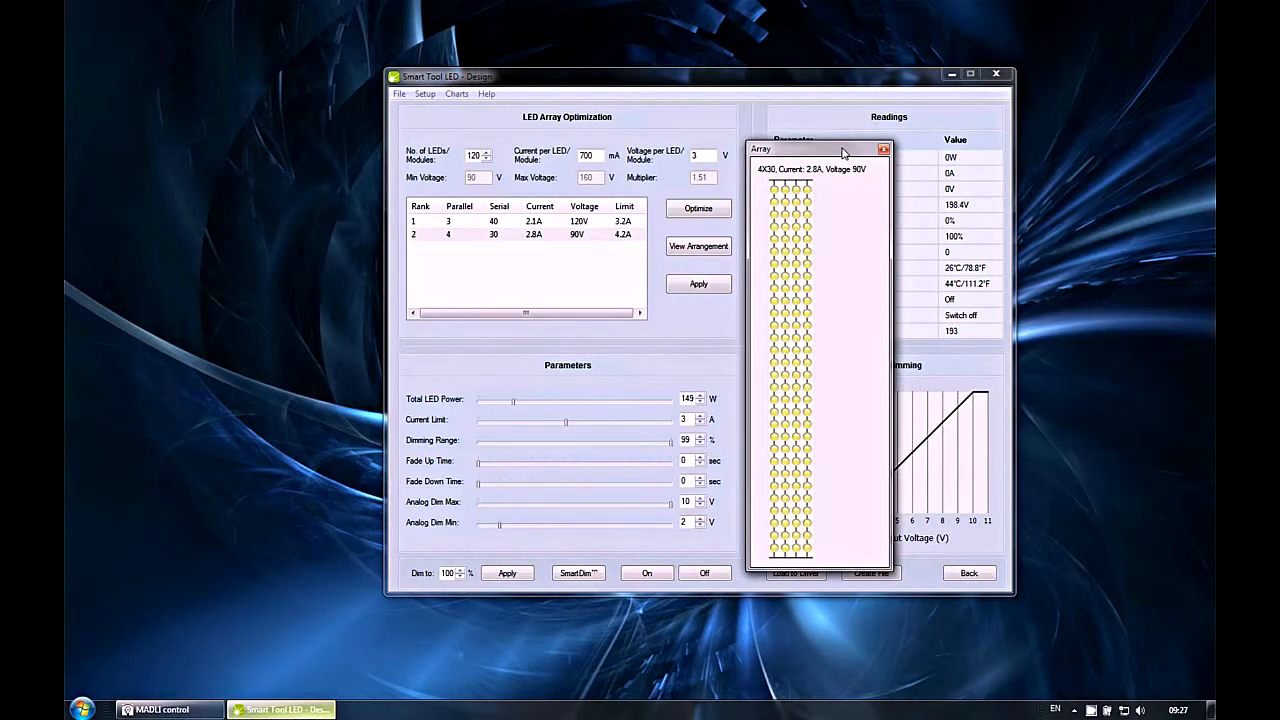
click(883, 149)
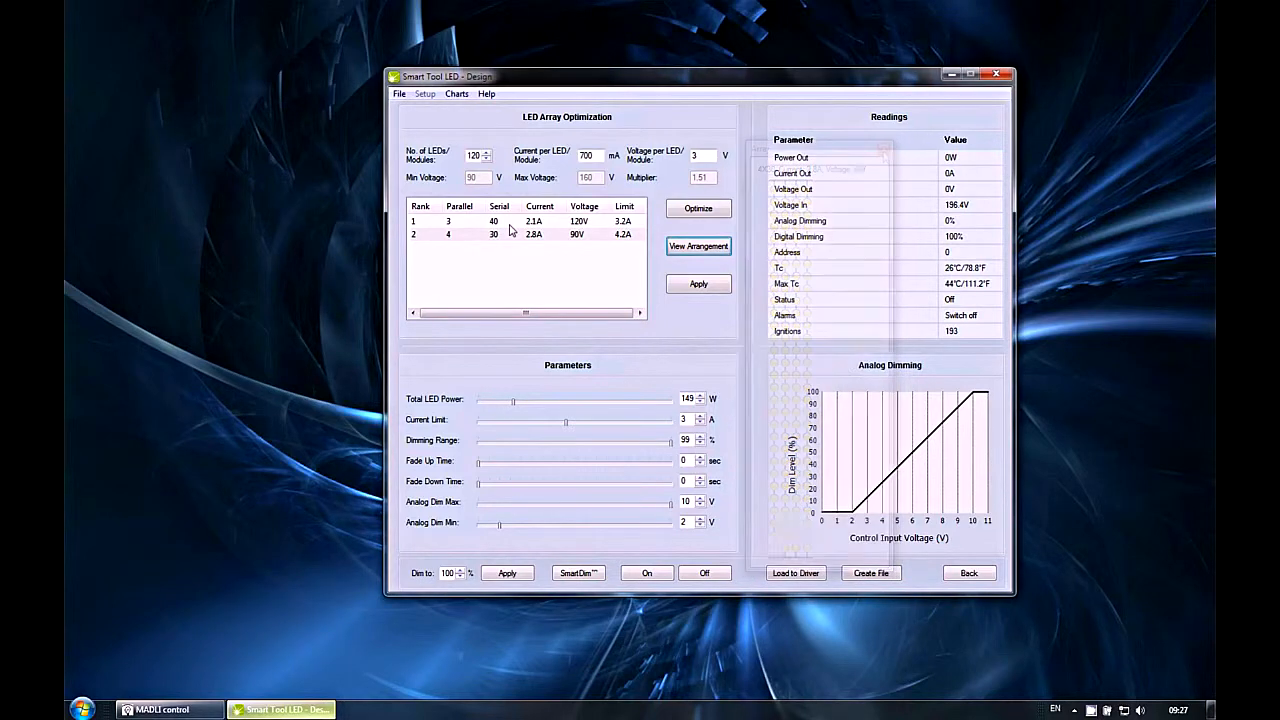
Select and apply the 3 parallel × 40 serial arrangement to the parameters
click(490, 221)
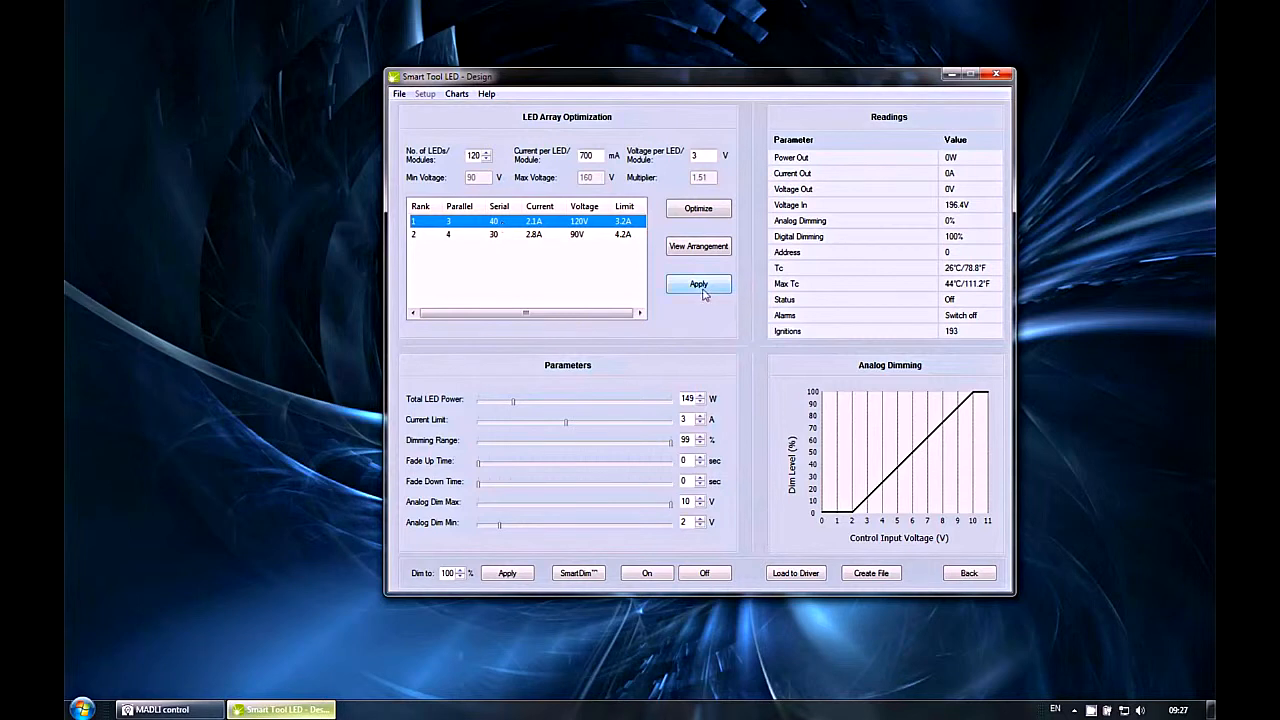
click(698, 284)
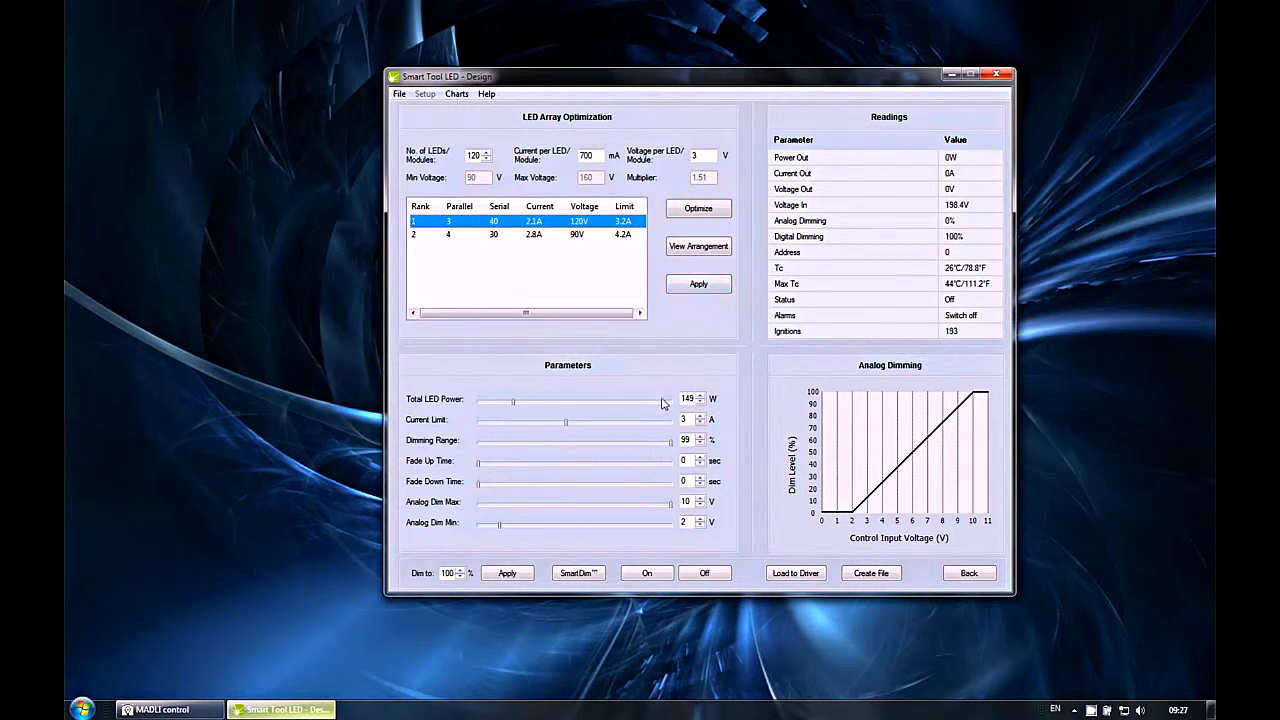
mouse_move(700, 410)
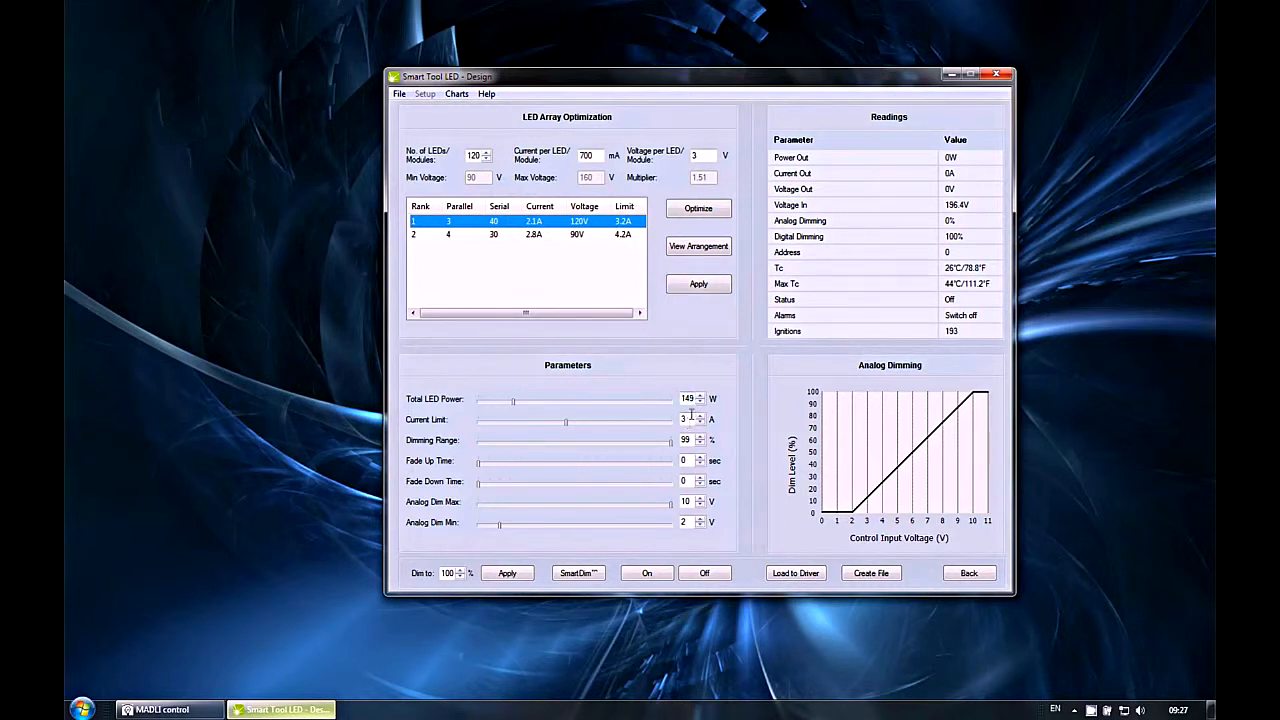
click(698, 284)
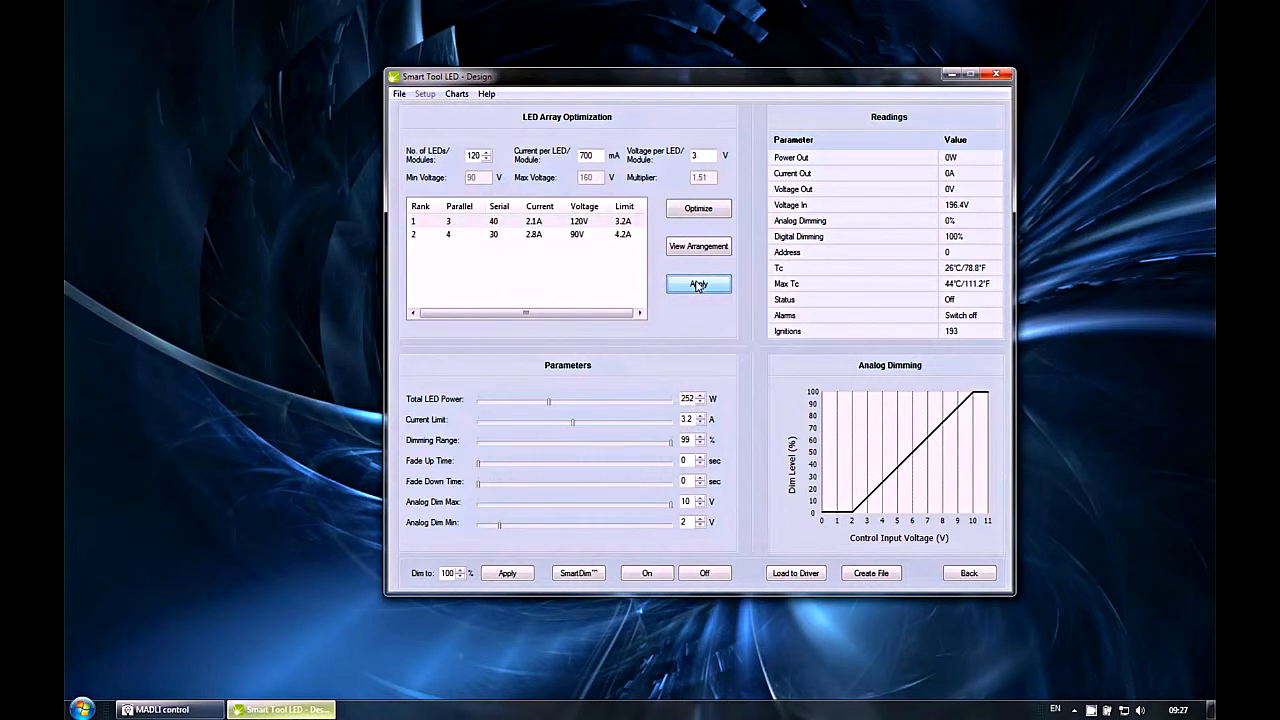
click(698, 284)
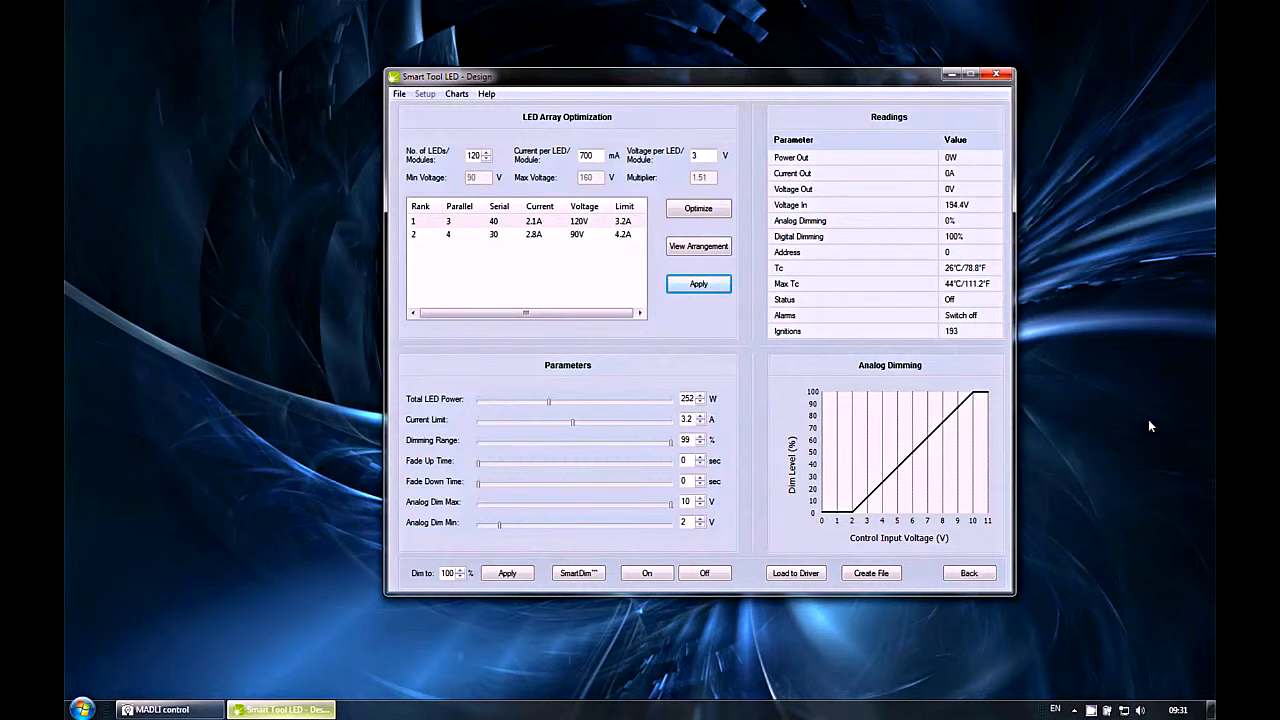
mouse_move(585, 435)
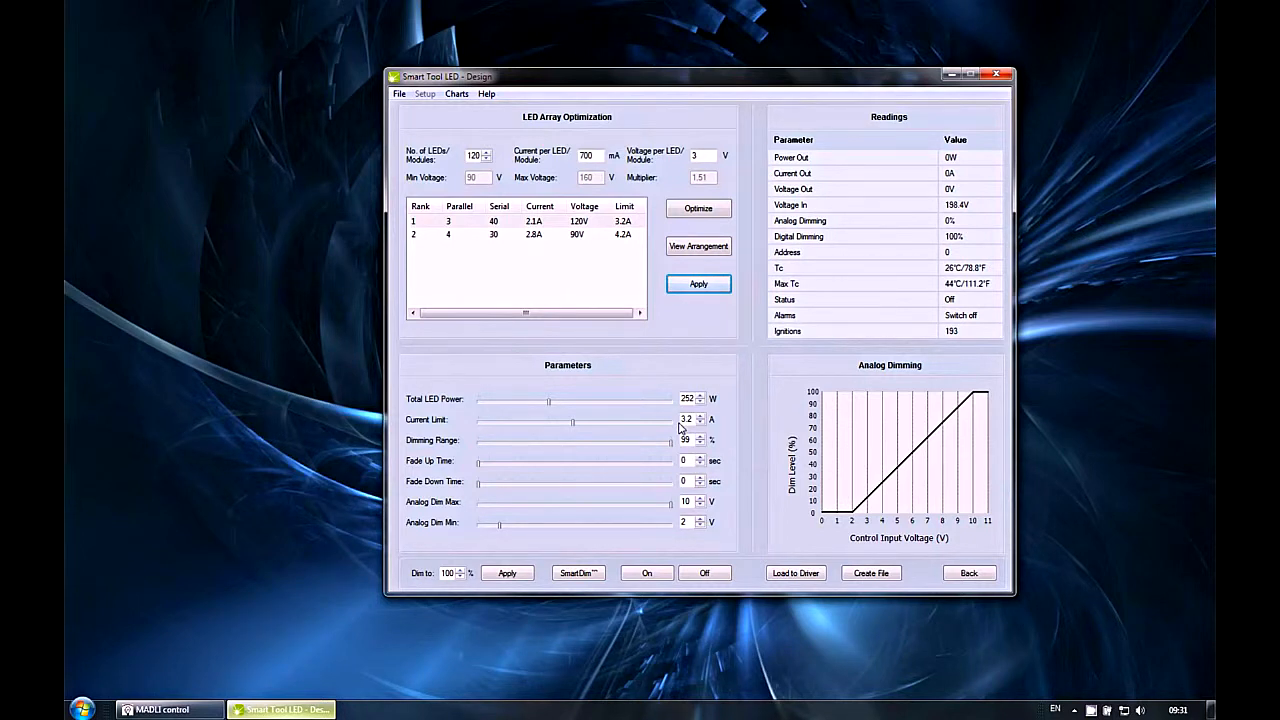
mouse_move(980, 472)
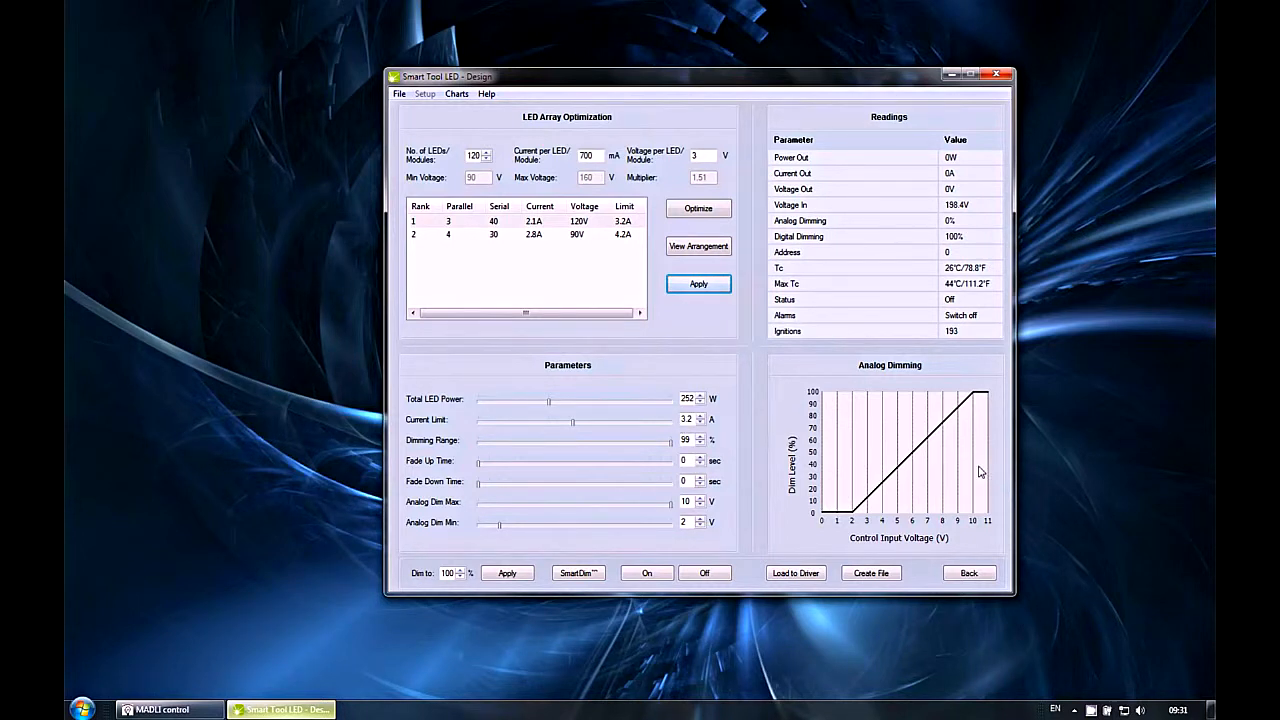
mouse_move(962, 484)
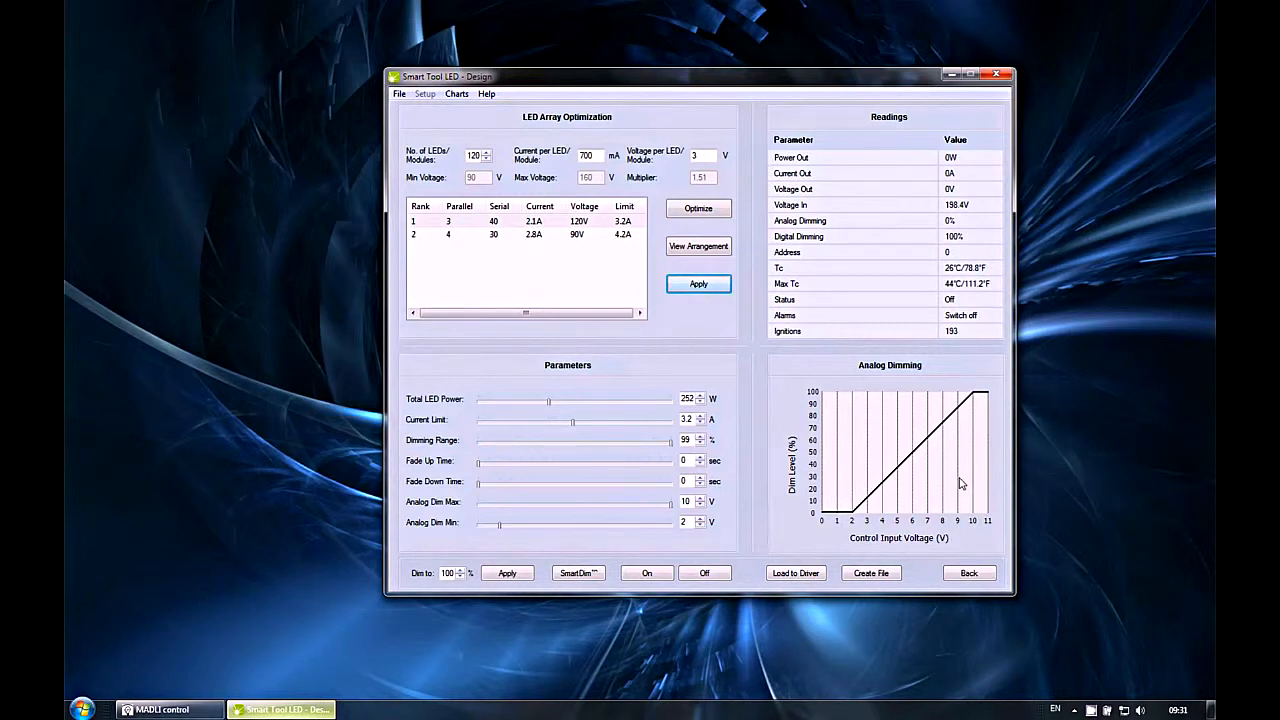
mouse_move(920, 453)
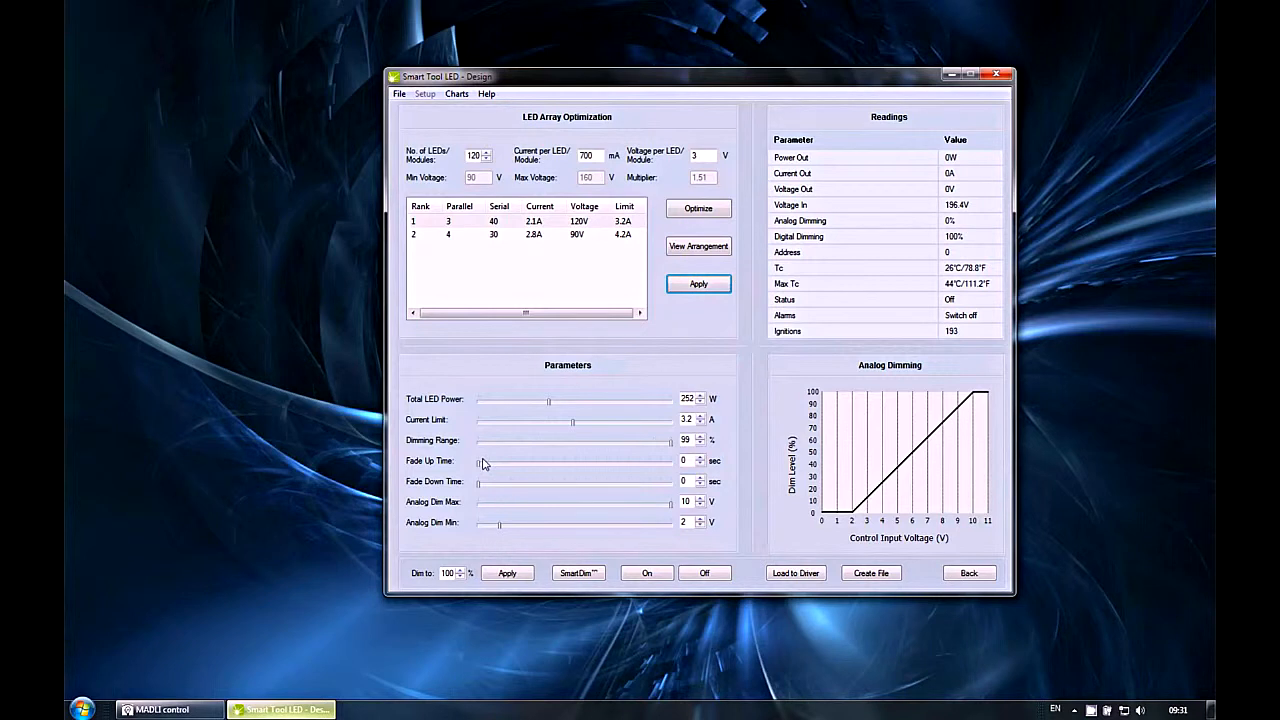
mouse_move(805, 500)
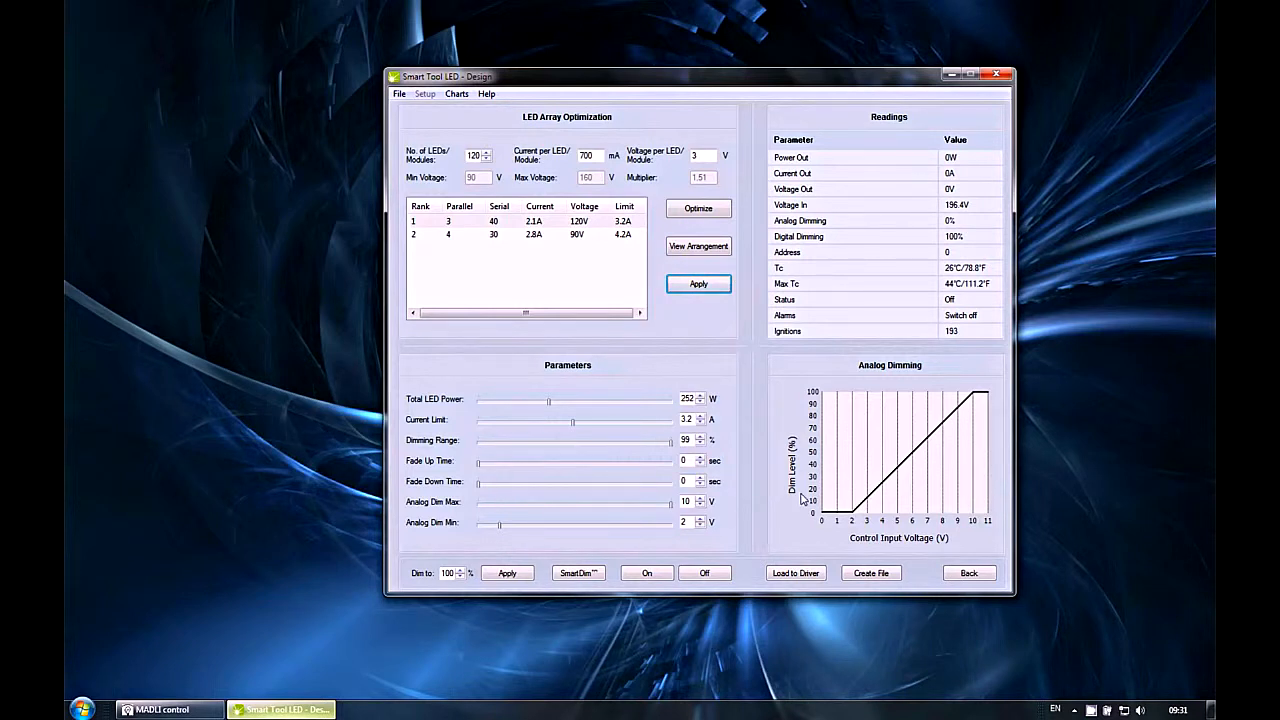
mouse_move(865, 483)
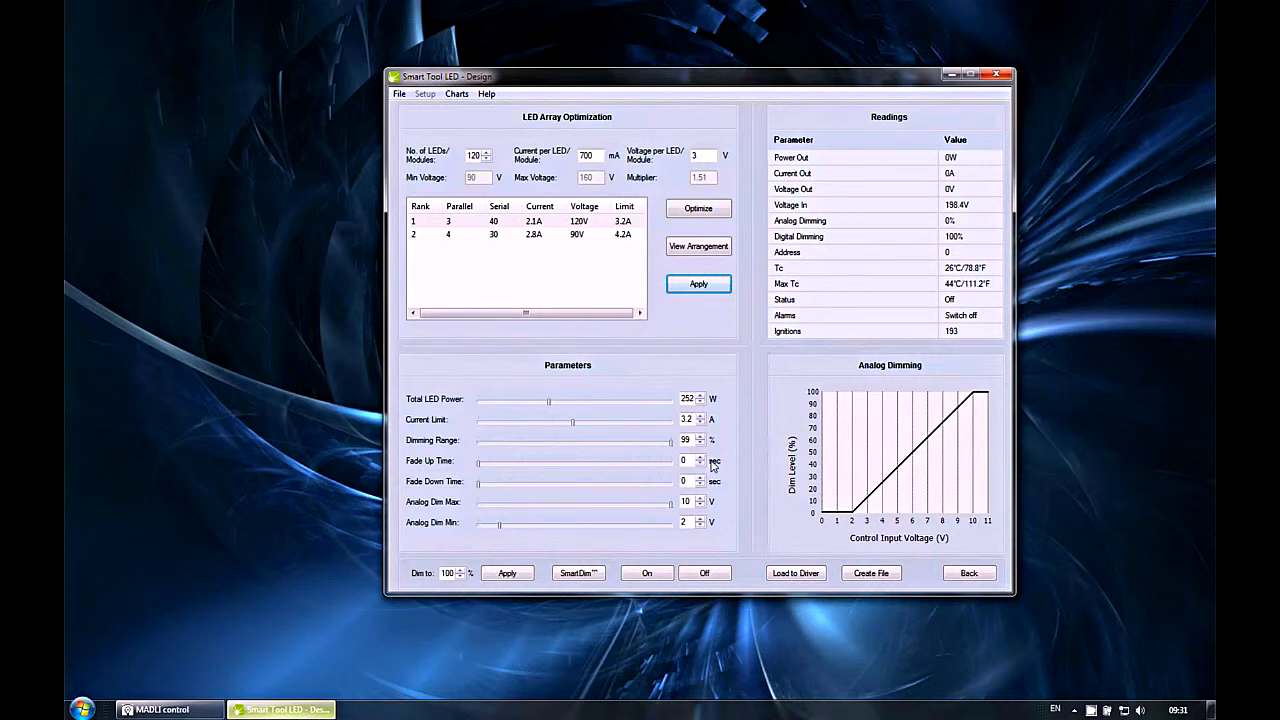
Drag the Dimming Range slider from 99% down to about 71%
drag(672, 440, 575, 440)
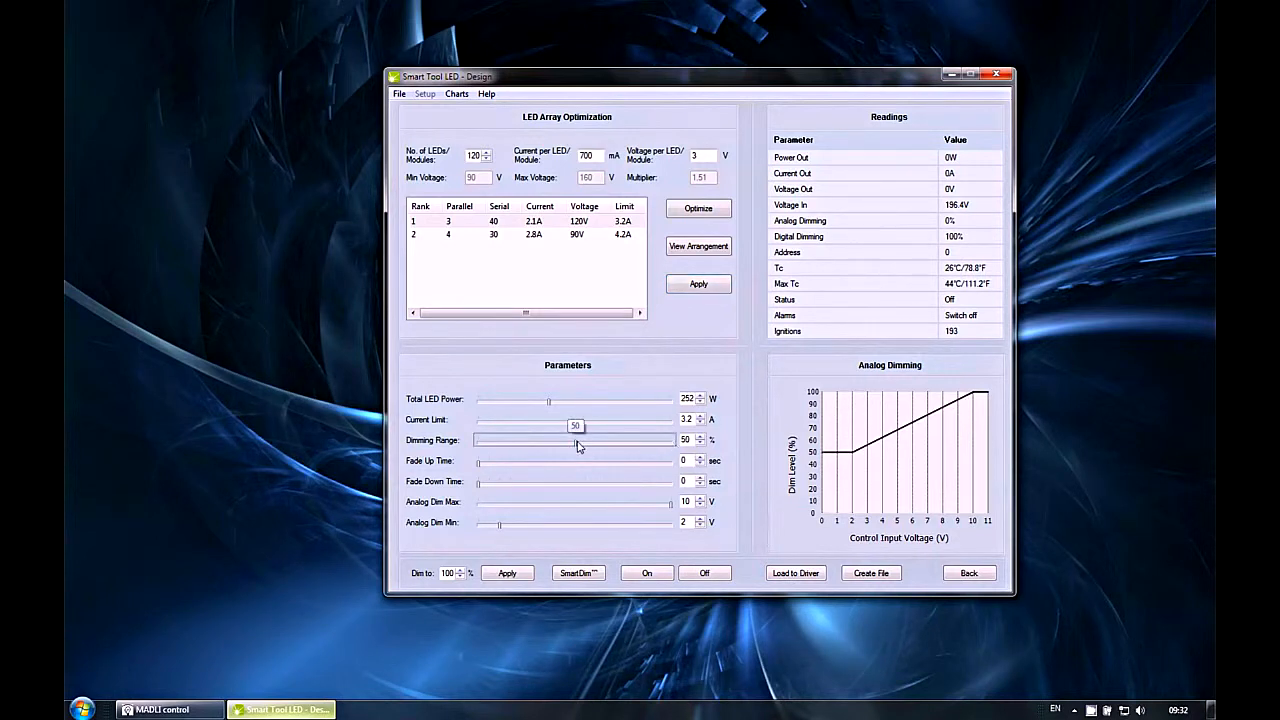
drag(575, 440, 617, 440)
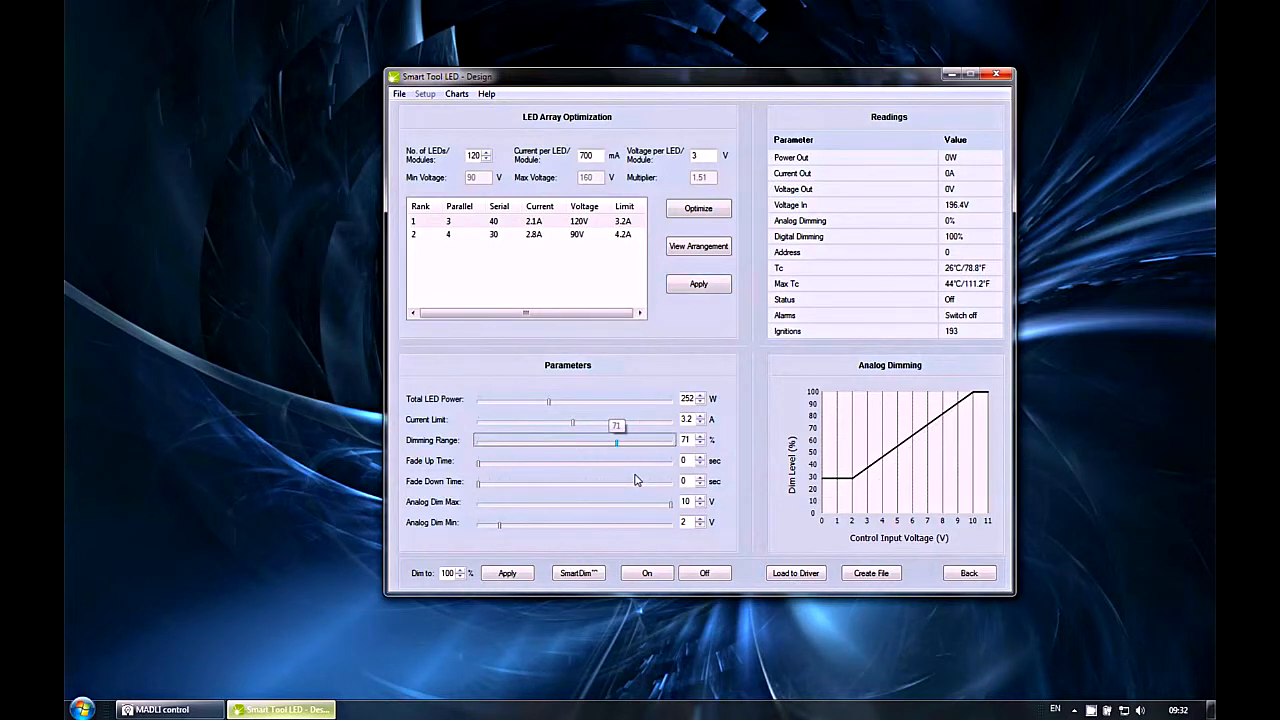
drag(669, 501, 585, 501)
text(375)
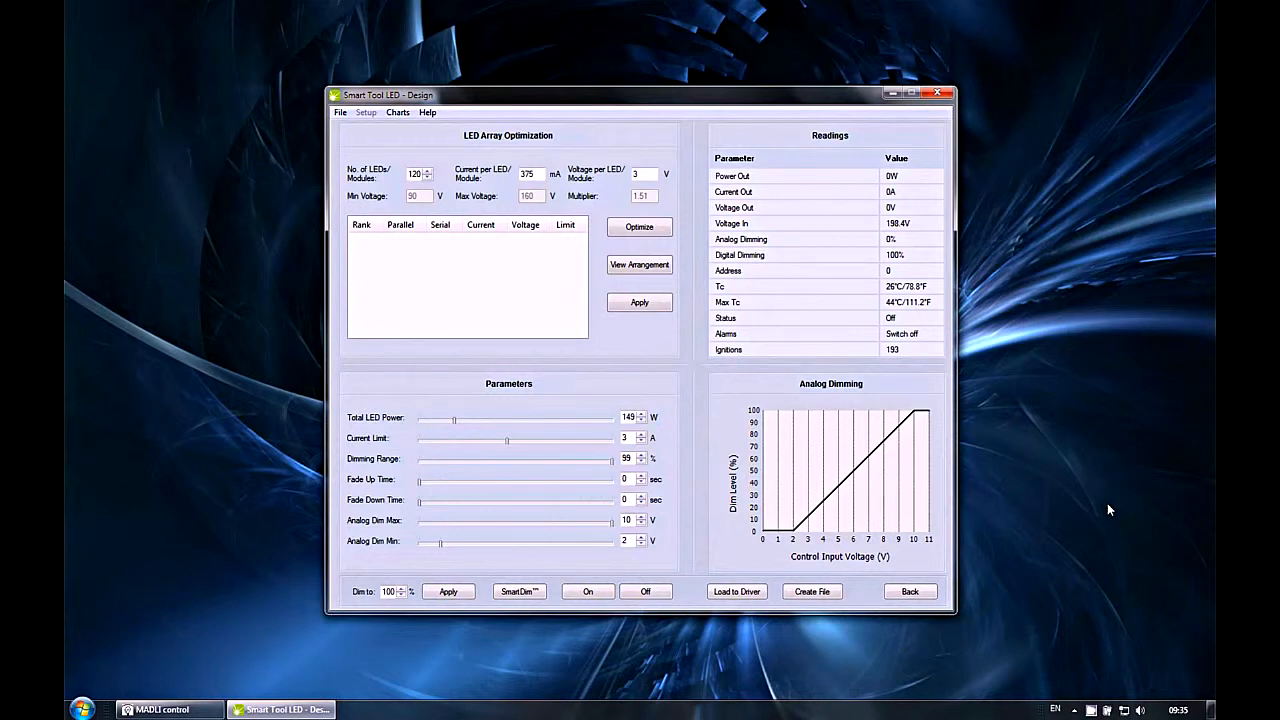
Open SmartDim profile scheduling for the 375 mA, 149 W design
click(519, 591)
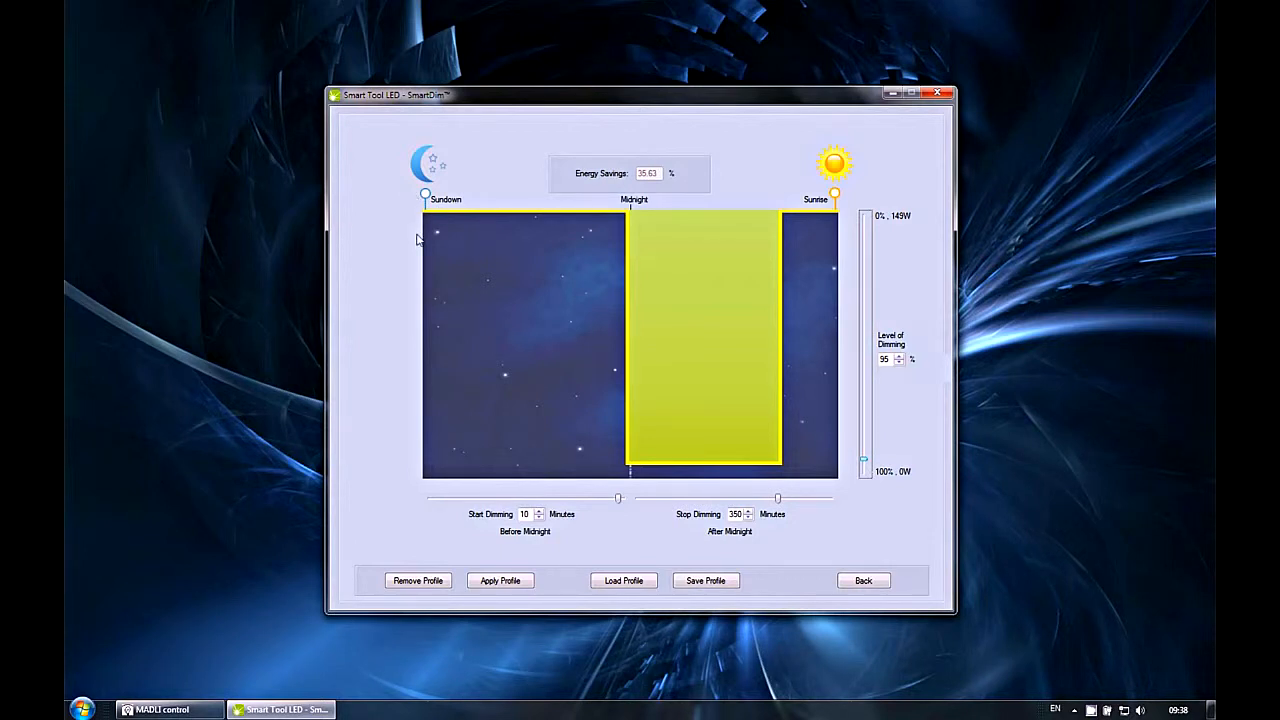
mouse_move(838, 200)
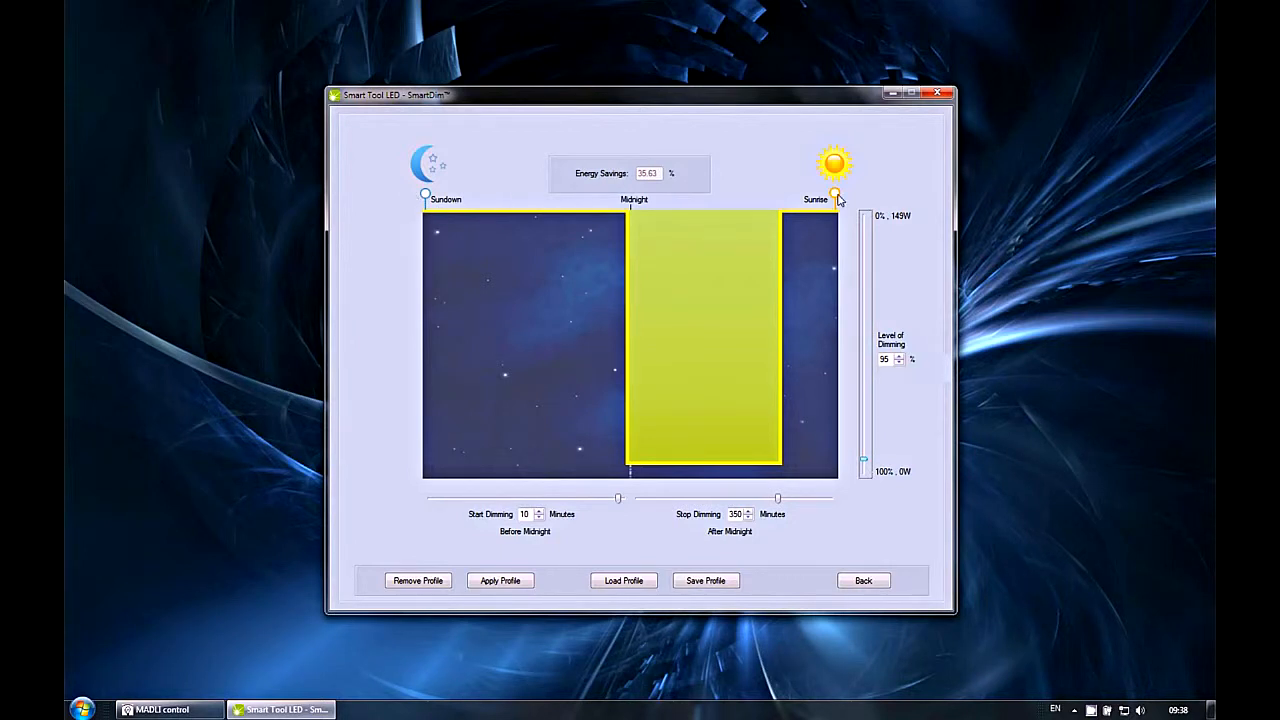
mouse_move(848, 220)
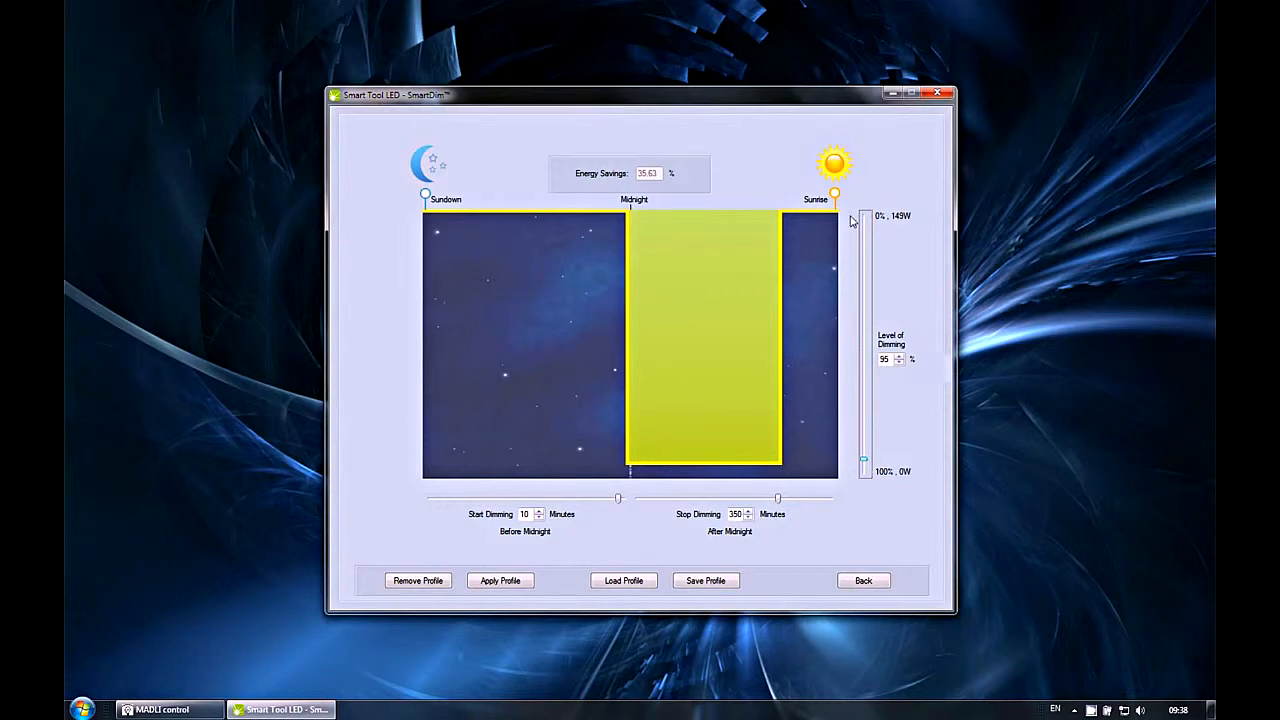
mouse_move(697, 218)
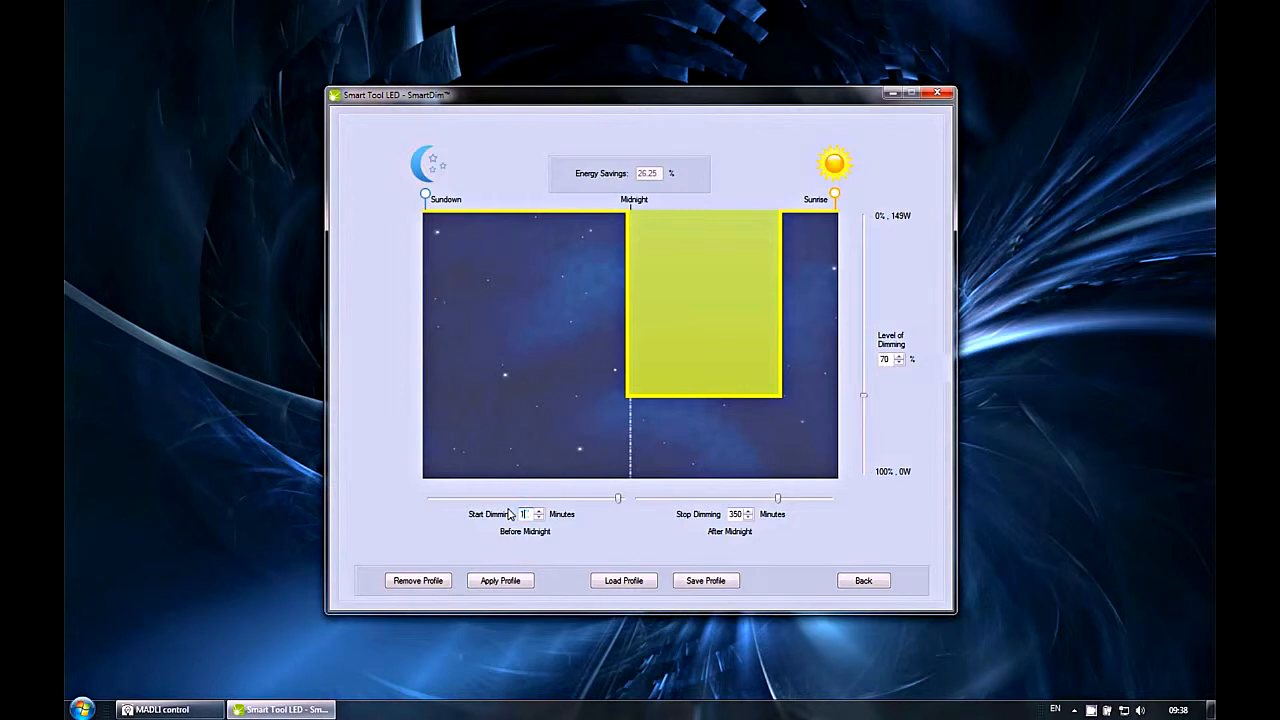
Start dimming 120 minutes before midnight and stop 360 minutes after, at 60%
drag(618, 498, 574, 498)
text(60)
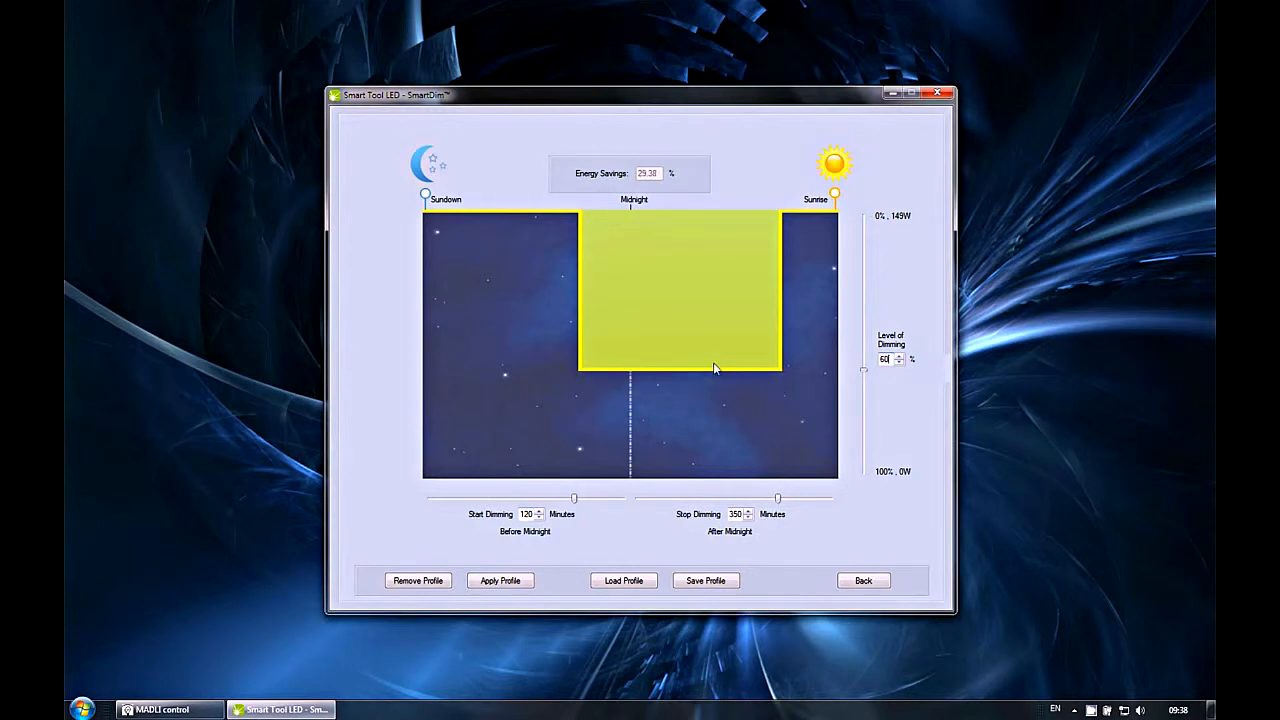
mouse_move(688, 428)
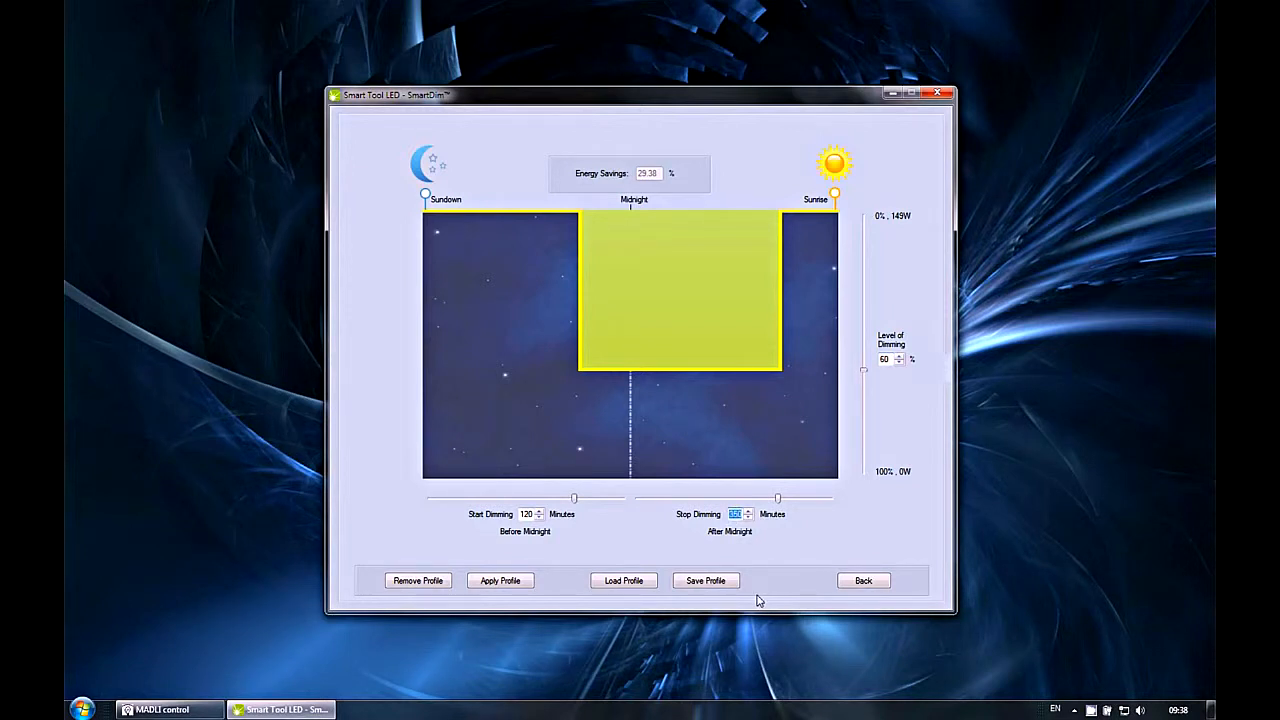
click(746, 510)
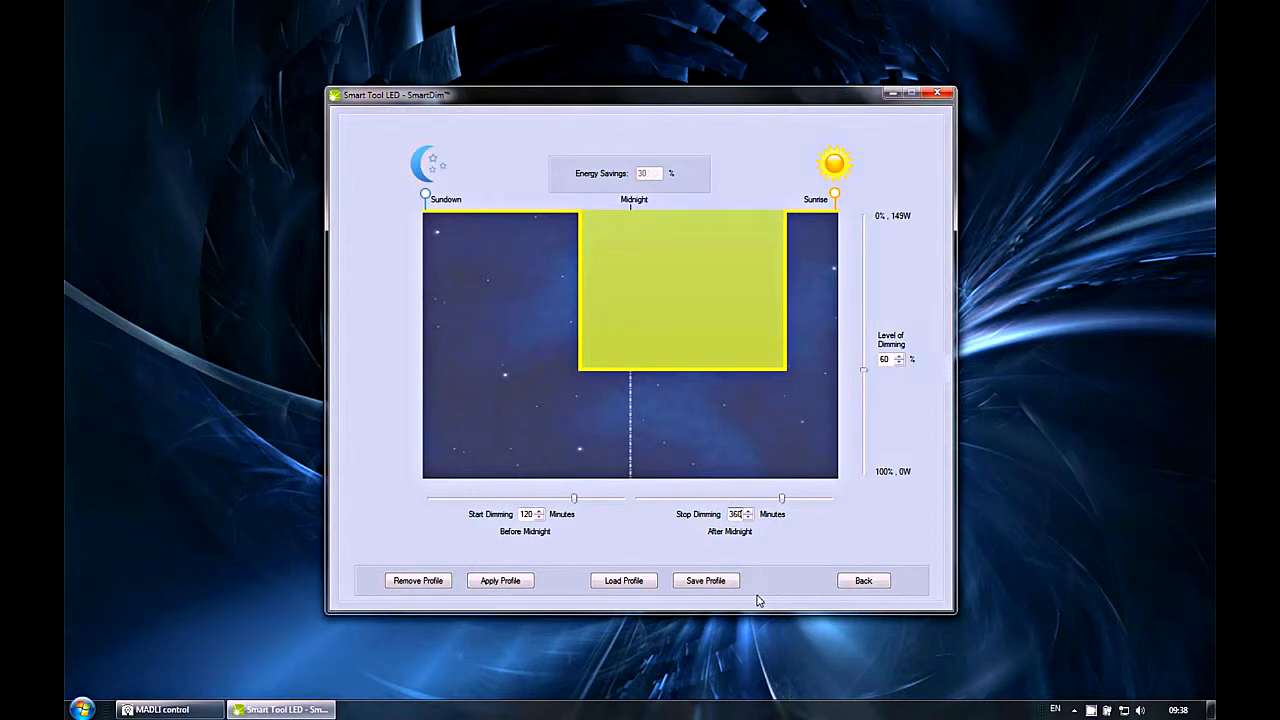
mouse_move(715, 395)
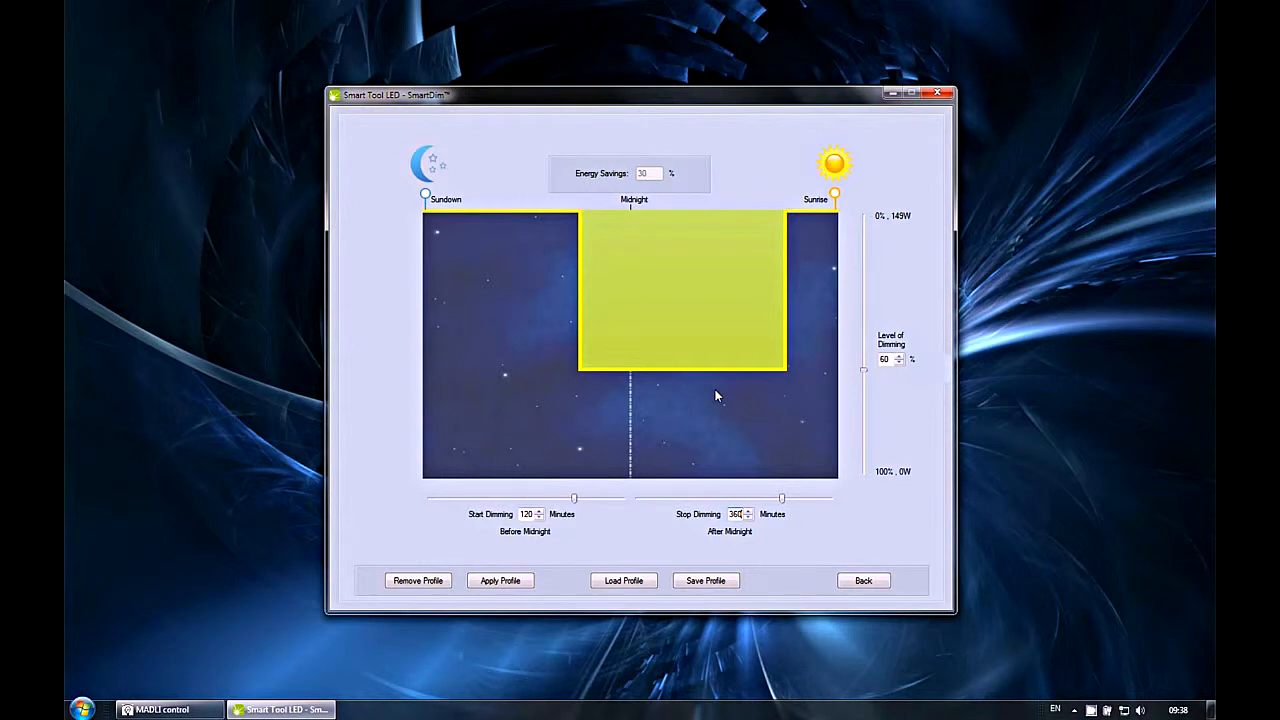
mouse_move(430, 220)
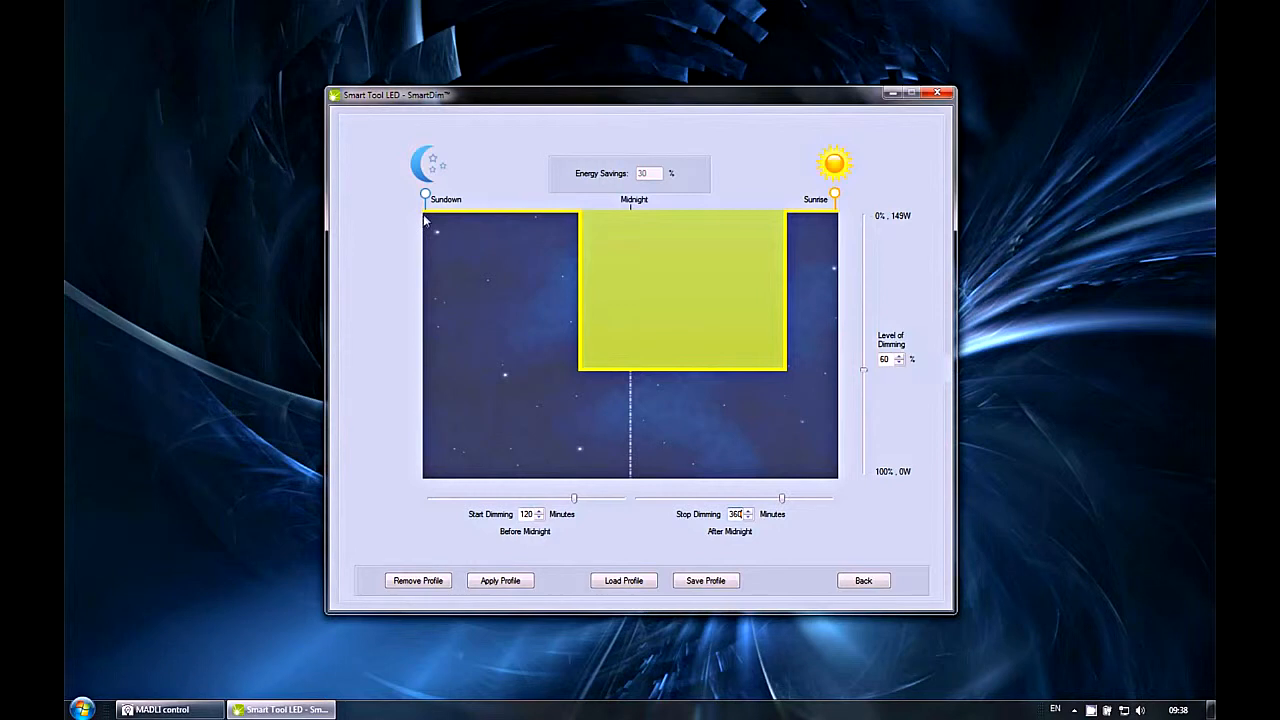
mouse_move(567, 228)
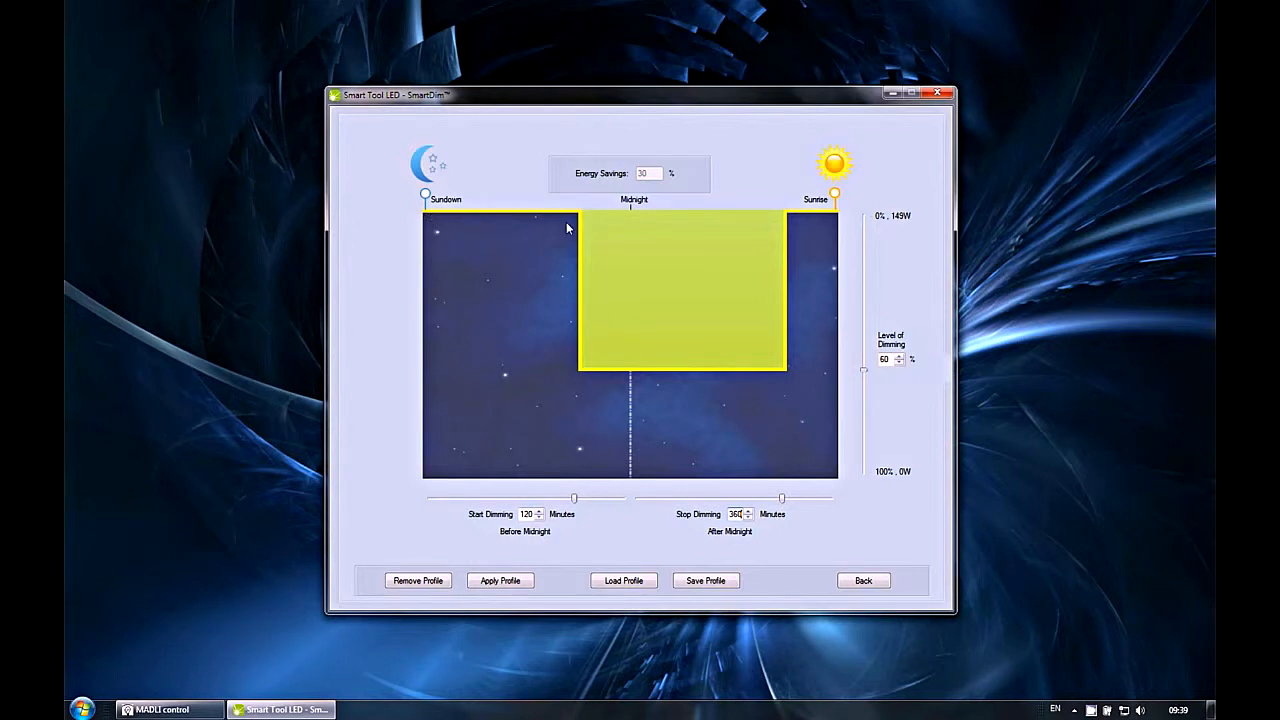
mouse_move(623, 370)
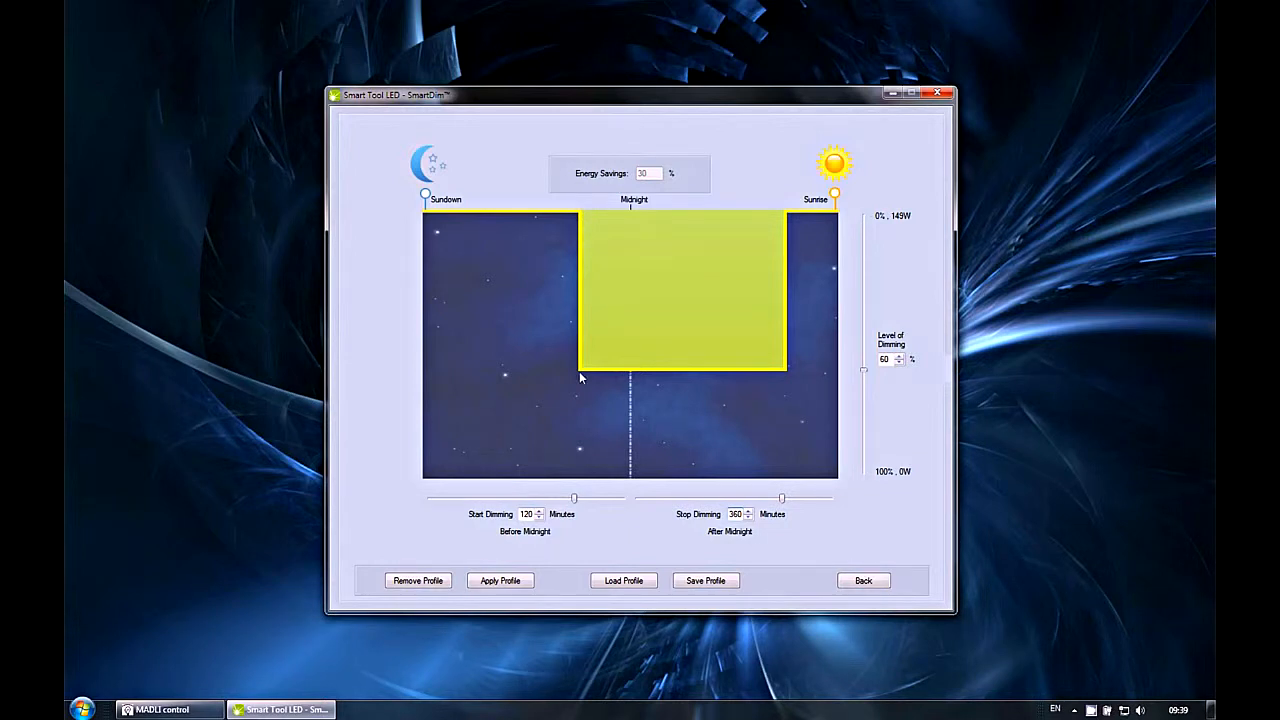
mouse_move(583, 381)
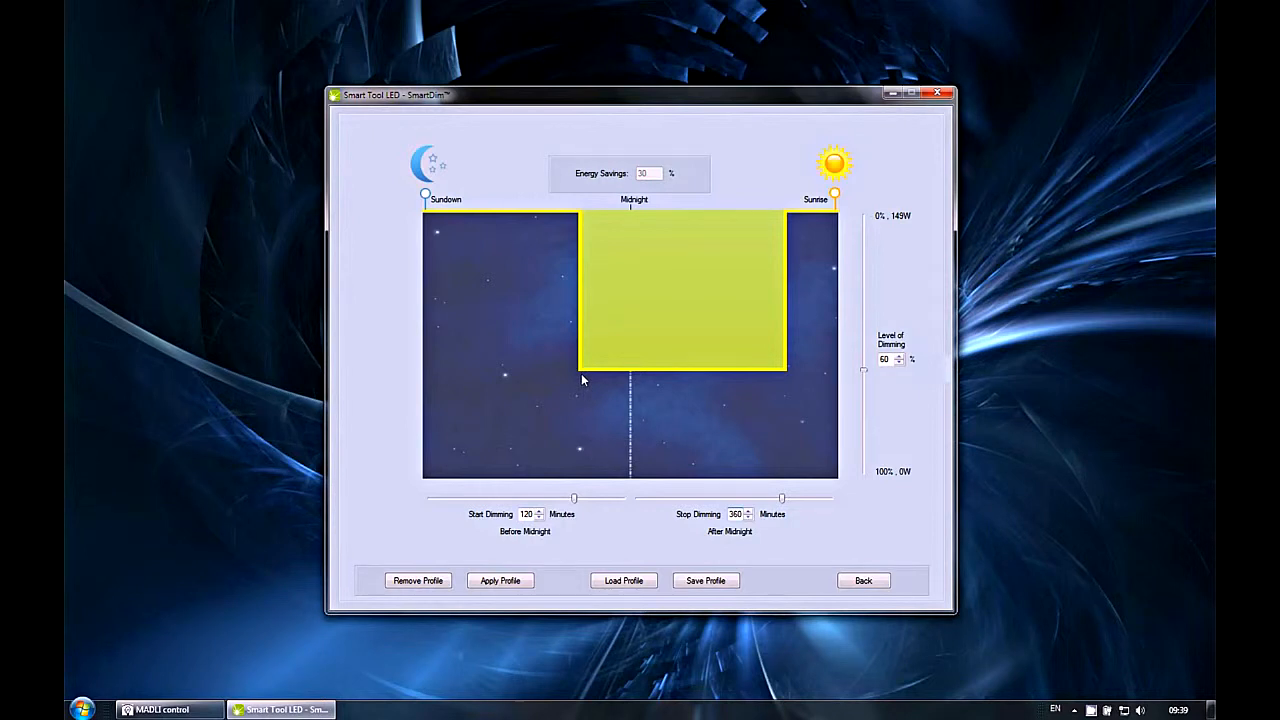
mouse_move(784, 378)
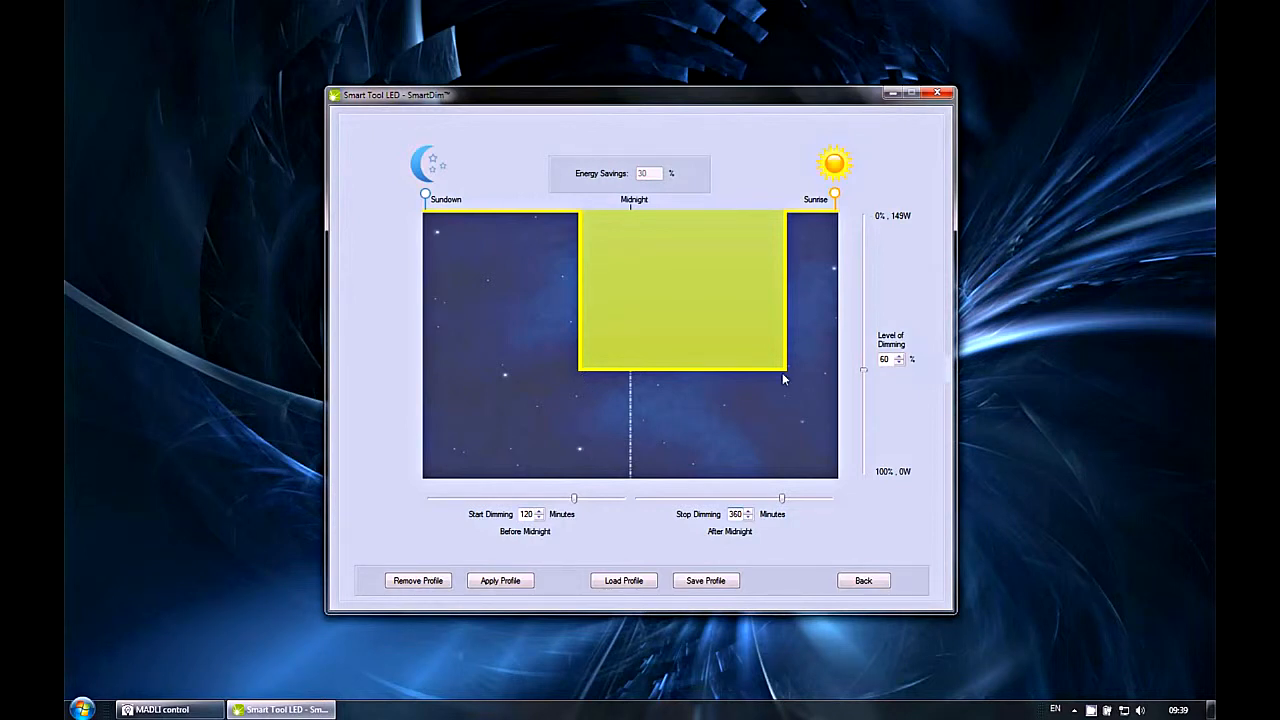
mouse_move(788, 221)
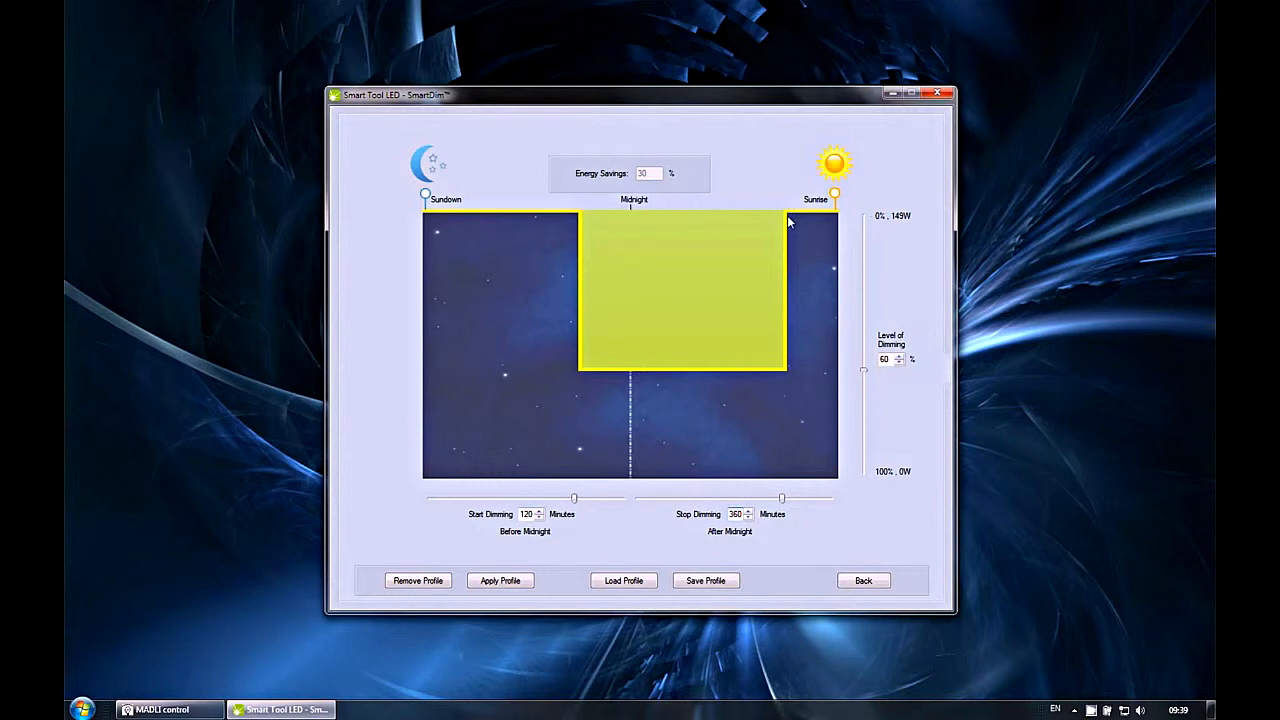
mouse_move(838, 218)
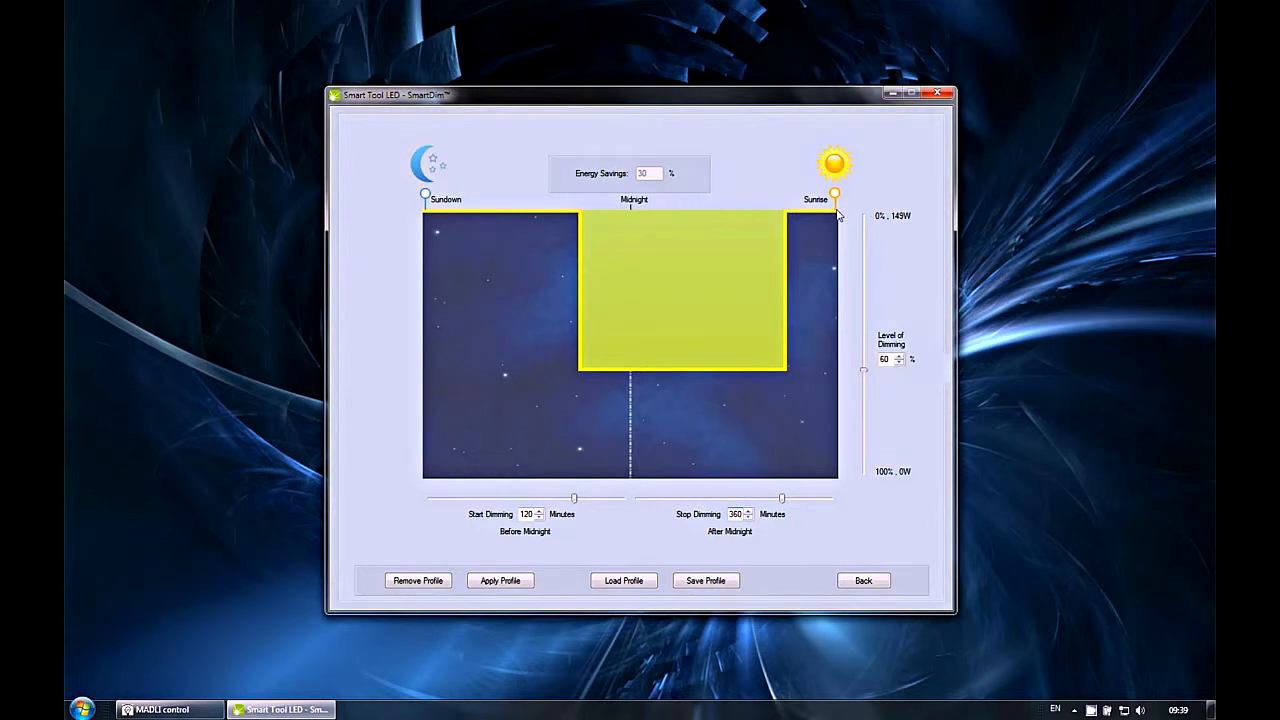
mouse_move(643, 236)
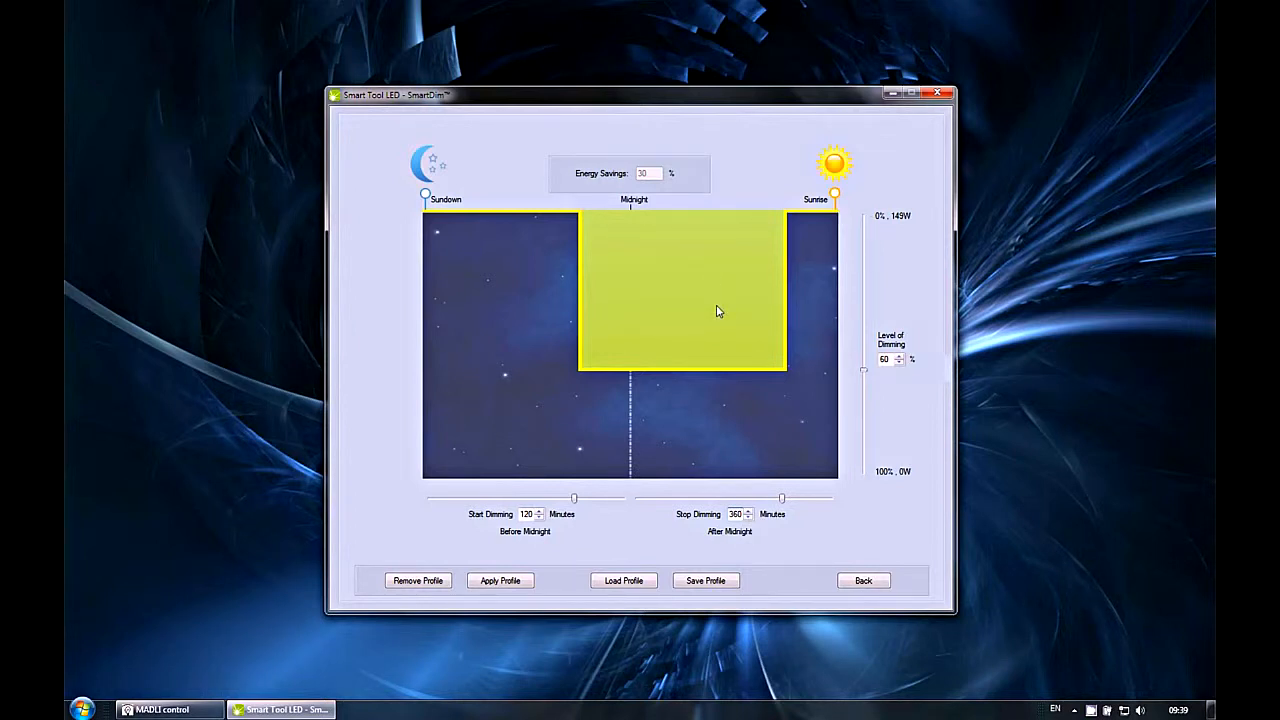
mouse_move(655, 173)
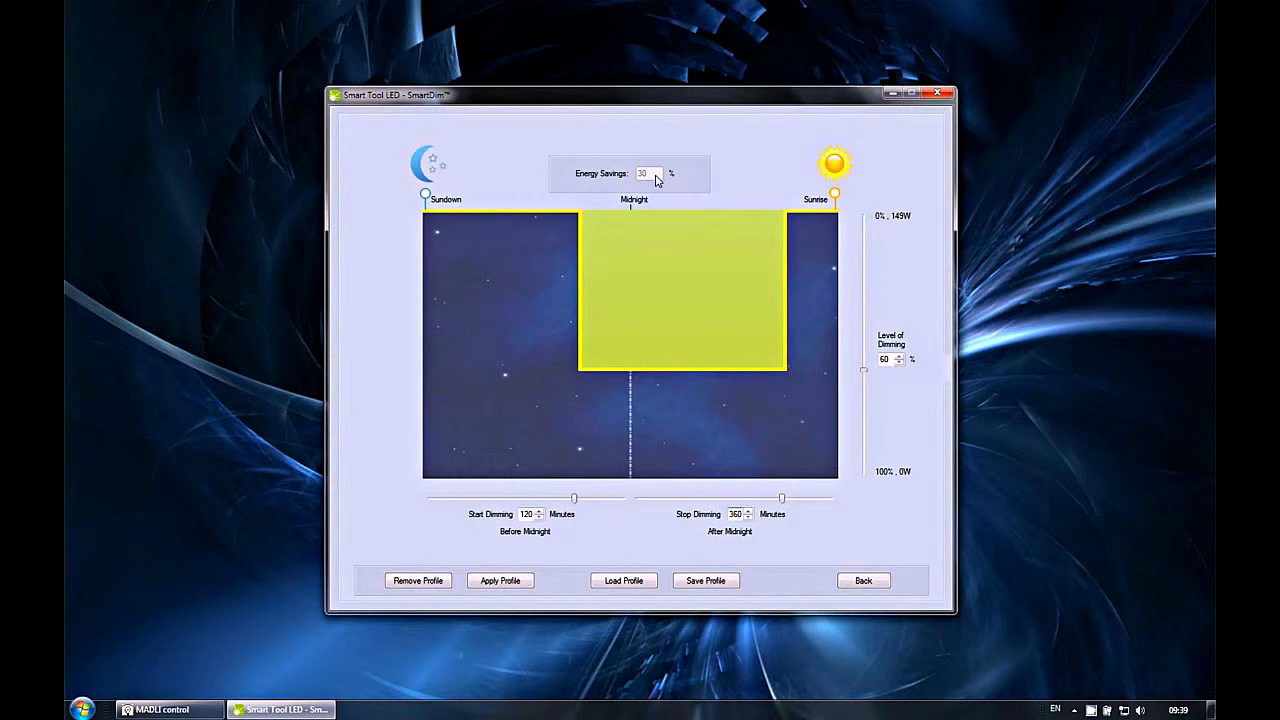
mouse_move(625, 270)
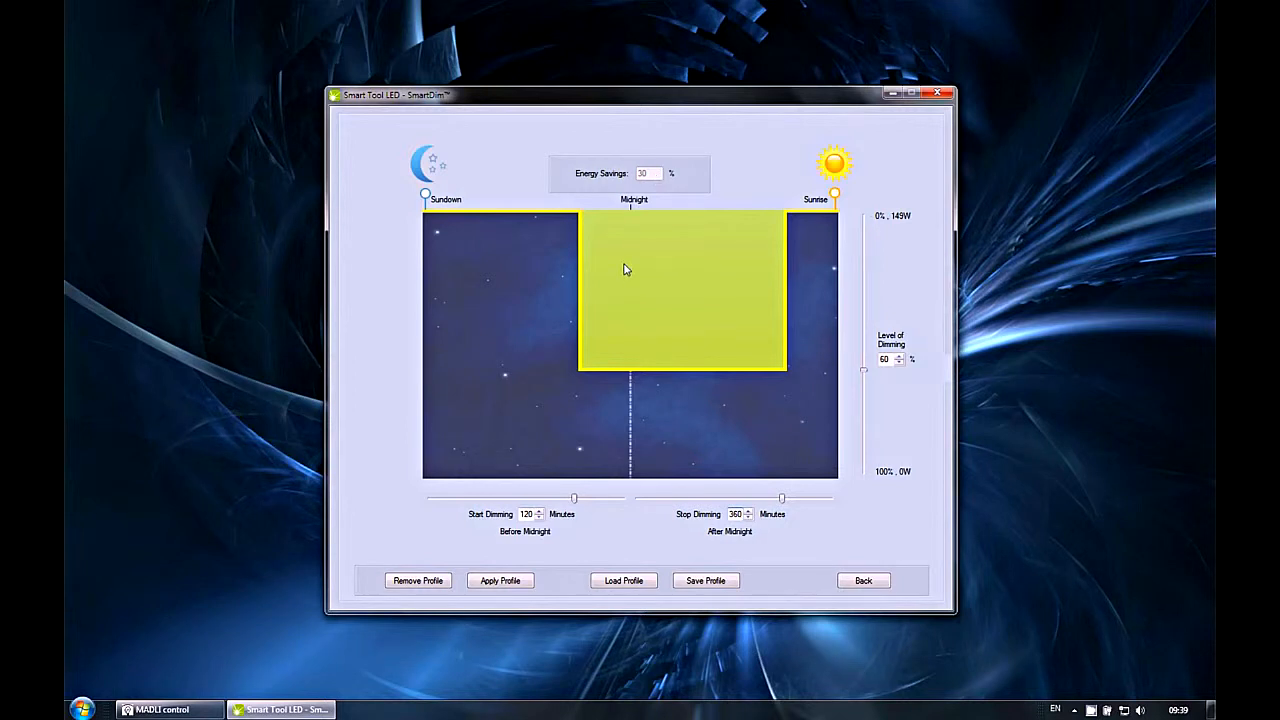
mouse_move(648, 205)
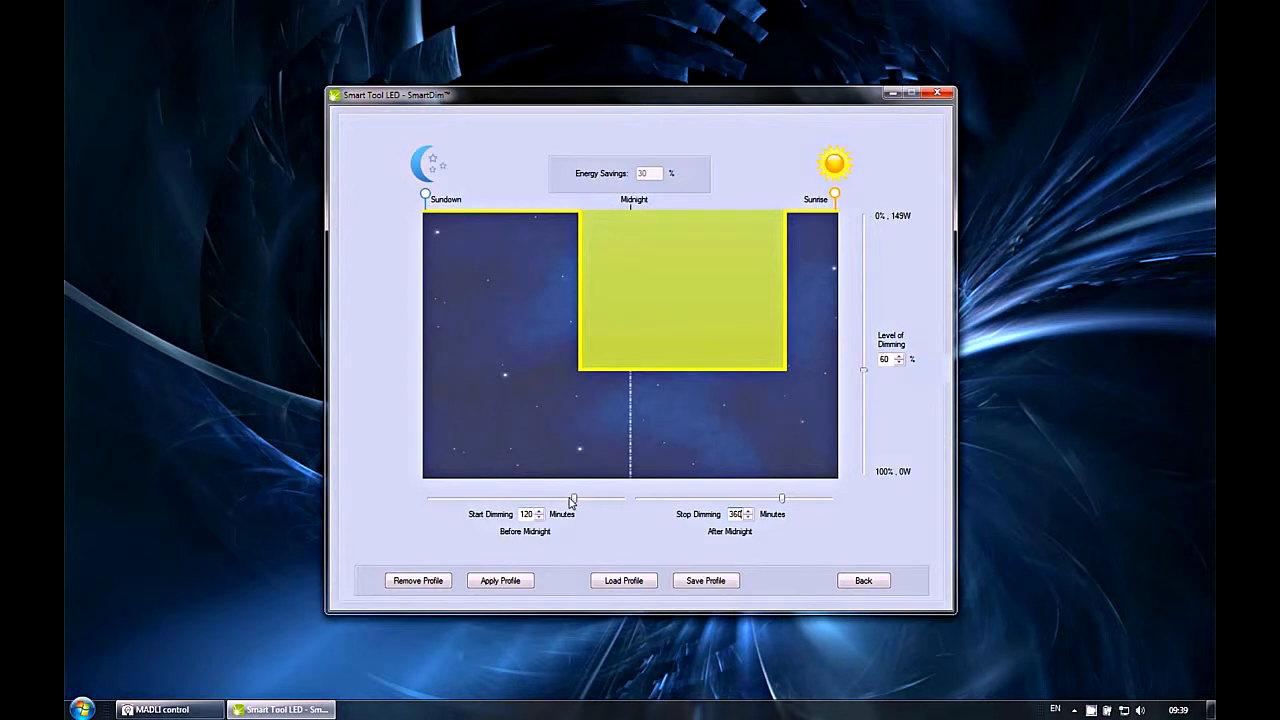
Adjust SmartDim to 76% dimming from 278 minutes before midnight, then return to Design
drag(573, 498, 545, 498)
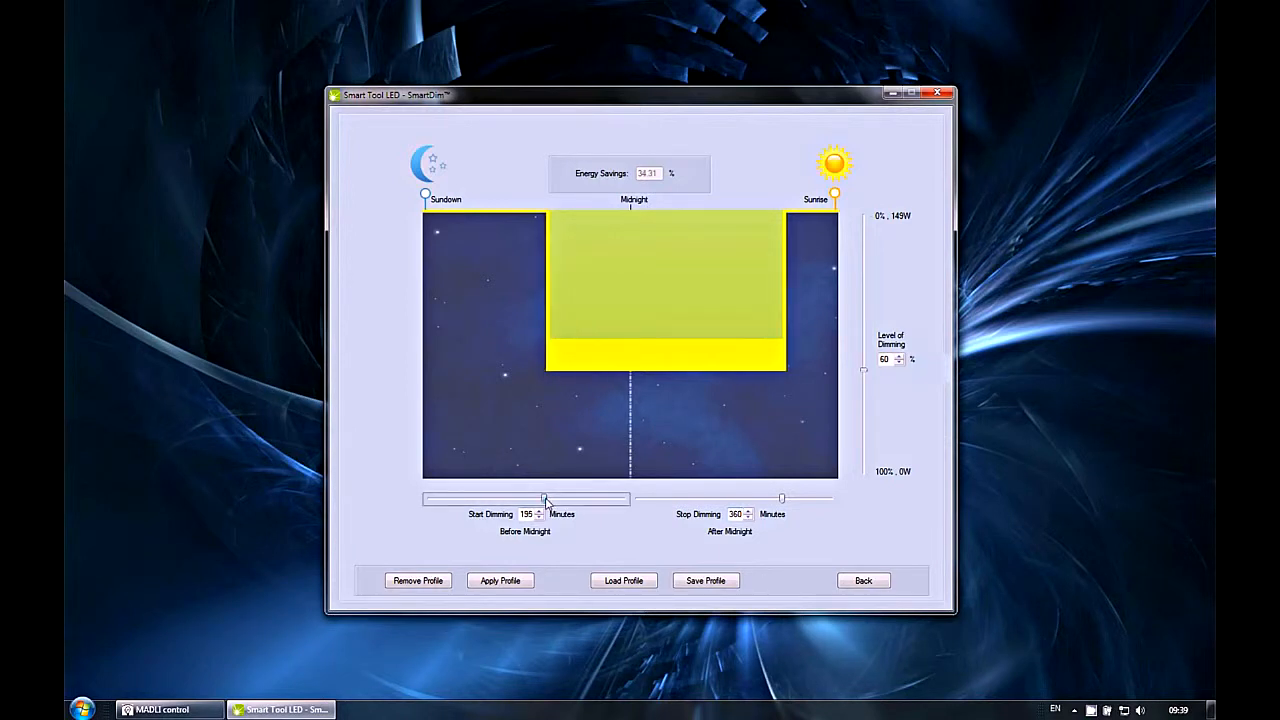
drag(547, 498, 510, 498)
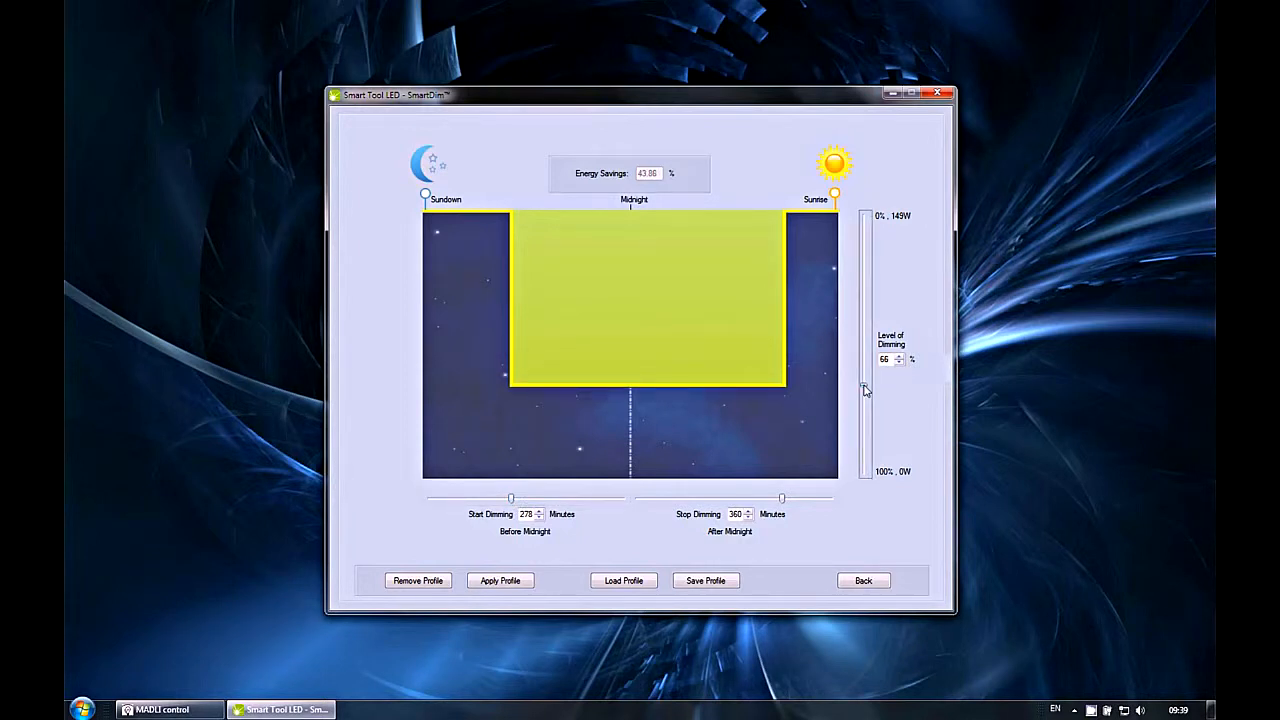
drag(863, 390, 863, 410)
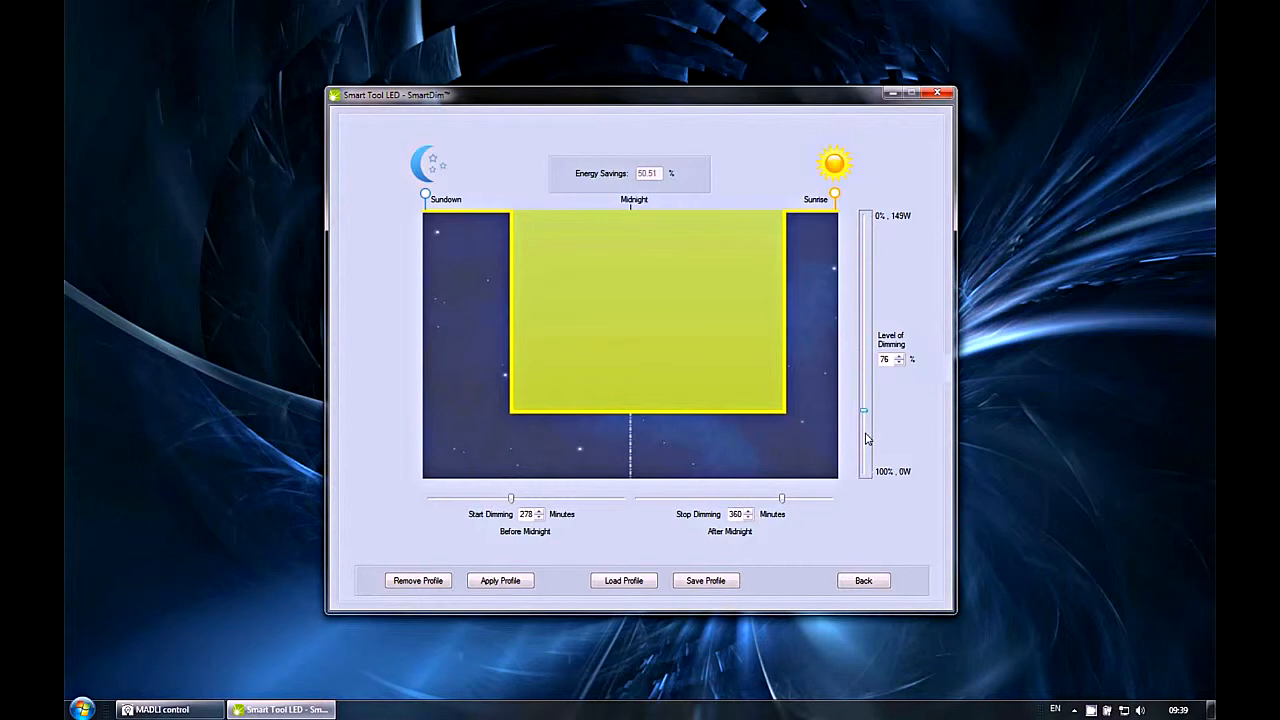
mouse_move(618, 411)
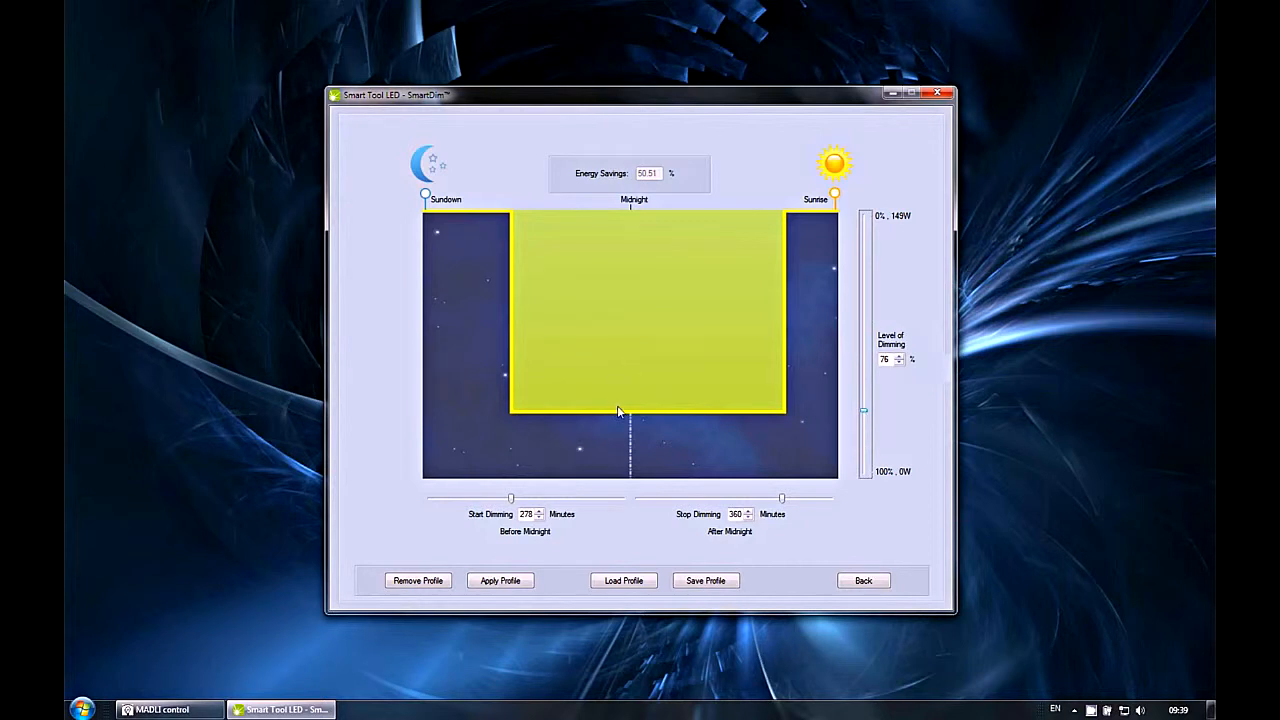
mouse_move(621, 400)
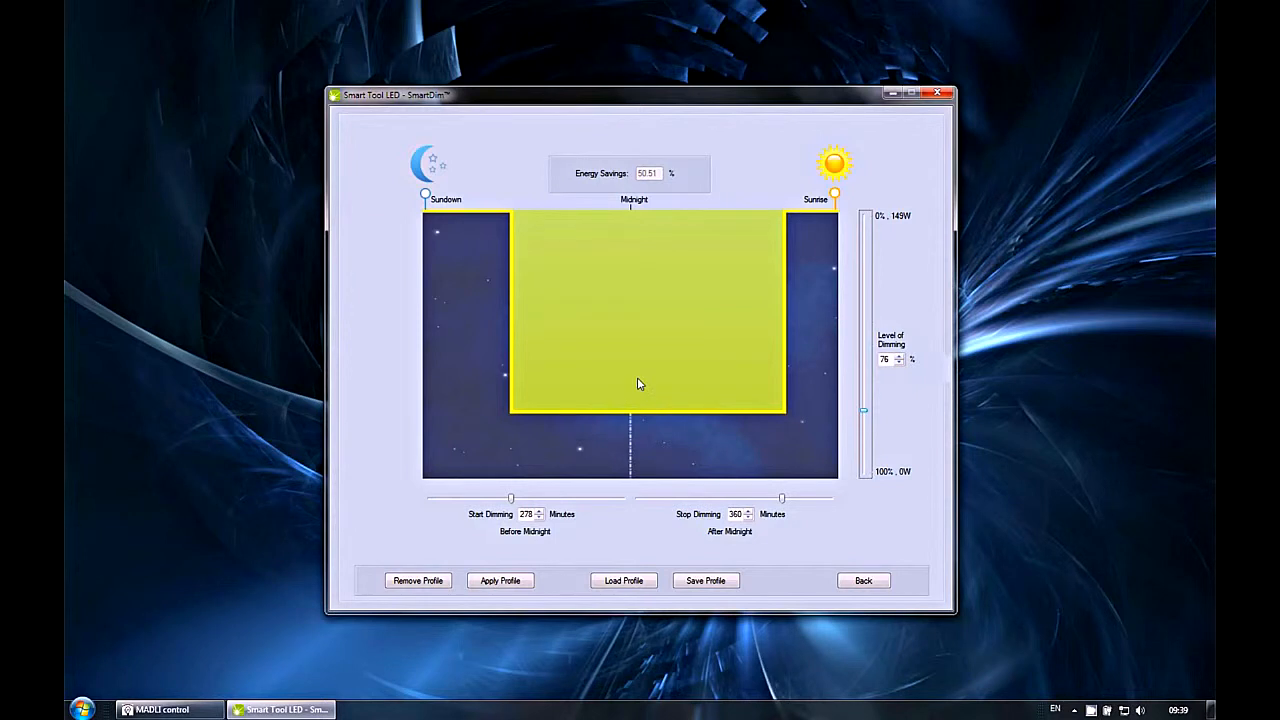
mouse_move(645, 383)
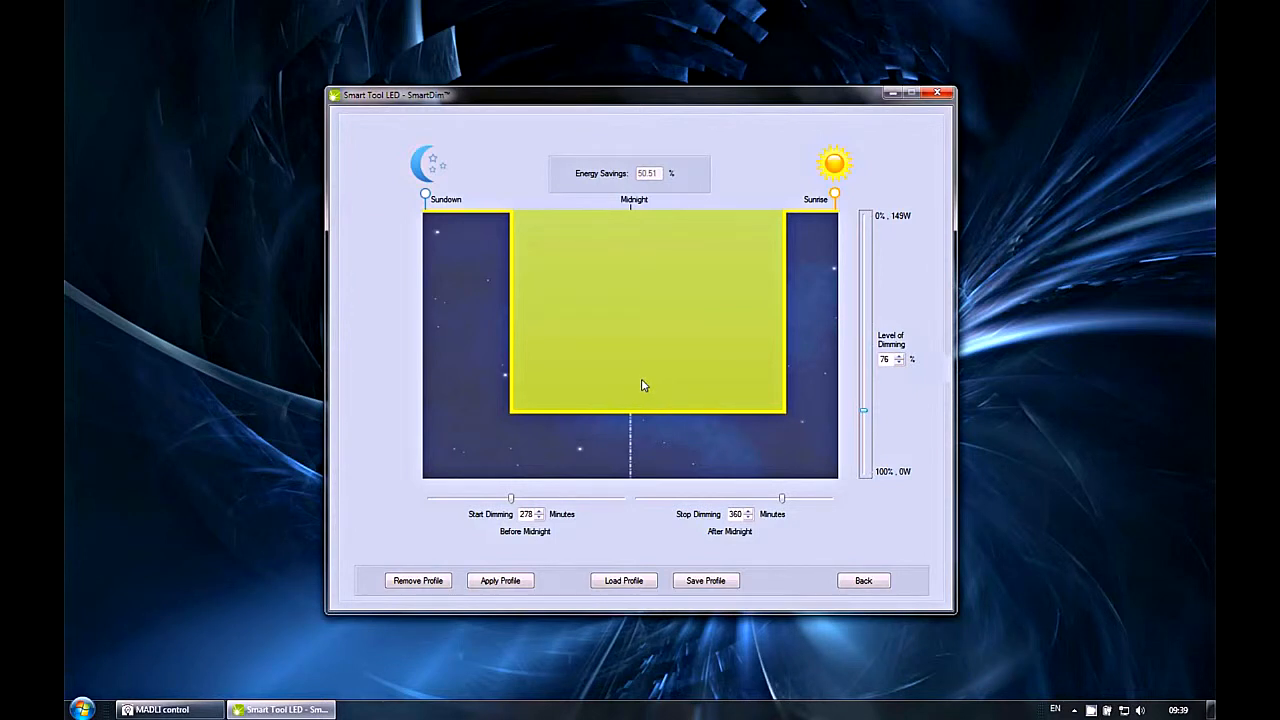
click(862, 580)
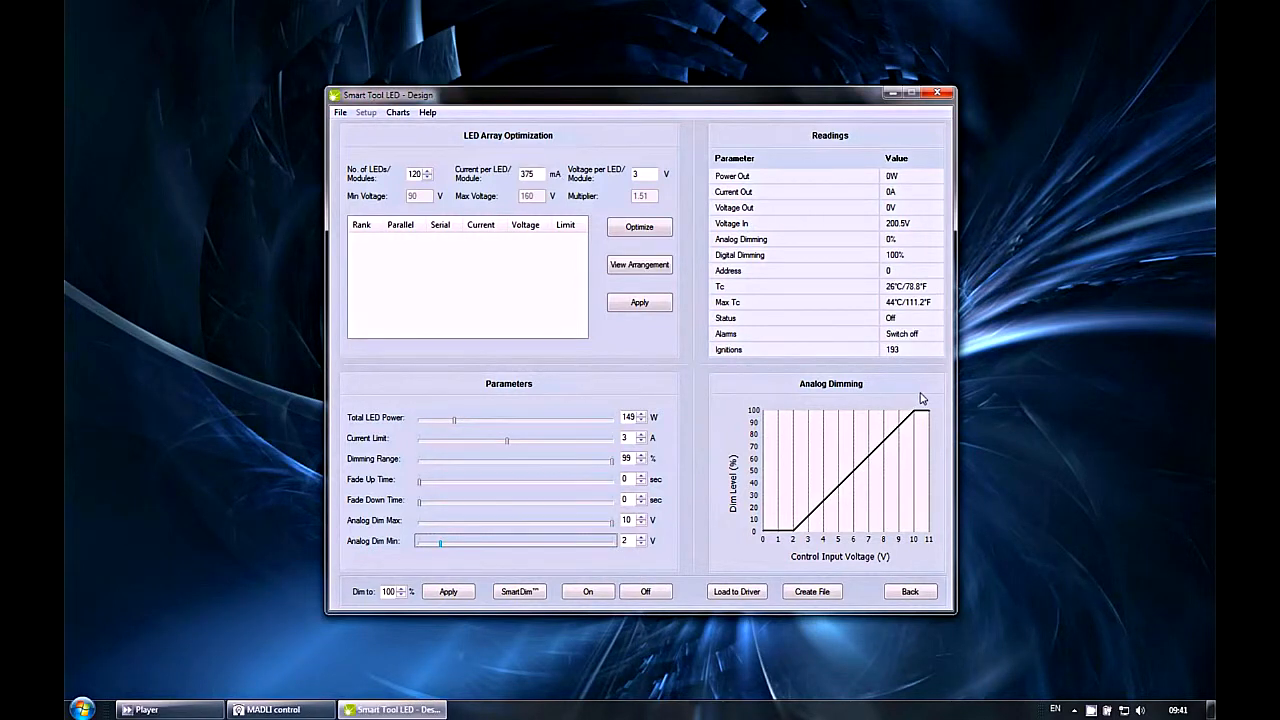
Turn the driver on so readings show 148.8 W at 1.33 A and 113.3 V
click(525, 224)
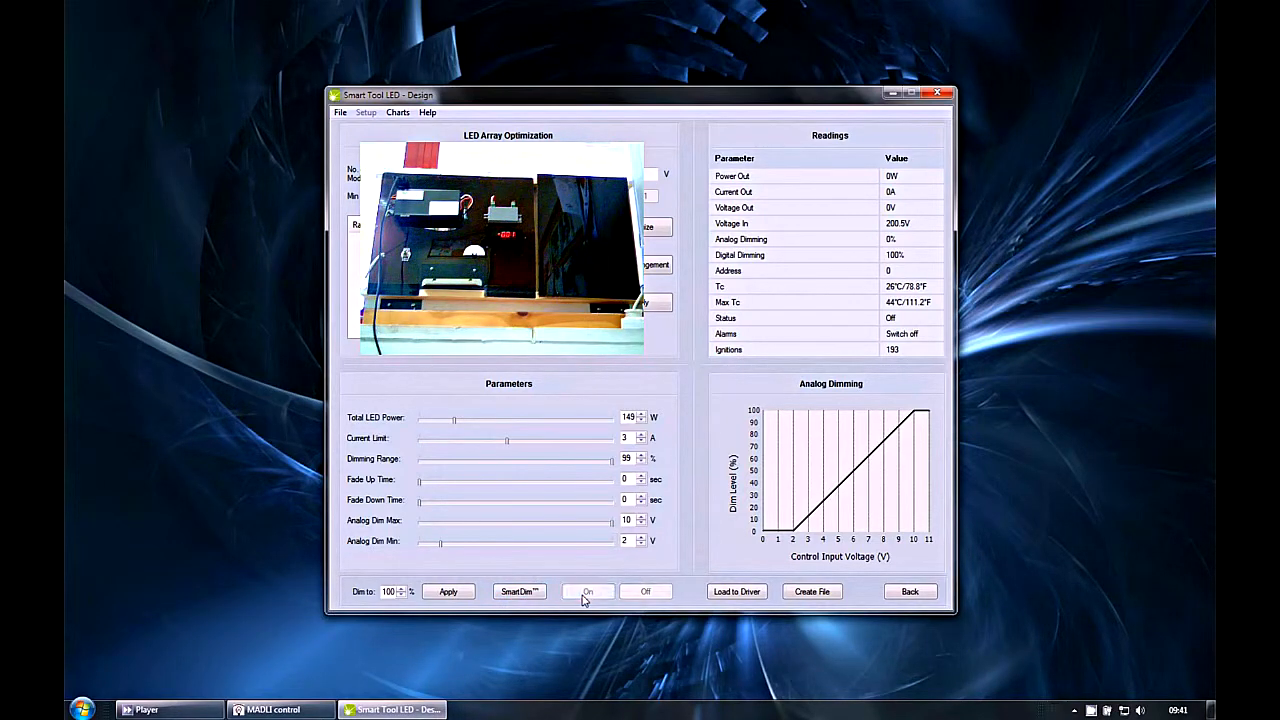
click(587, 591)
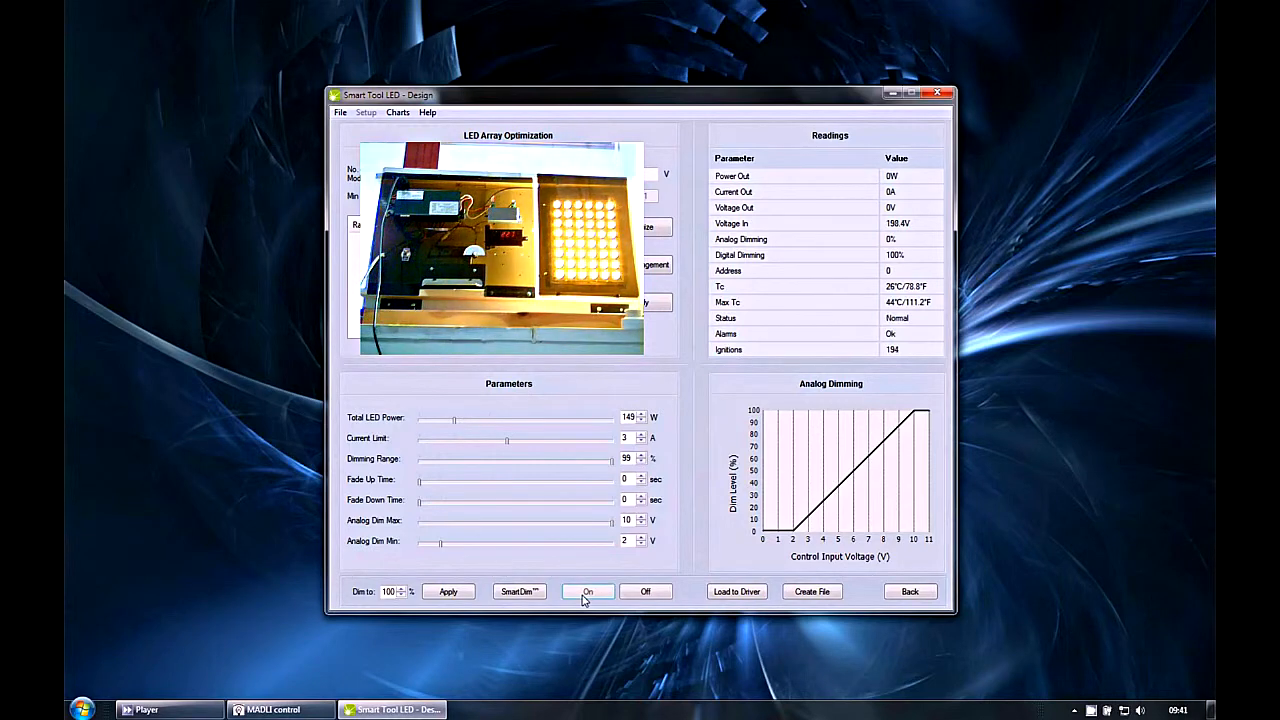
click(587, 591)
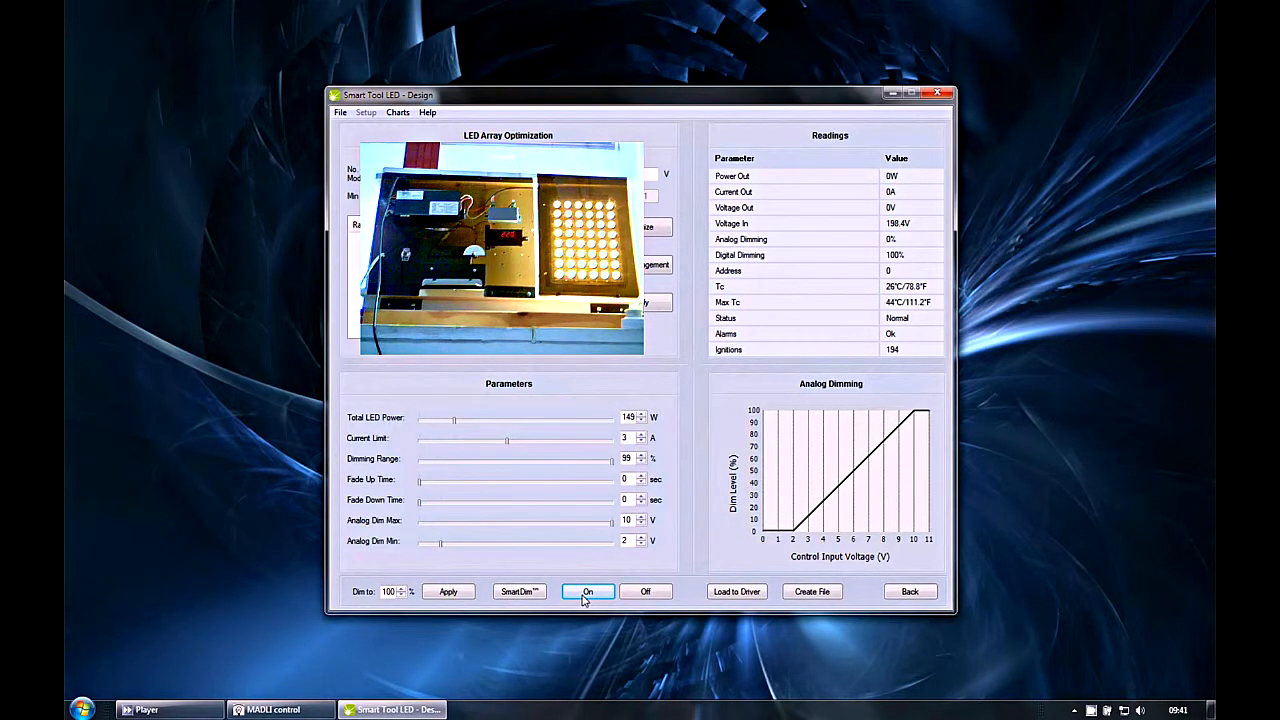
click(587, 591)
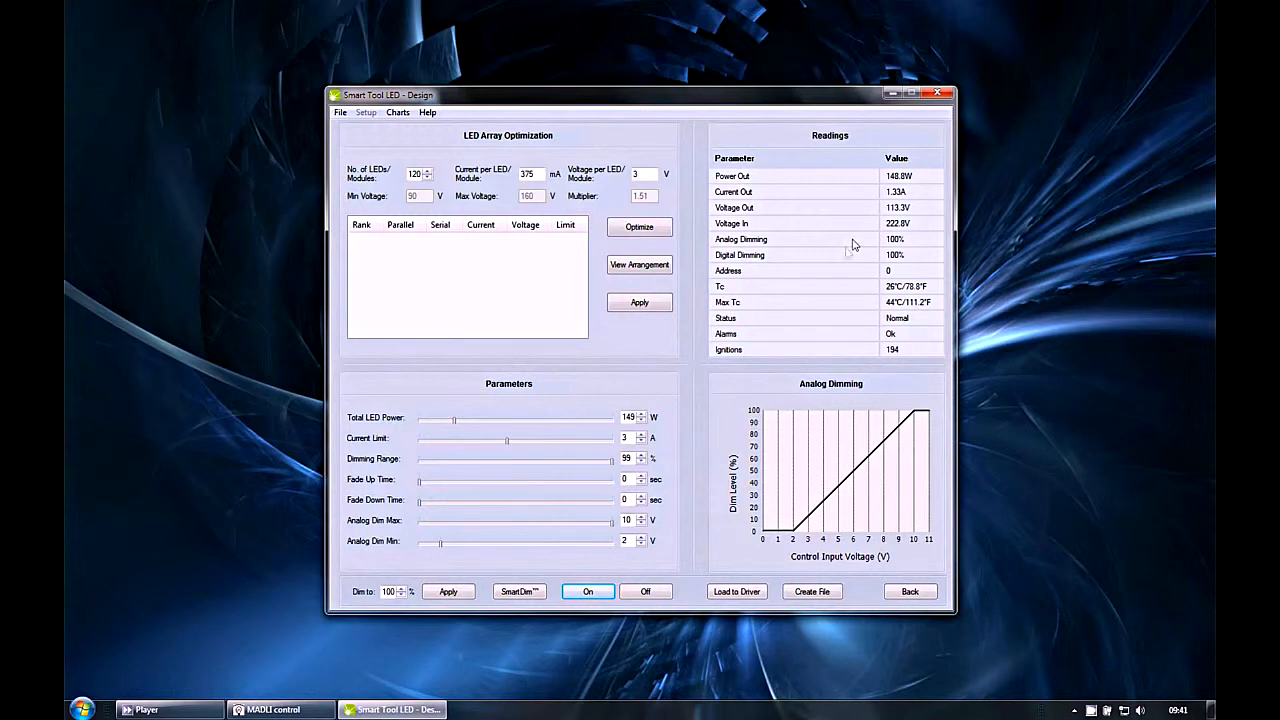
mouse_move(848, 253)
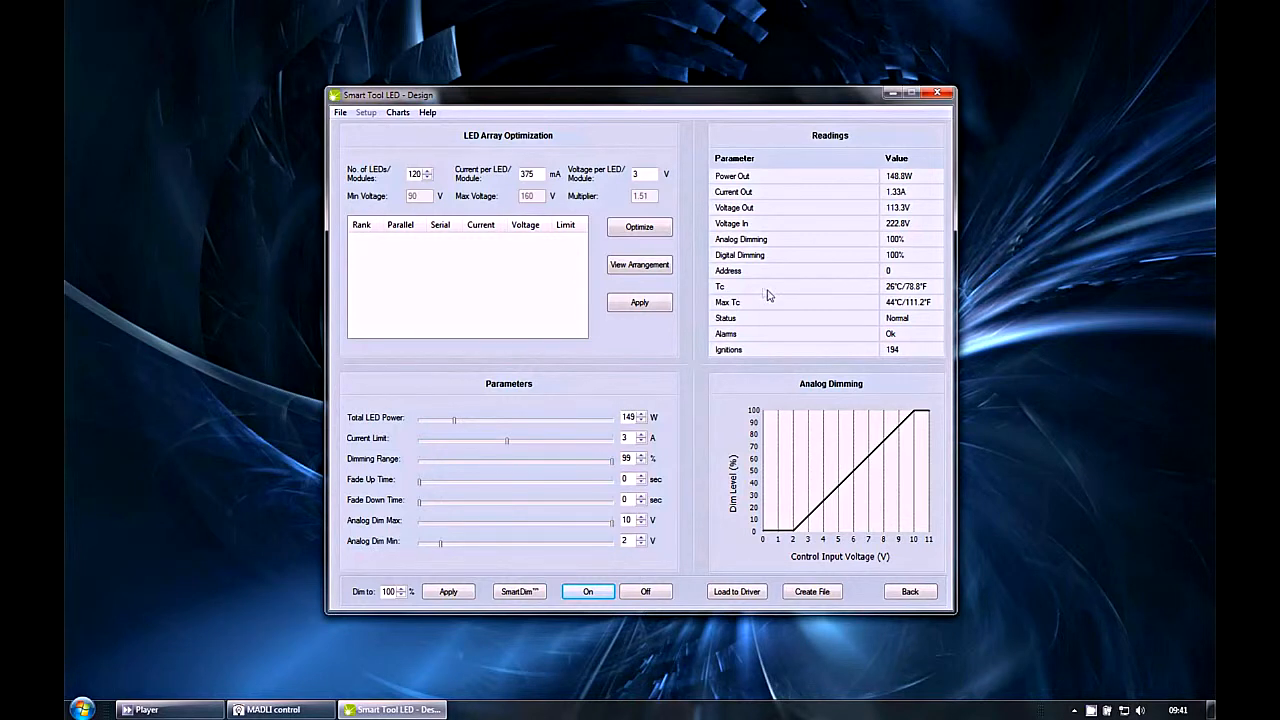
mouse_move(783, 310)
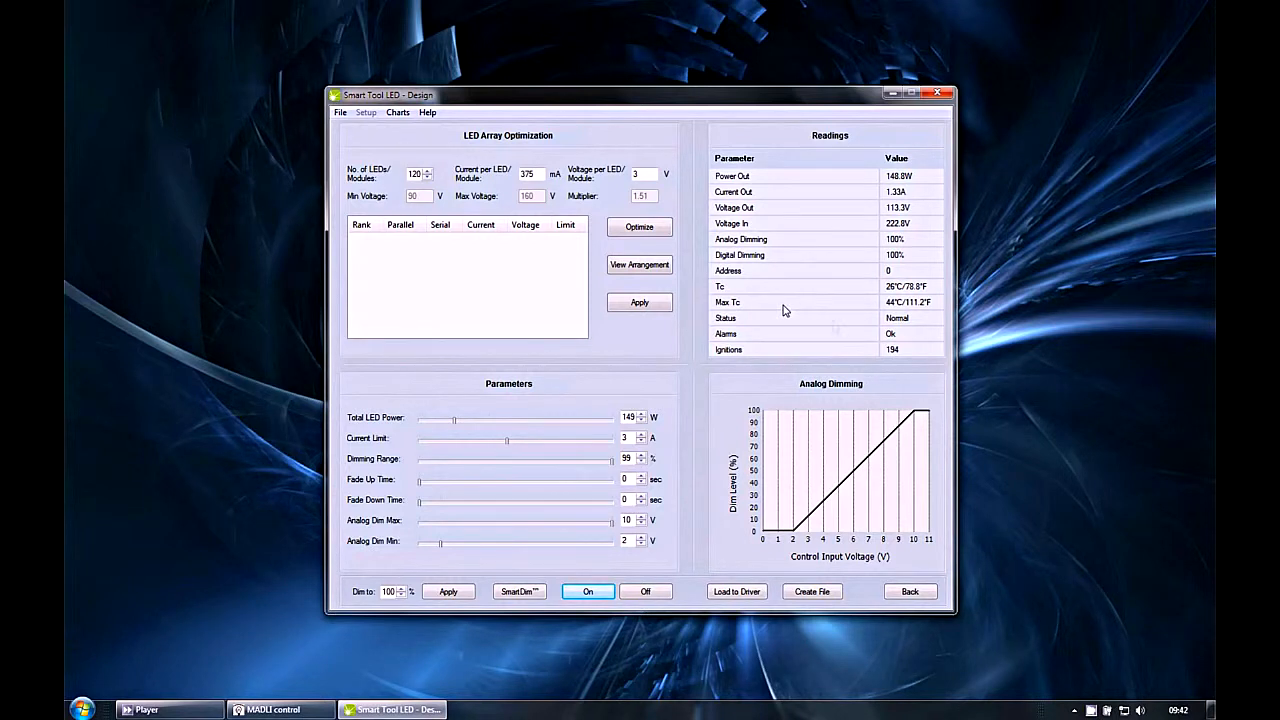
mouse_move(835, 327)
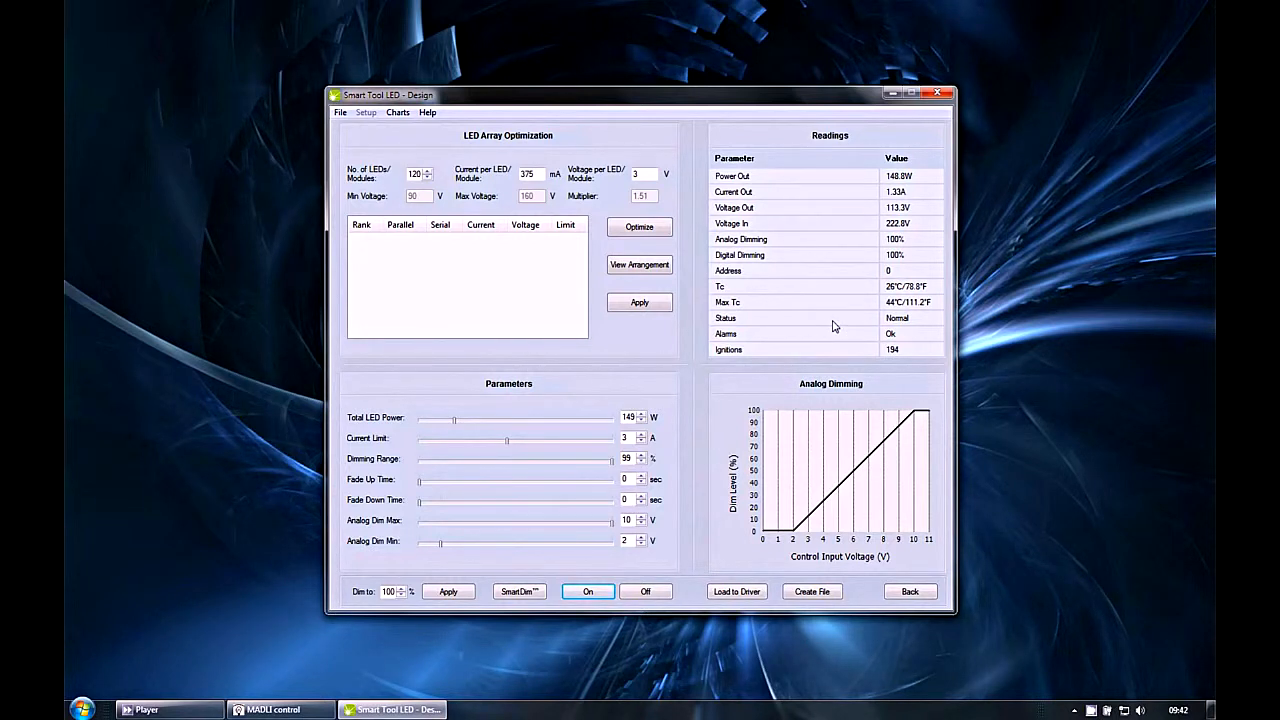
mouse_move(828, 337)
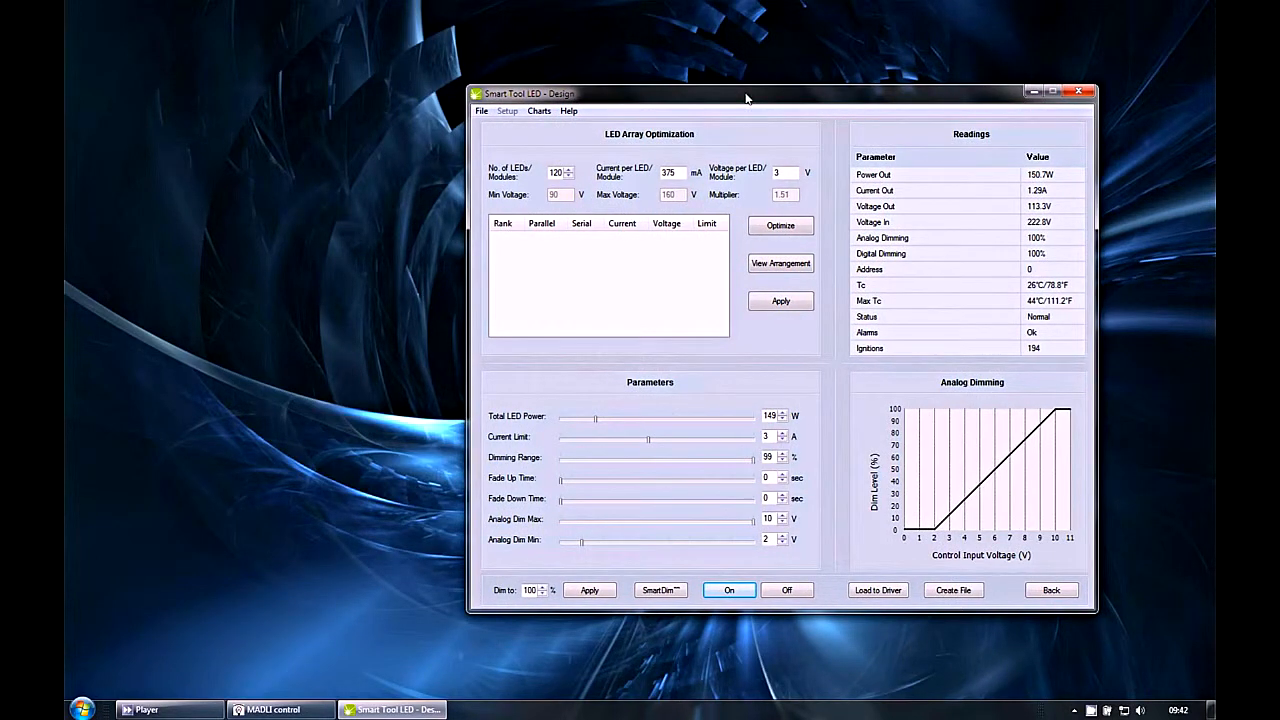
Open the Pout/Time and Vpfc/Time charts and apply 50% dimming for 74.7 W output
click(538, 110)
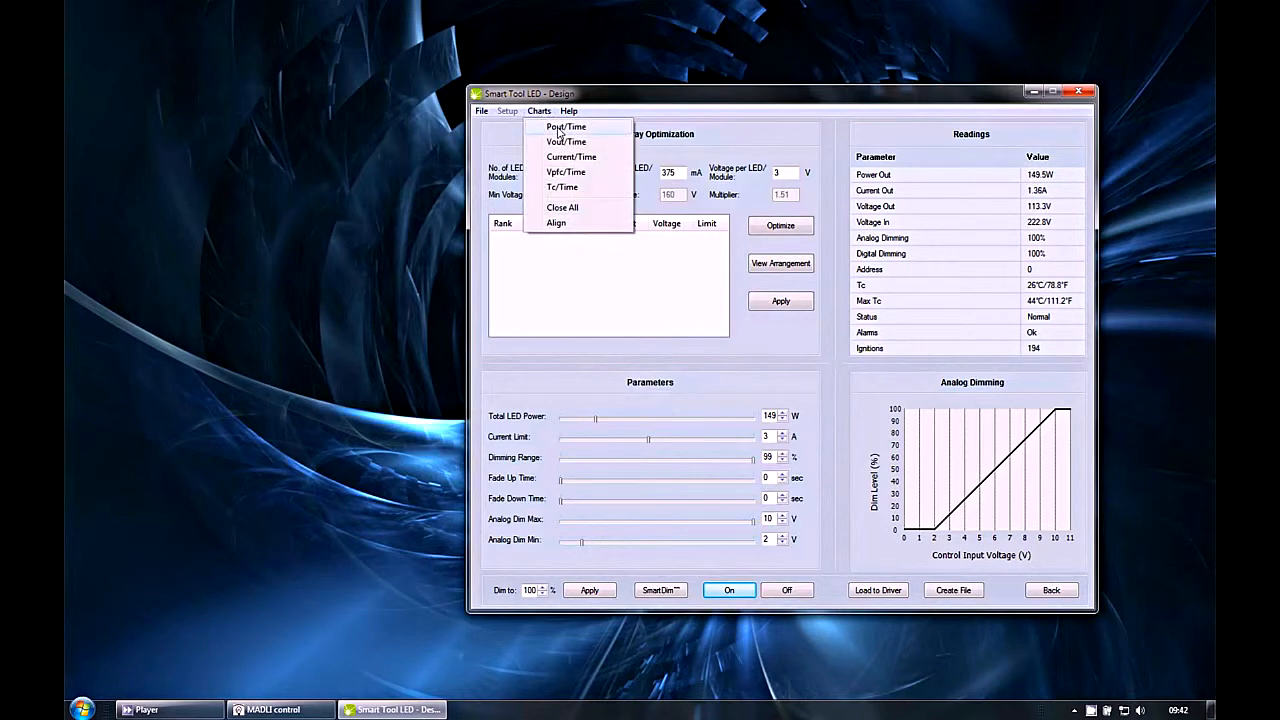
click(566, 126)
text(50)
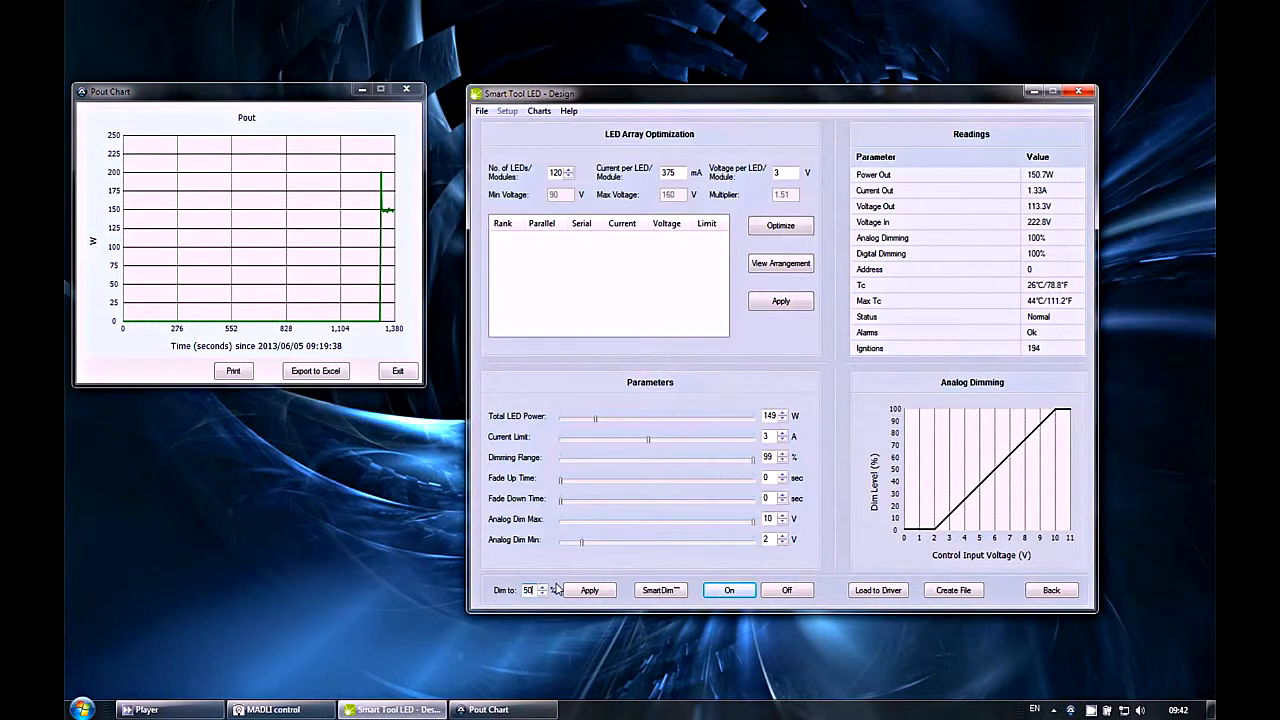
click(589, 590)
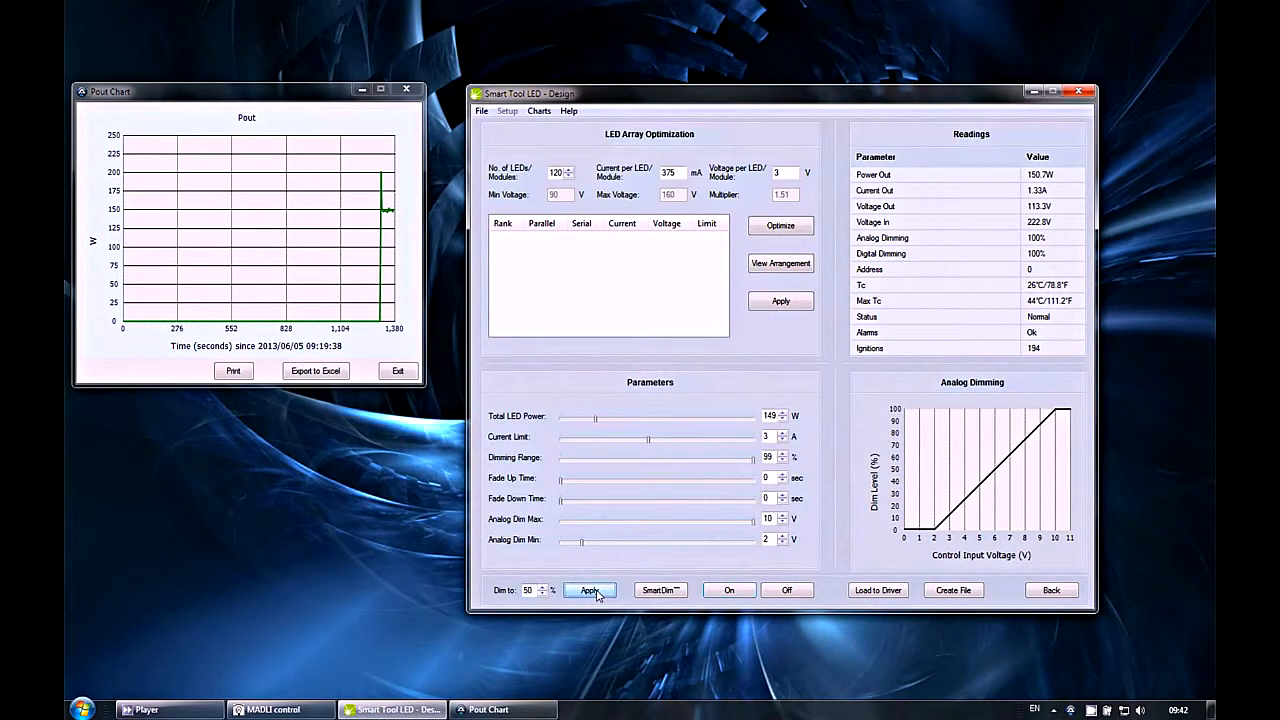
click(589, 590)
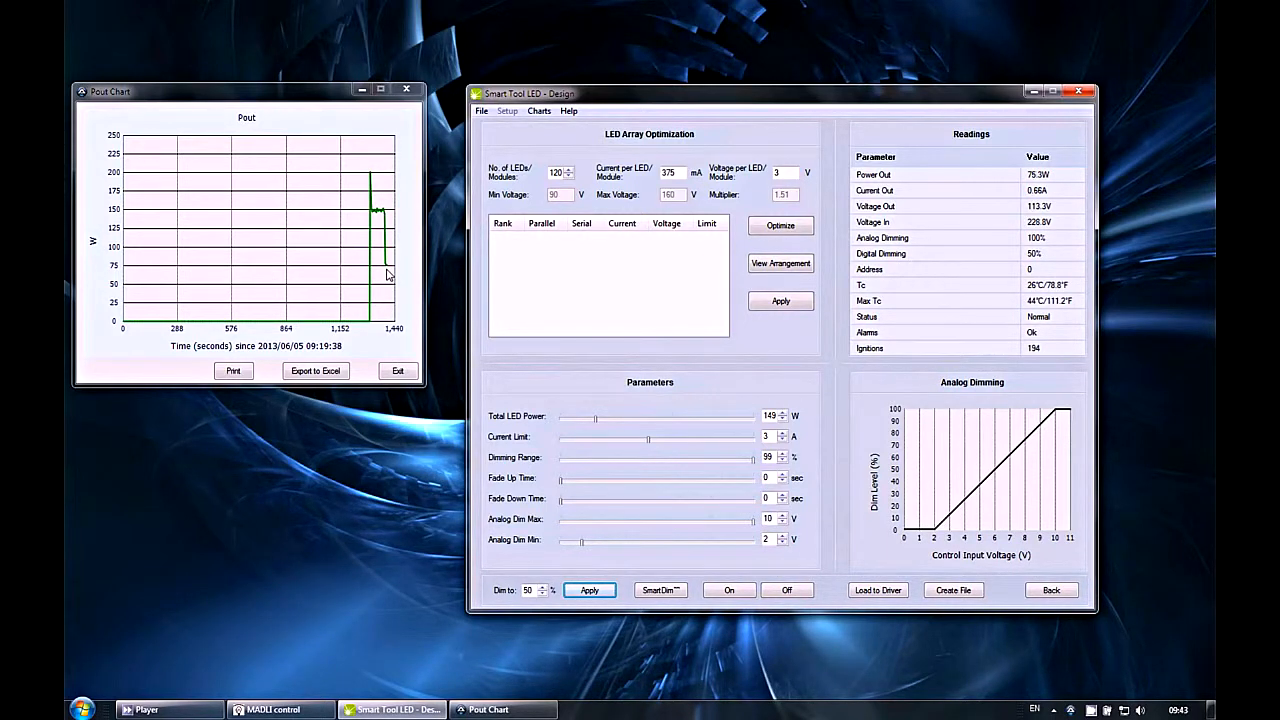
click(538, 110)
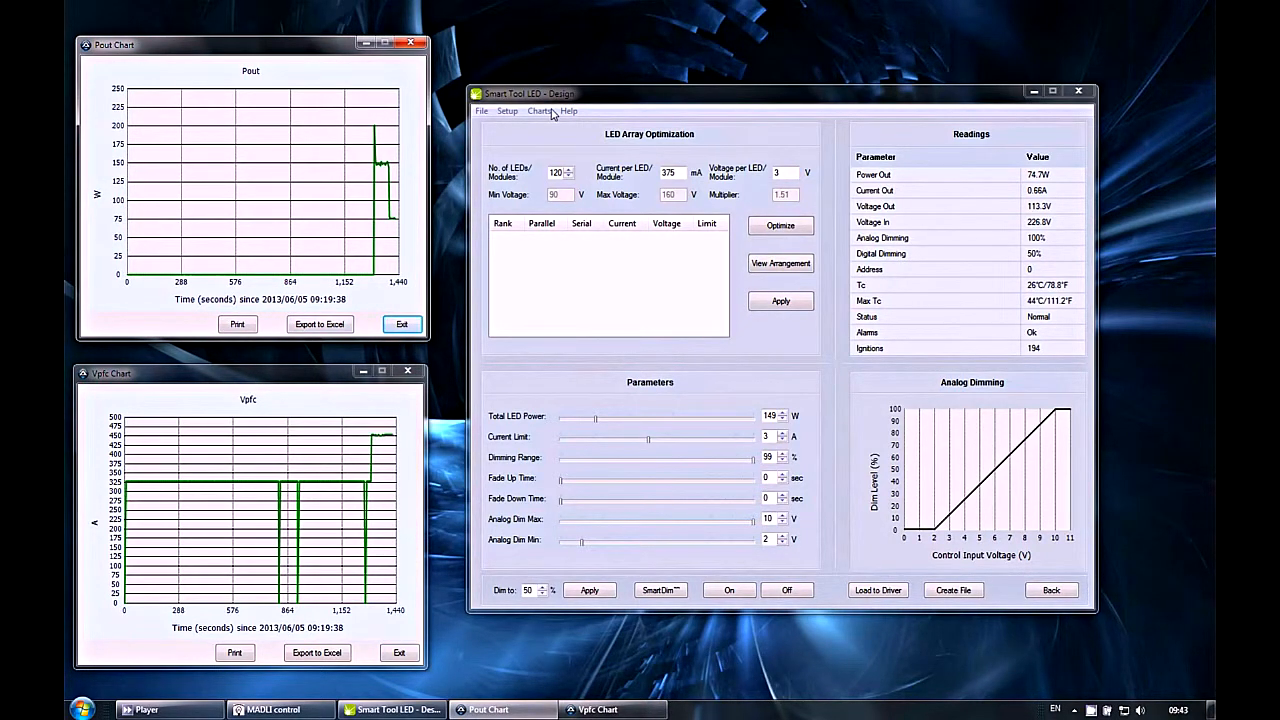
Bring up the list of available charts, then dismiss it without choosing one
click(540, 110)
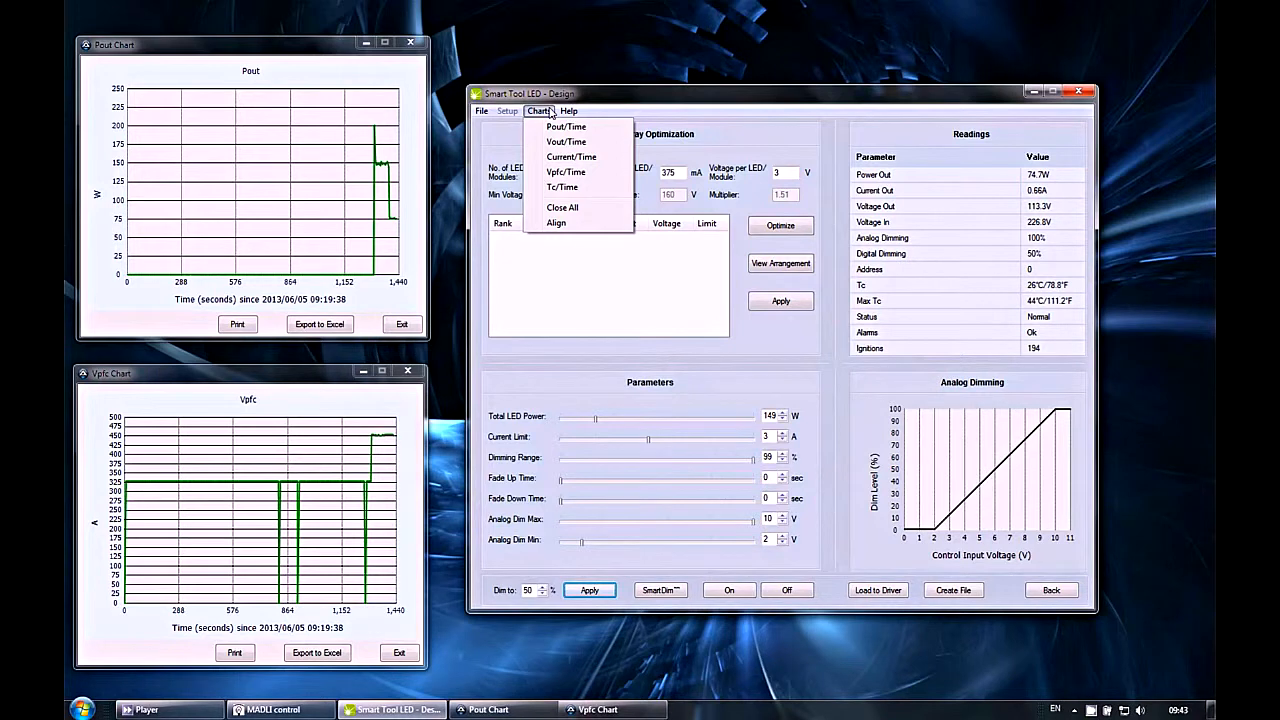
click(553, 93)
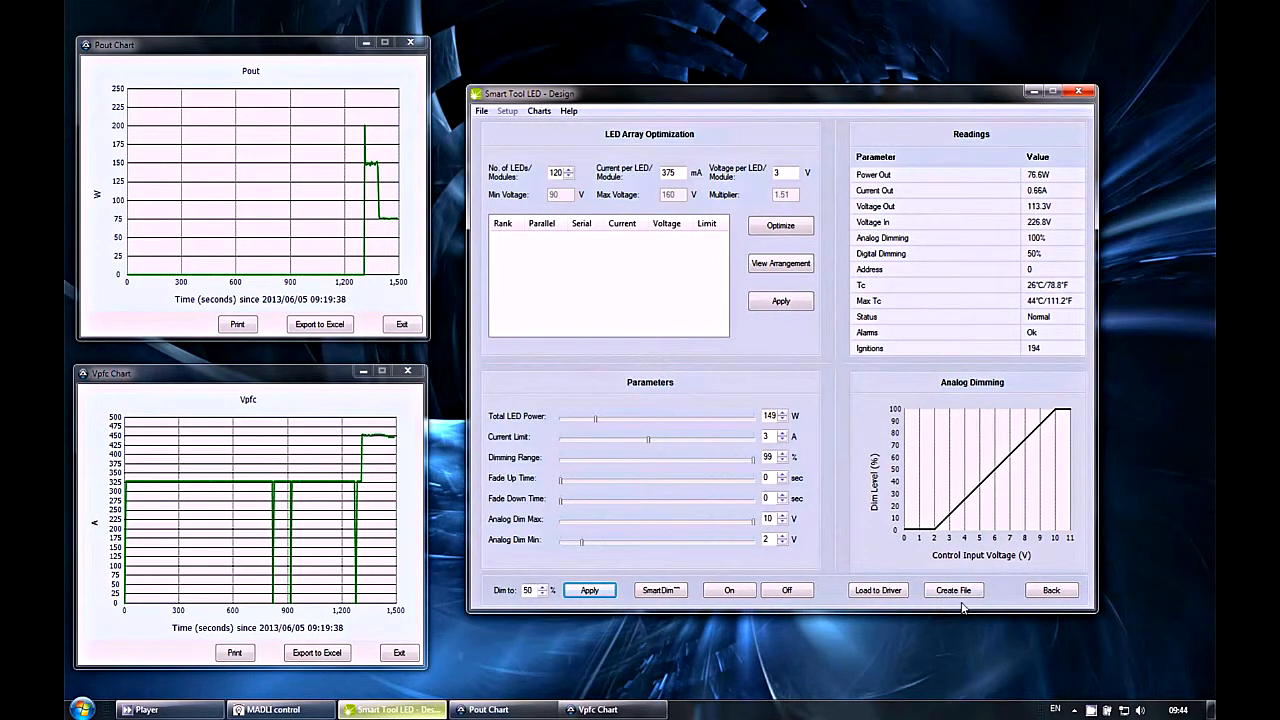
mouse_move(662, 310)
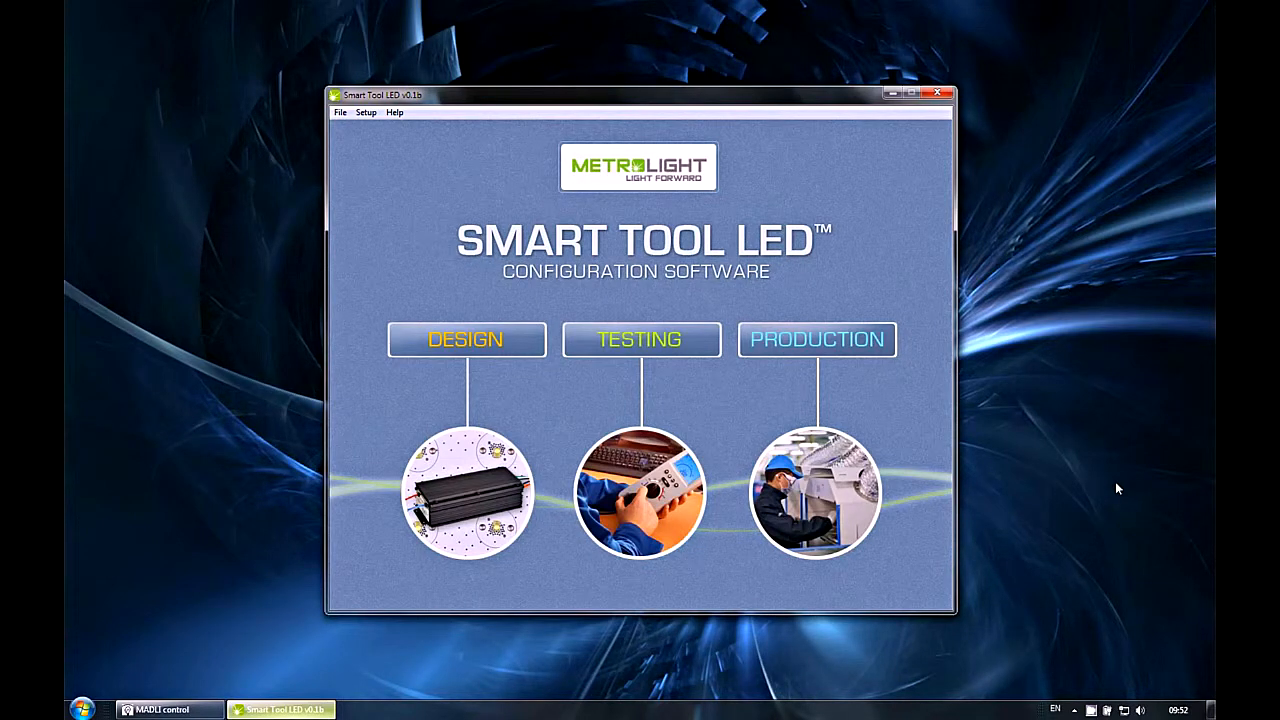
In the Testing workspace, add an On command and a 30-minute Wait to the macro
click(639, 339)
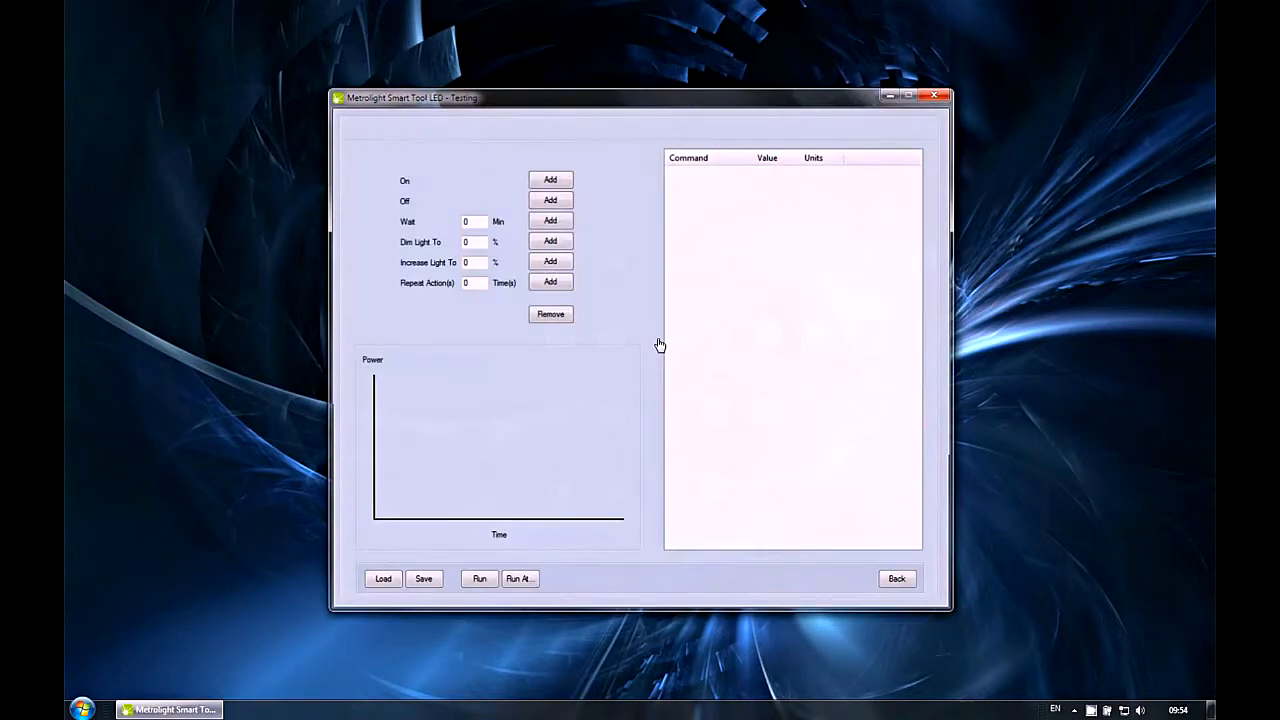
click(549, 179)
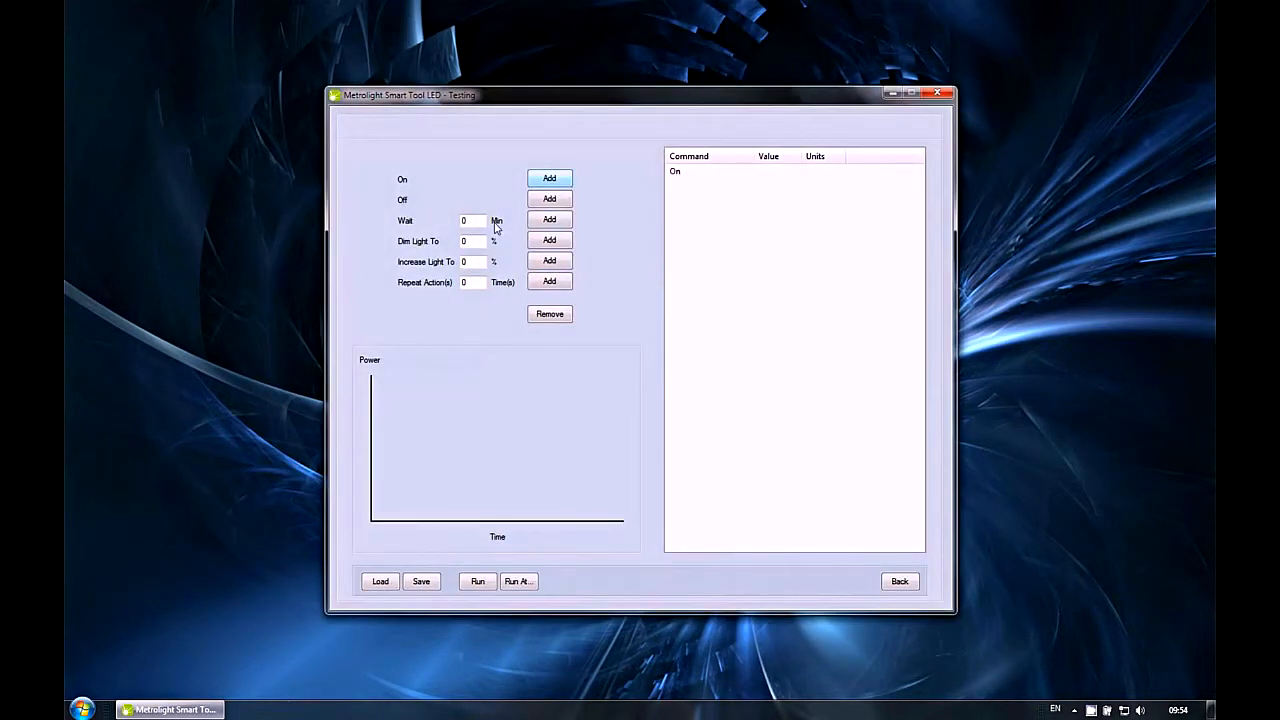
text(30)
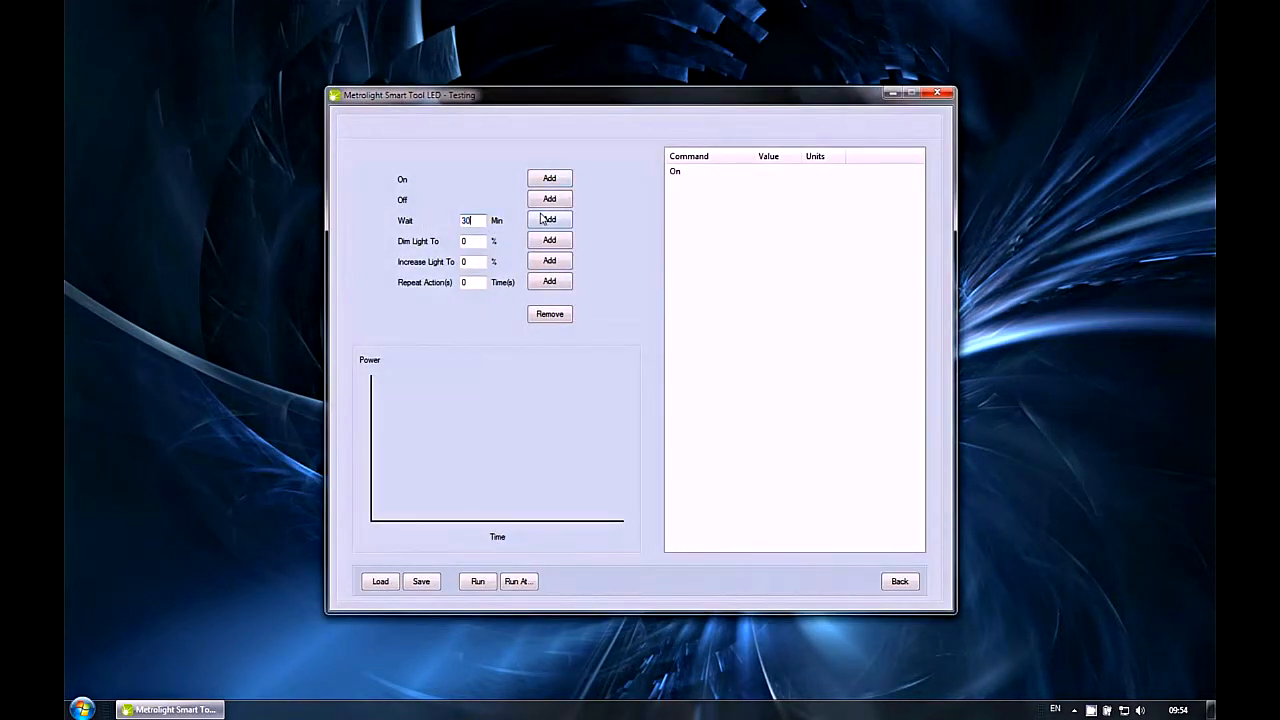
click(549, 219)
text(50)
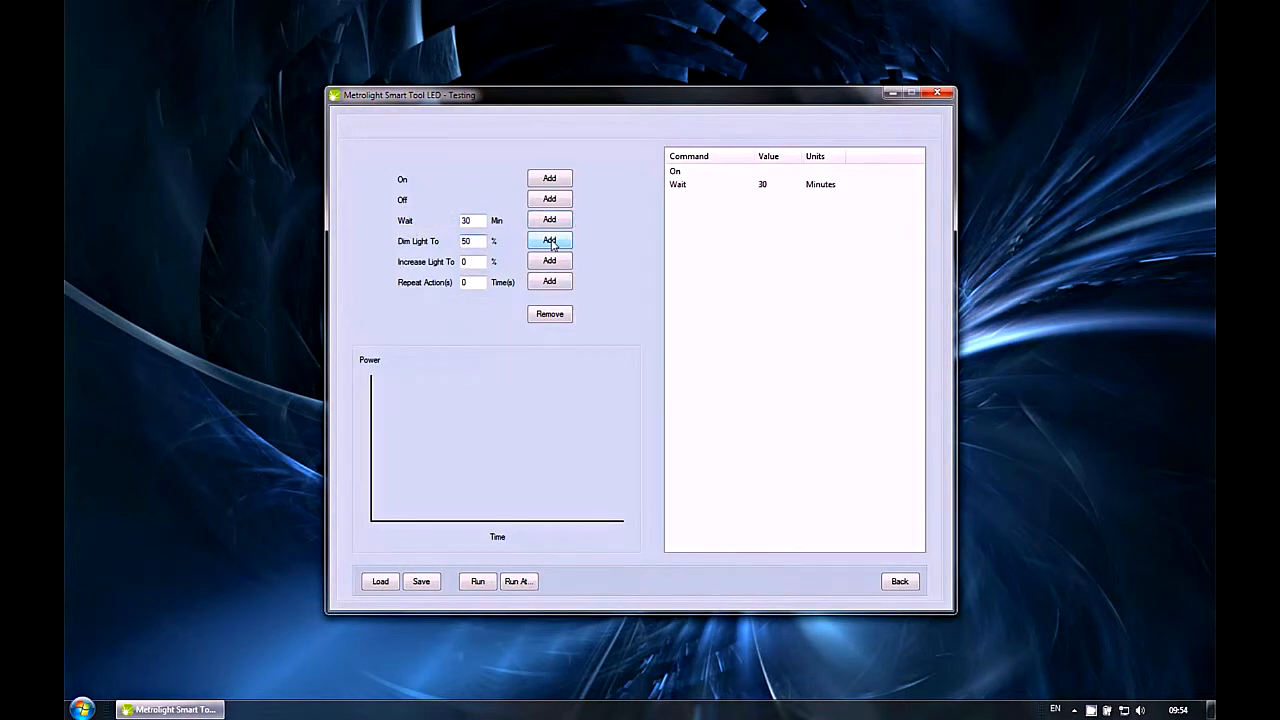
Add Dim to 50%, Increase to 70%, another 30-minute wait, and Repeat 3 times
click(549, 240)
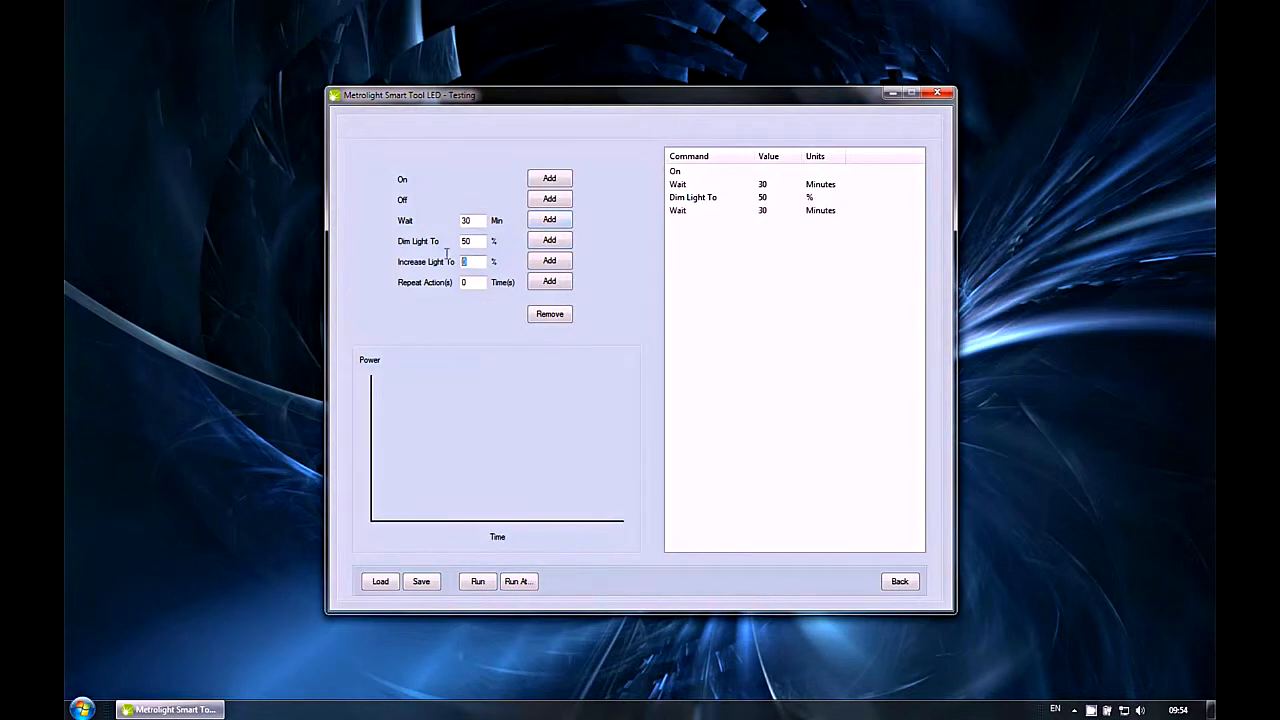
text(70)
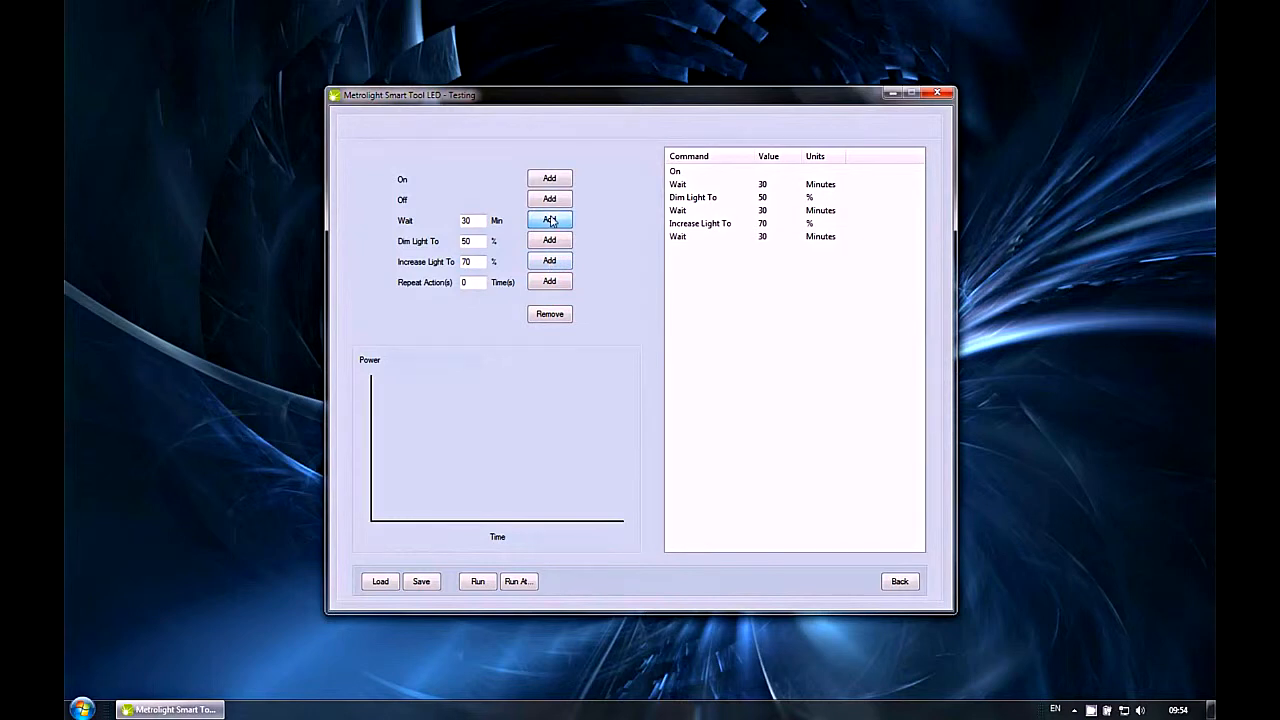
click(549, 198)
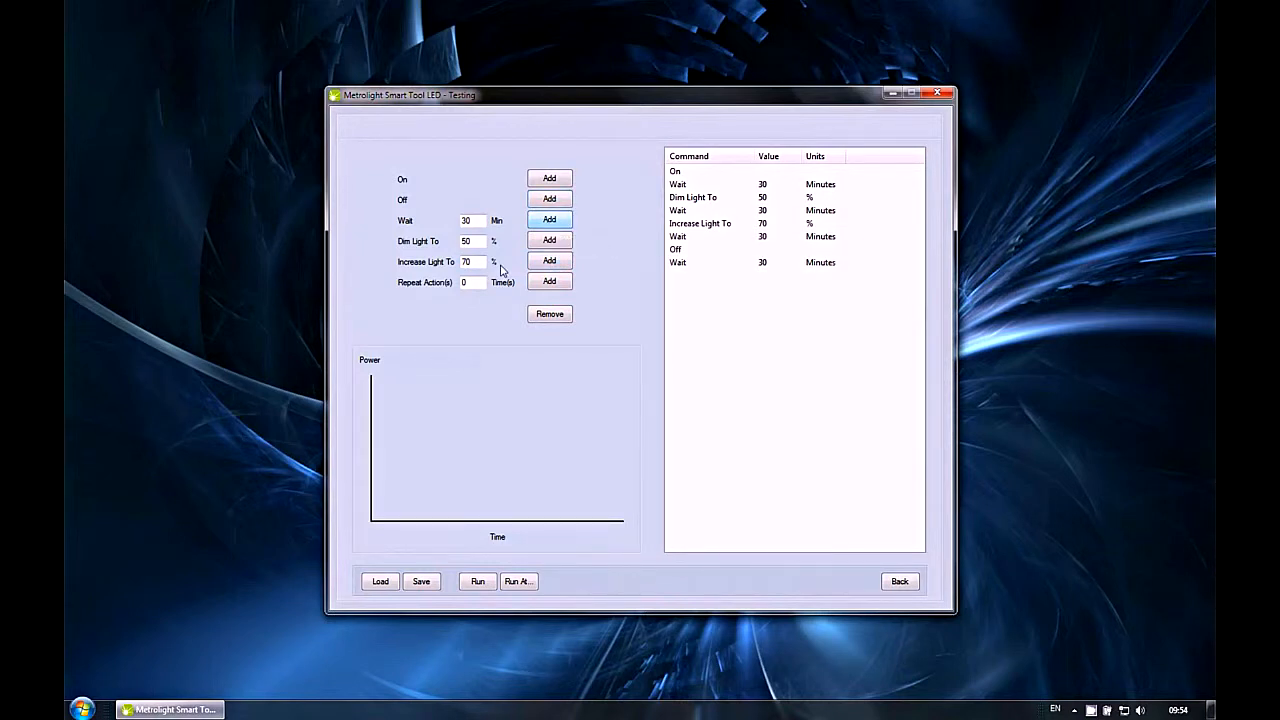
click(472, 282)
text(3)
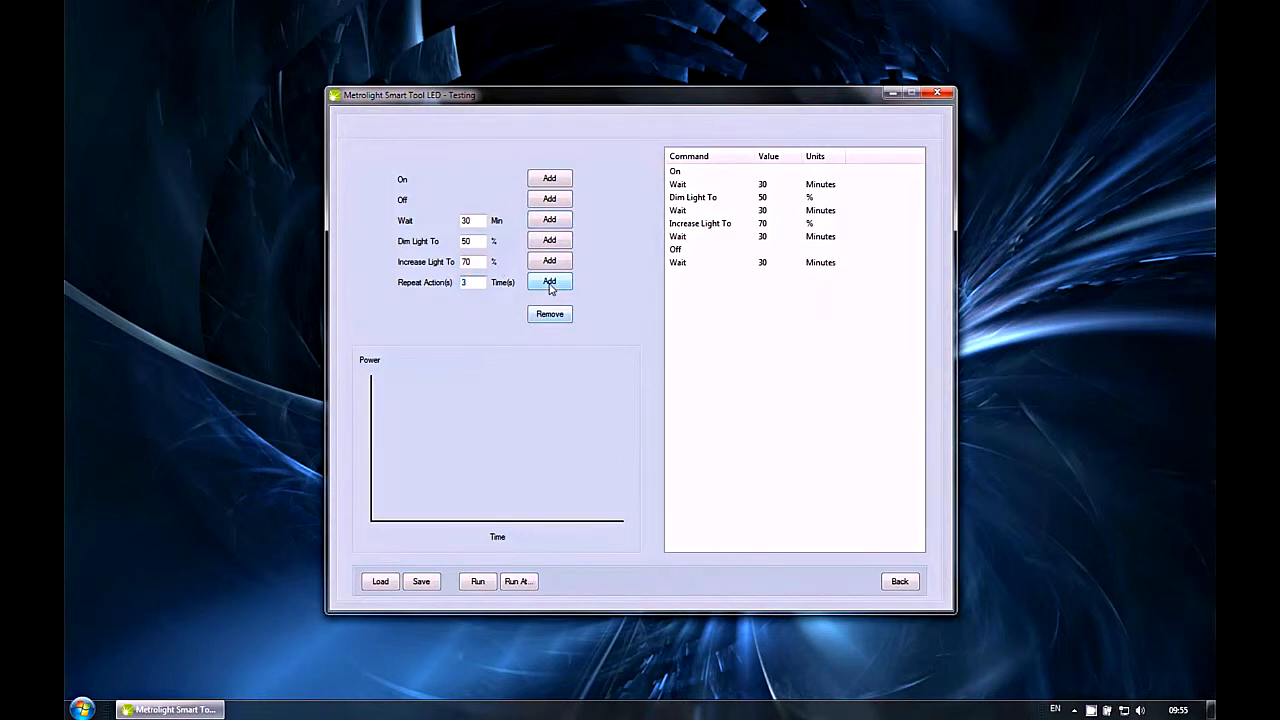
click(549, 282)
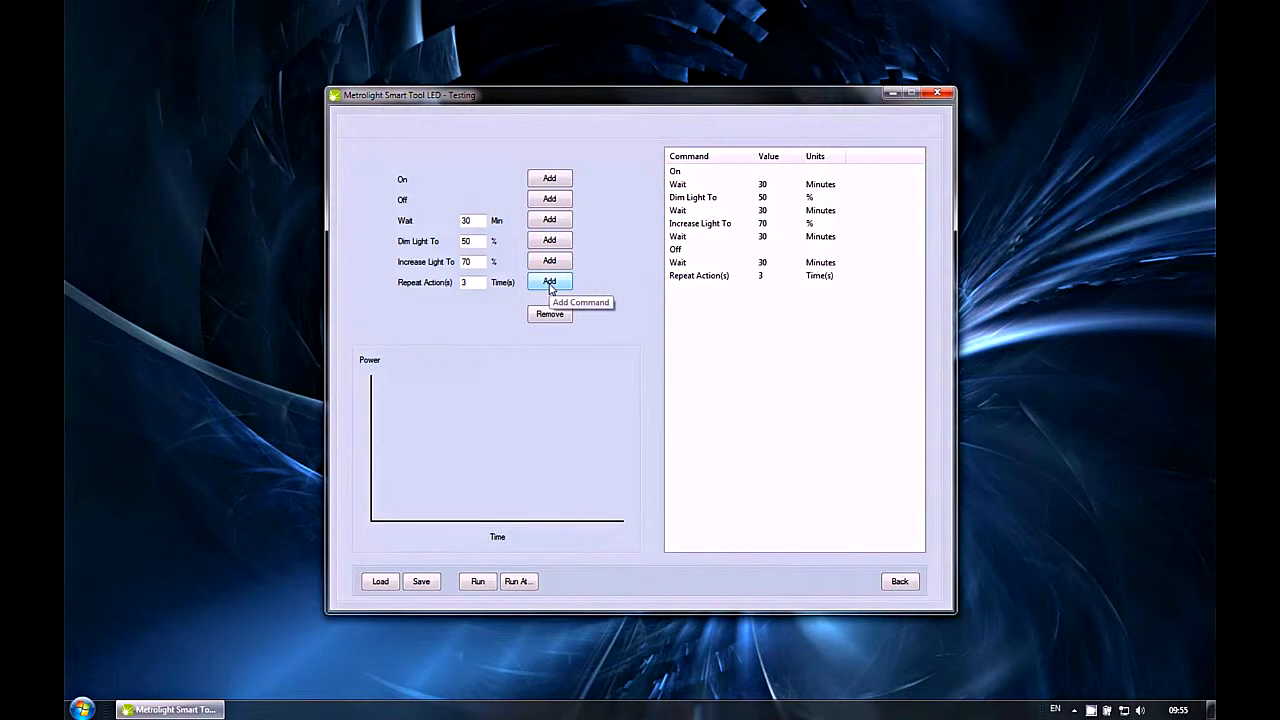
mouse_move(714, 331)
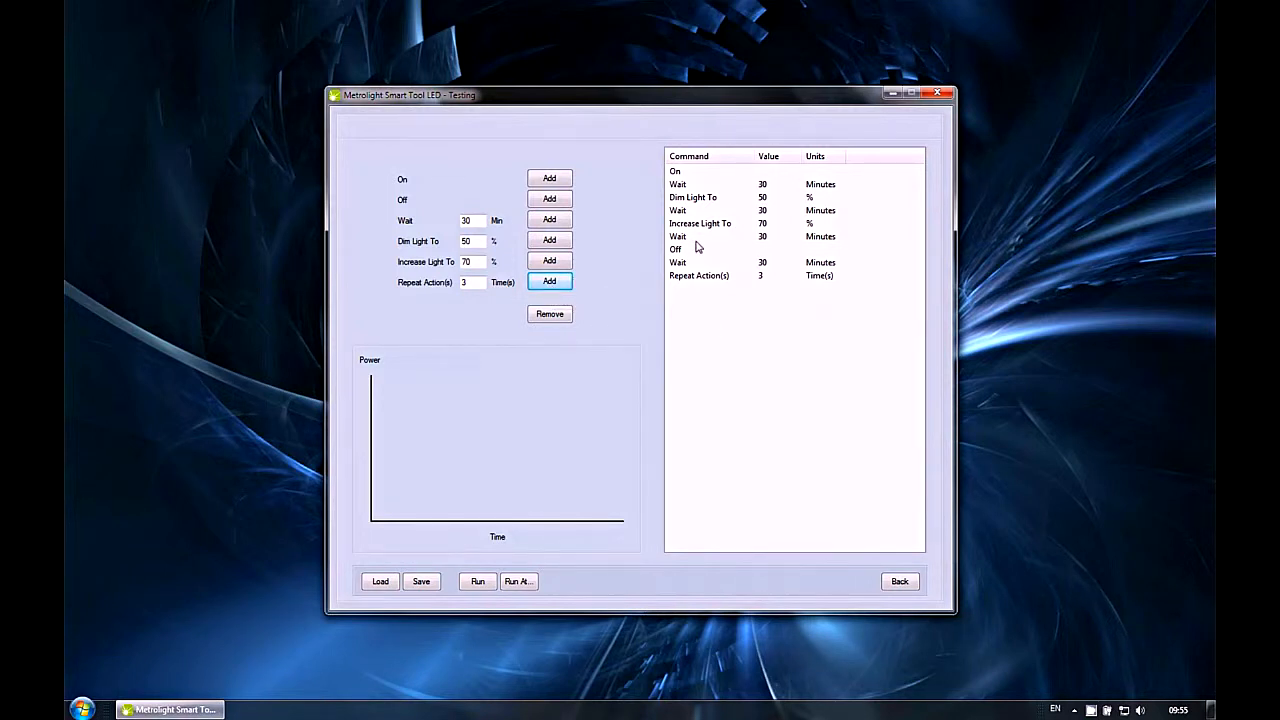
mouse_move(478, 581)
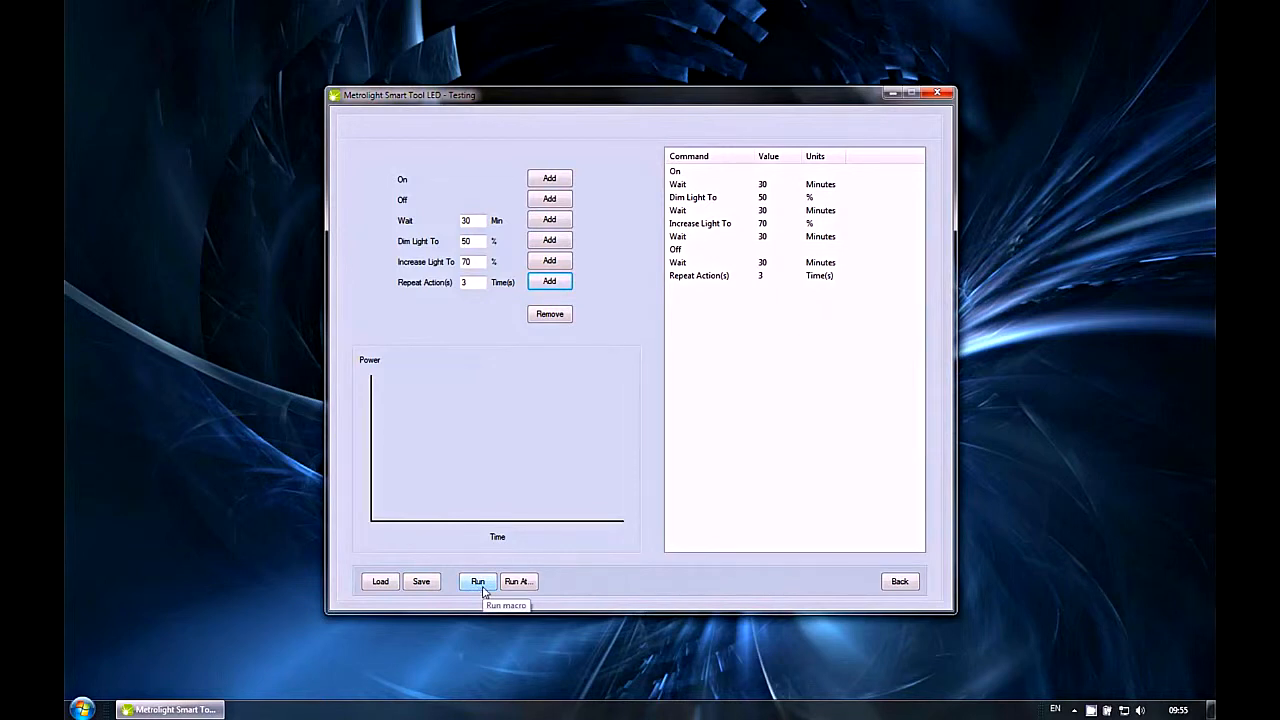